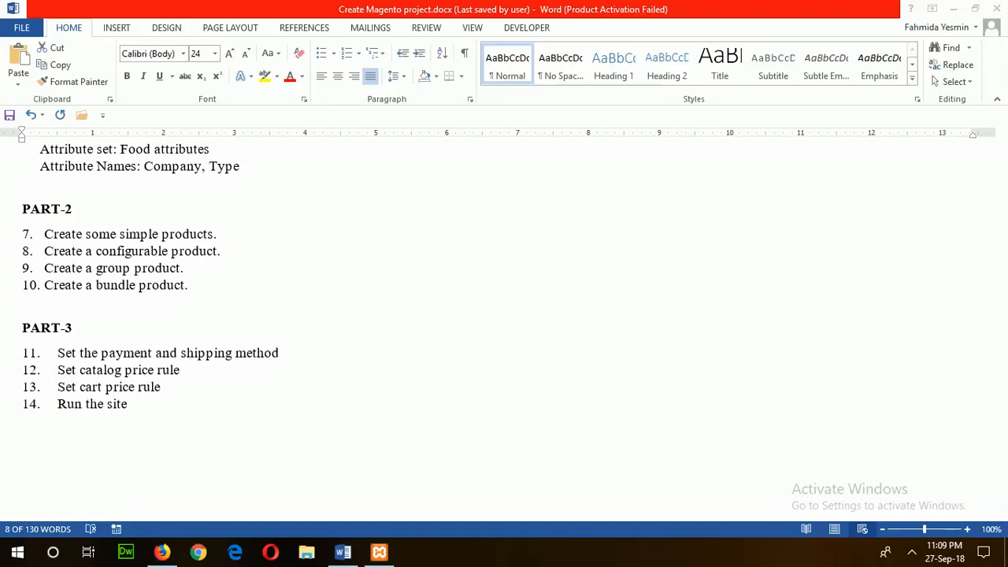
pyautogui.moveTo(8, 425)
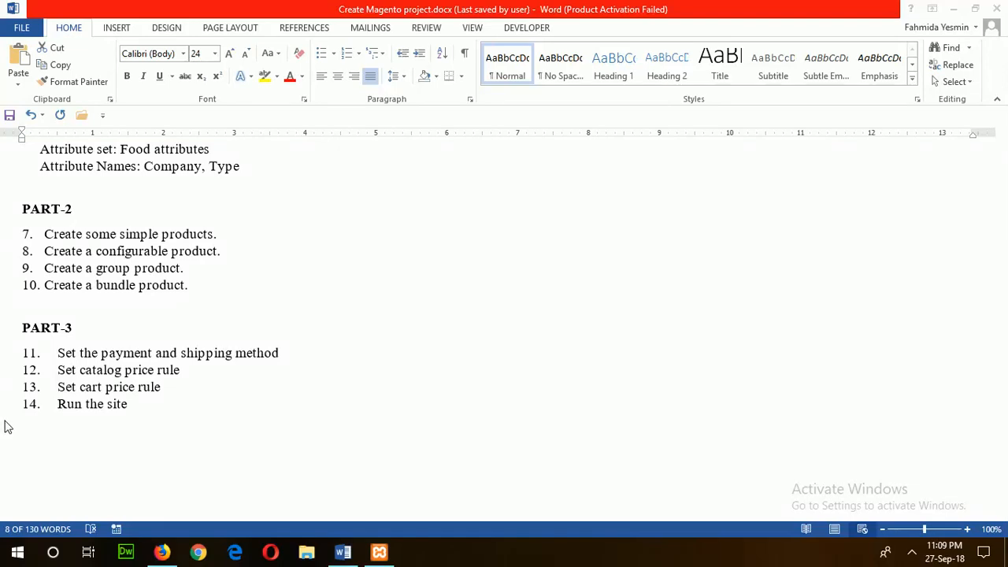
pyautogui.moveTo(181, 366)
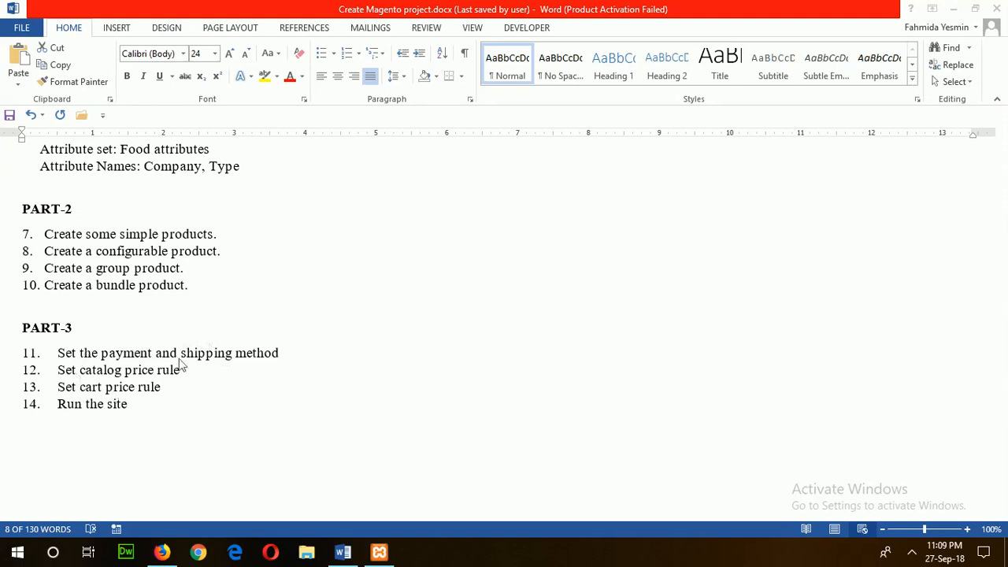
pyautogui.moveTo(73, 355)
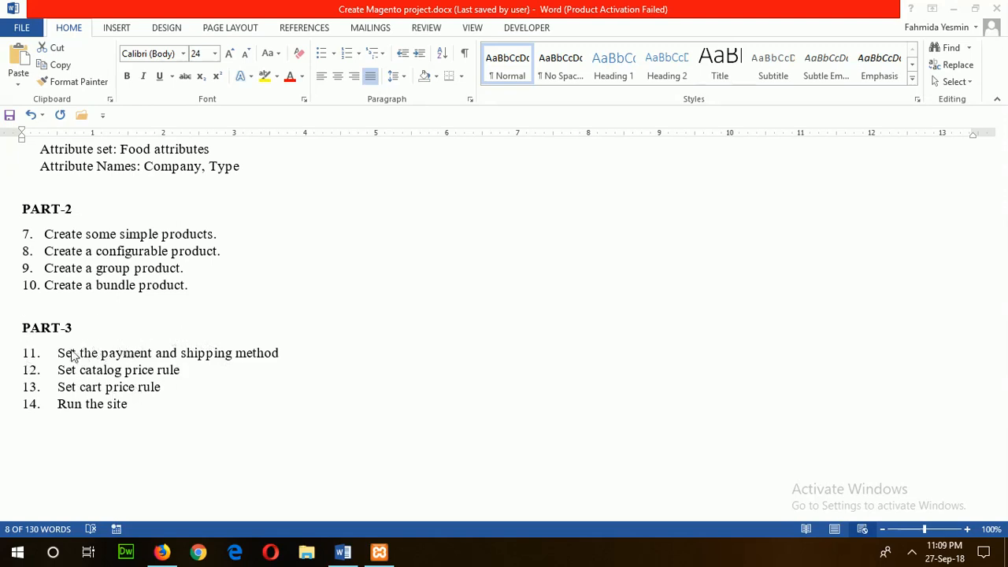
pyautogui.moveTo(203, 359)
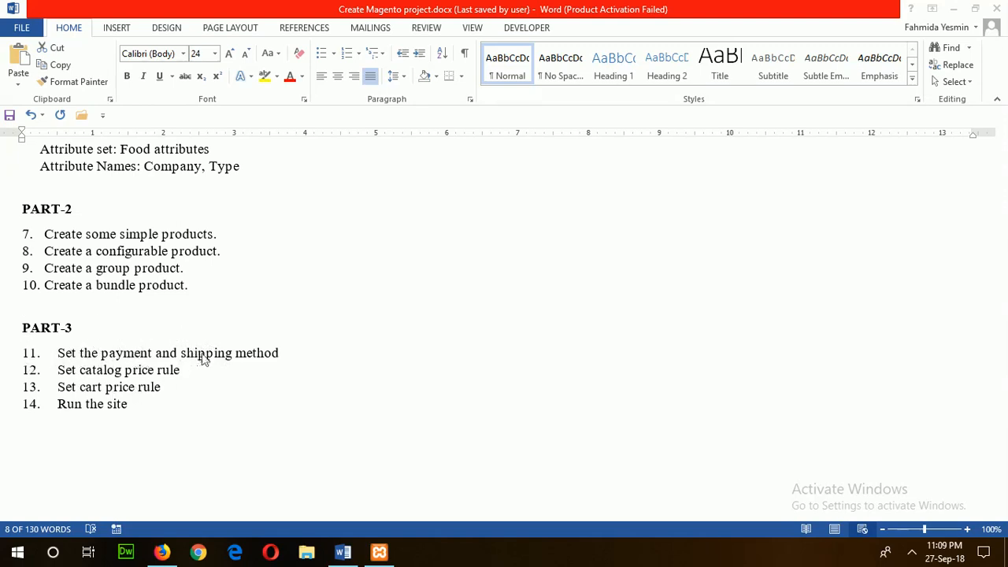
# Step: Switch to the Magento Admin tab and go to Stores > Configuration
pyautogui.click(160, 551)
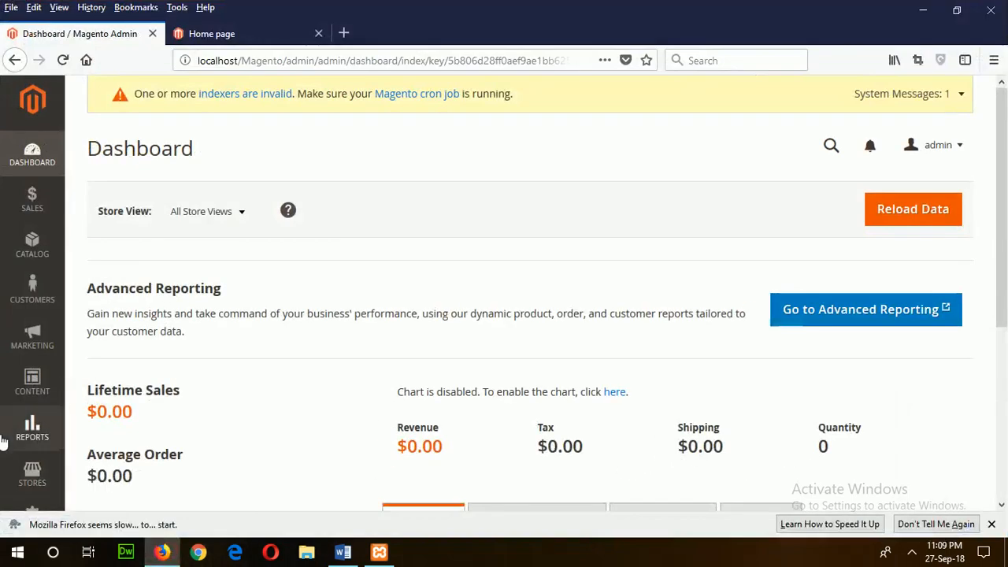
pyautogui.moveTo(32, 337)
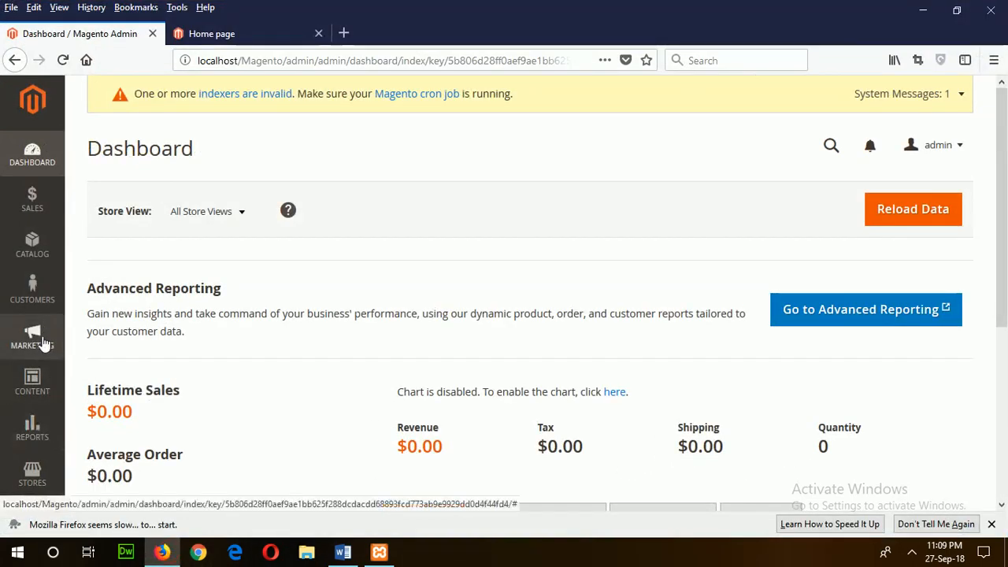
pyautogui.moveTo(32, 472)
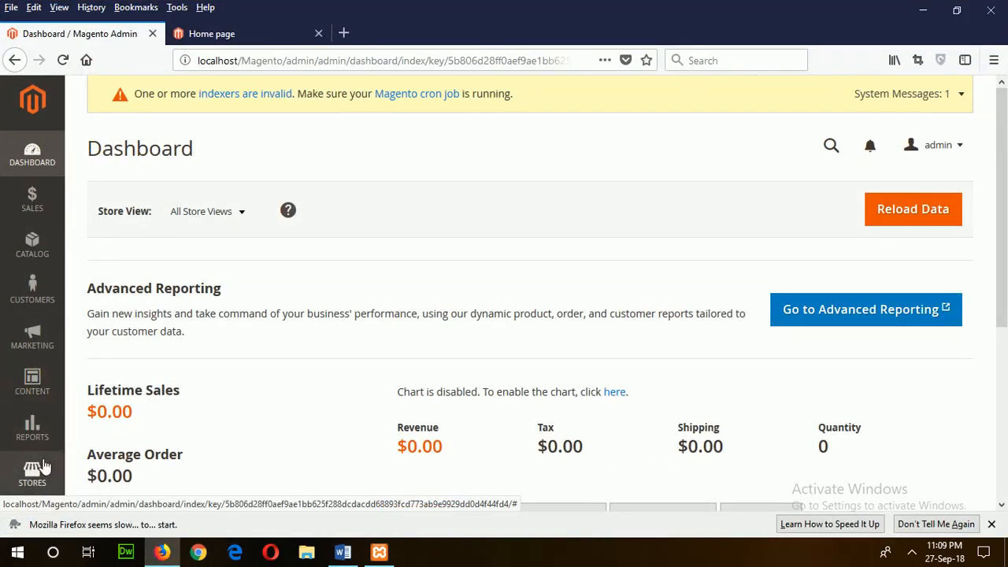
pyautogui.click(32, 473)
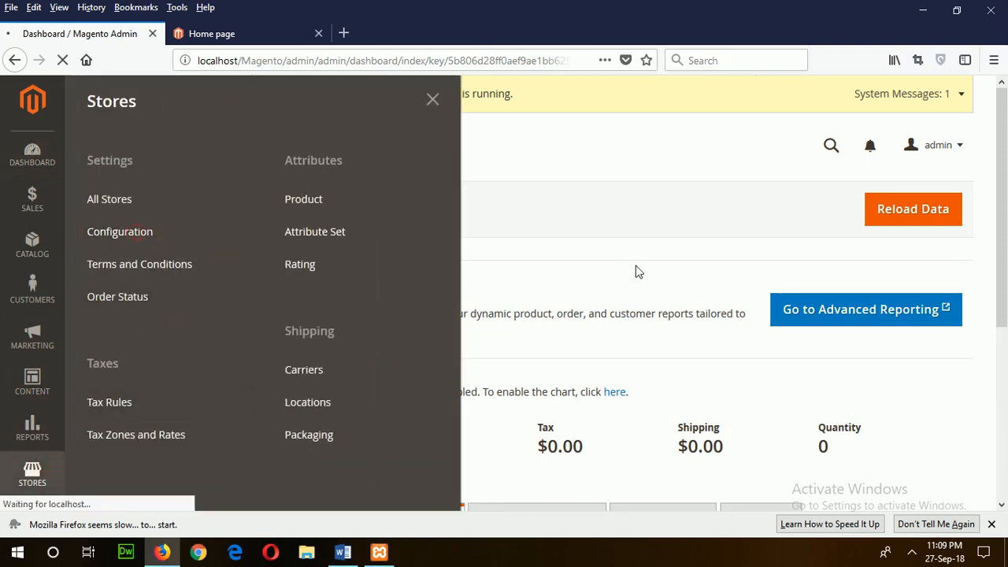
pyautogui.click(120, 230)
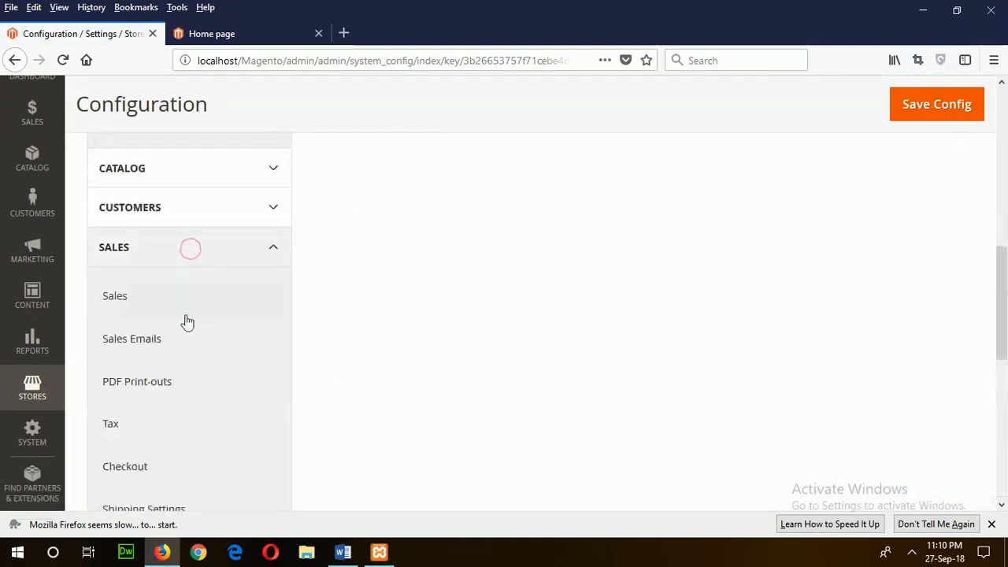
# Step: Head to the Shipping Methods settings under the Sales group
pyautogui.scroll(-3)
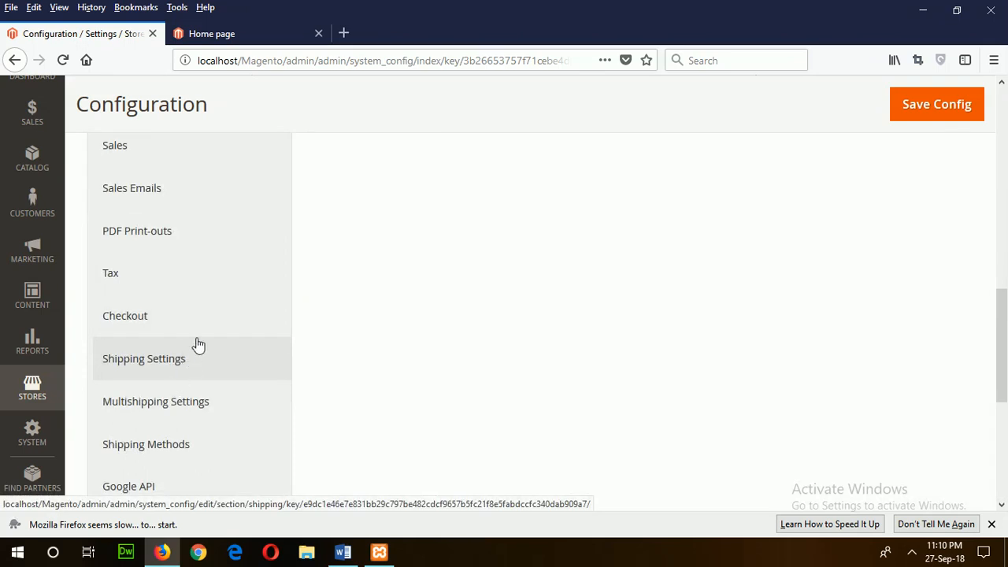
pyautogui.scroll(-3)
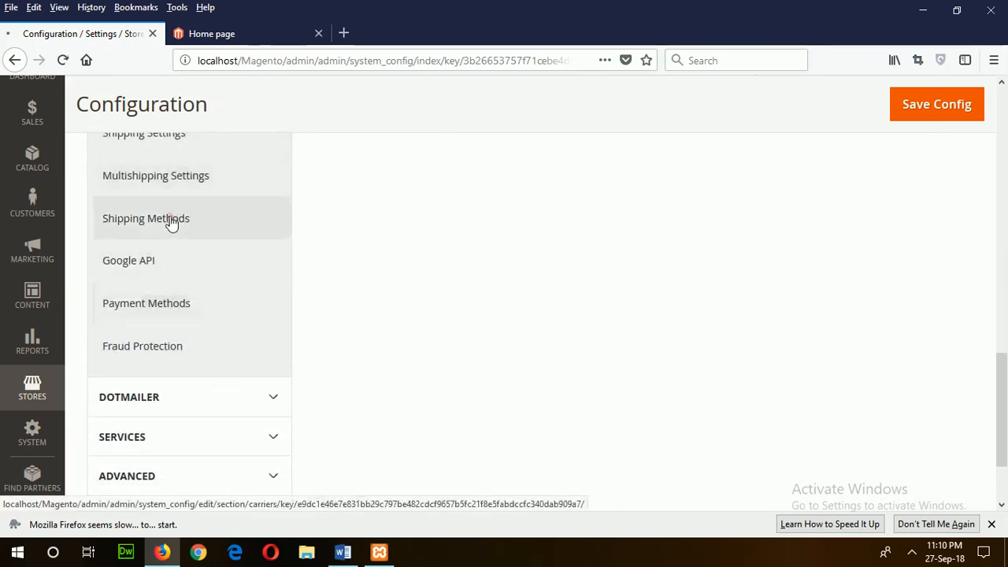
pyautogui.click(145, 218)
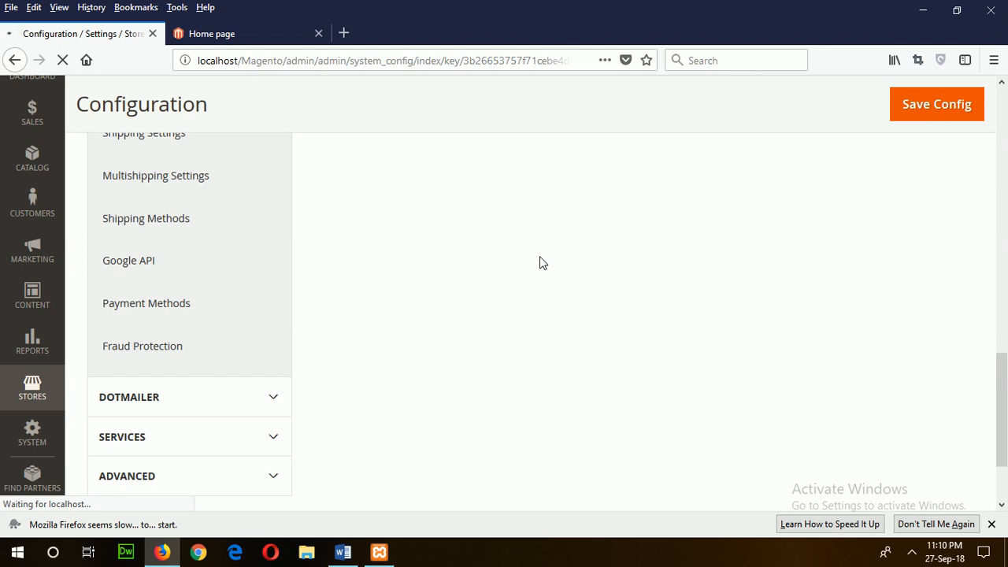
# Step: Give the Flat Rate shipping method a handling fee of 10 and save the configuration
pyautogui.click(145, 217)
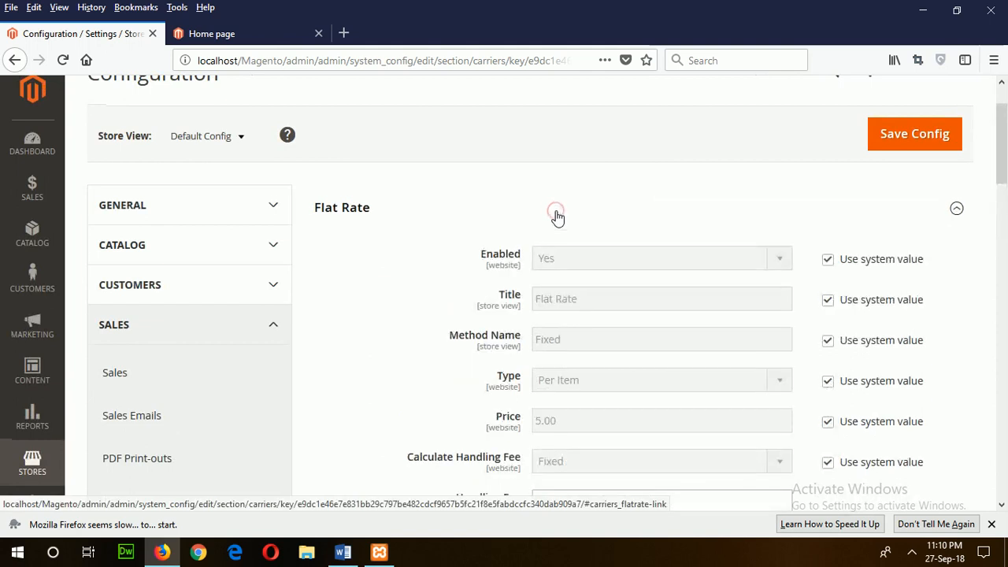
pyautogui.moveTo(417, 222)
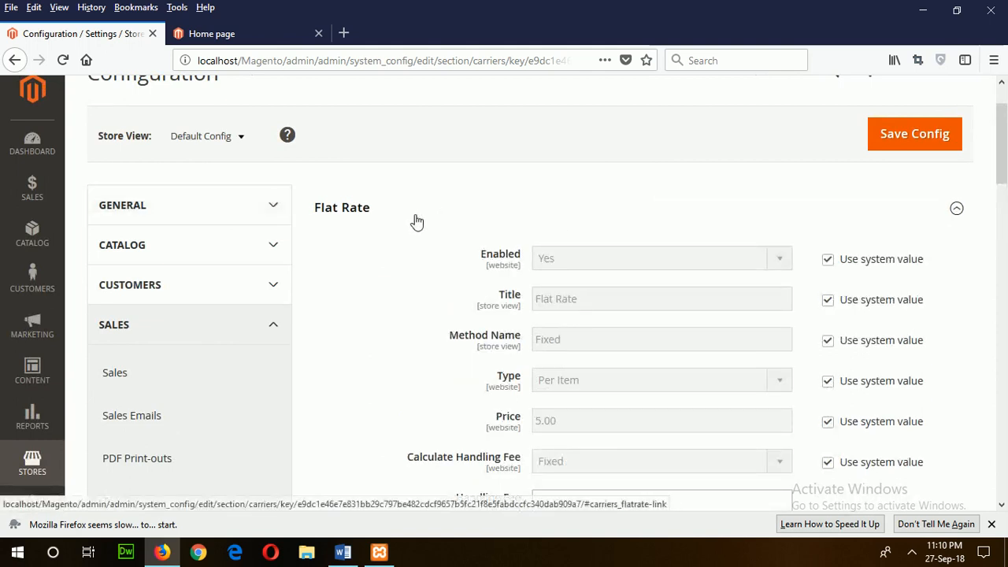
pyautogui.moveTo(337, 217)
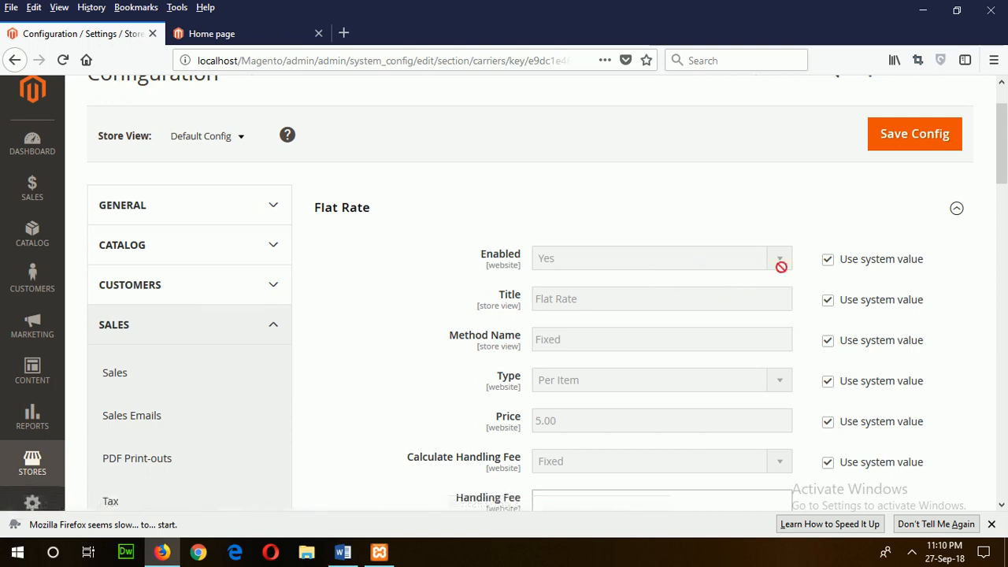
pyautogui.moveTo(753, 244)
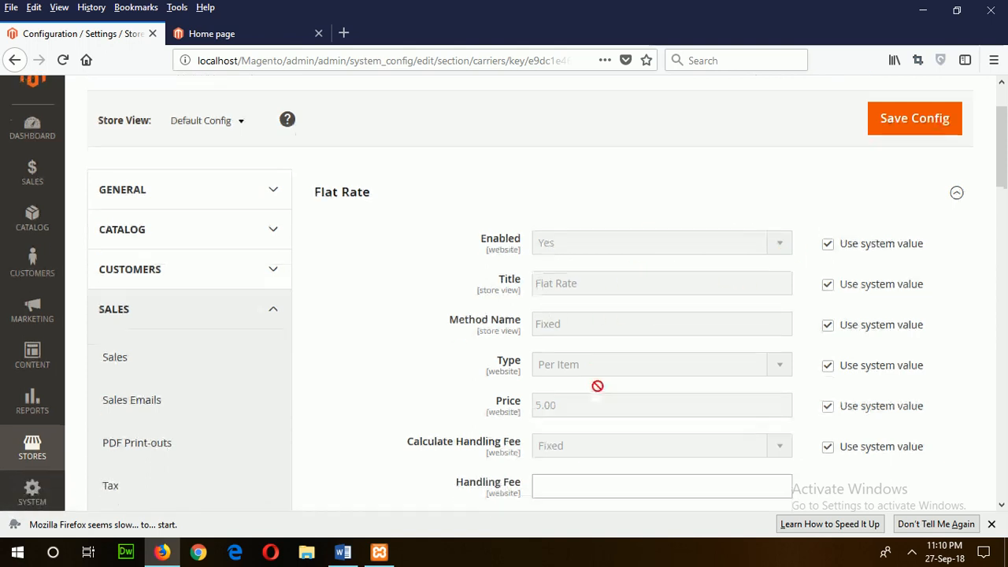
pyautogui.scroll(-3)
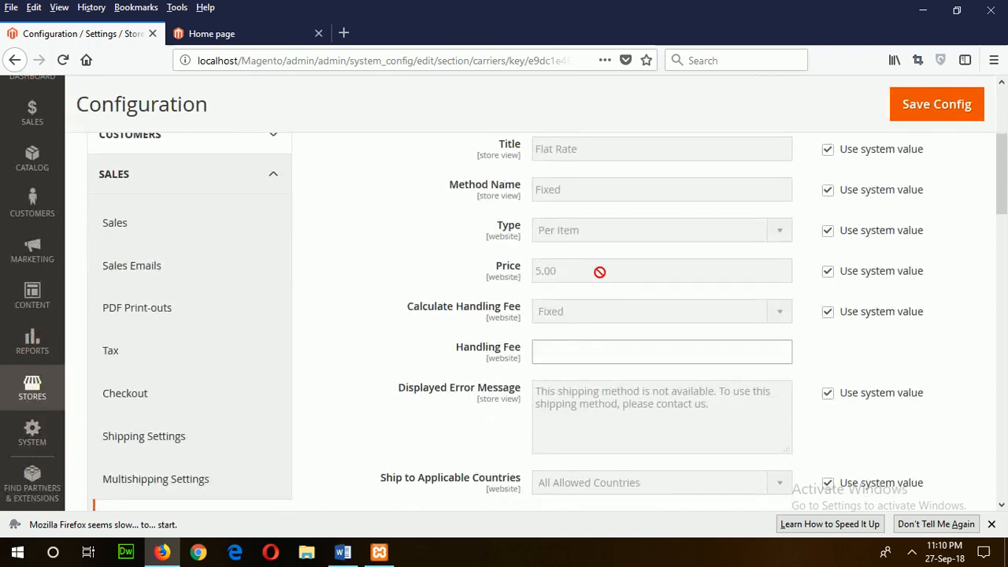
pyautogui.moveTo(702, 362)
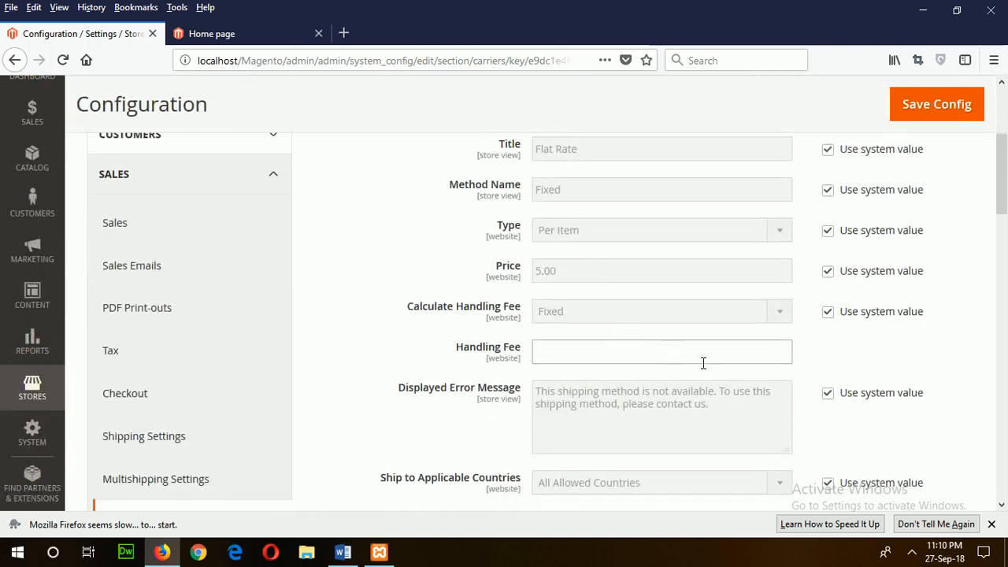
pyautogui.click(661, 352)
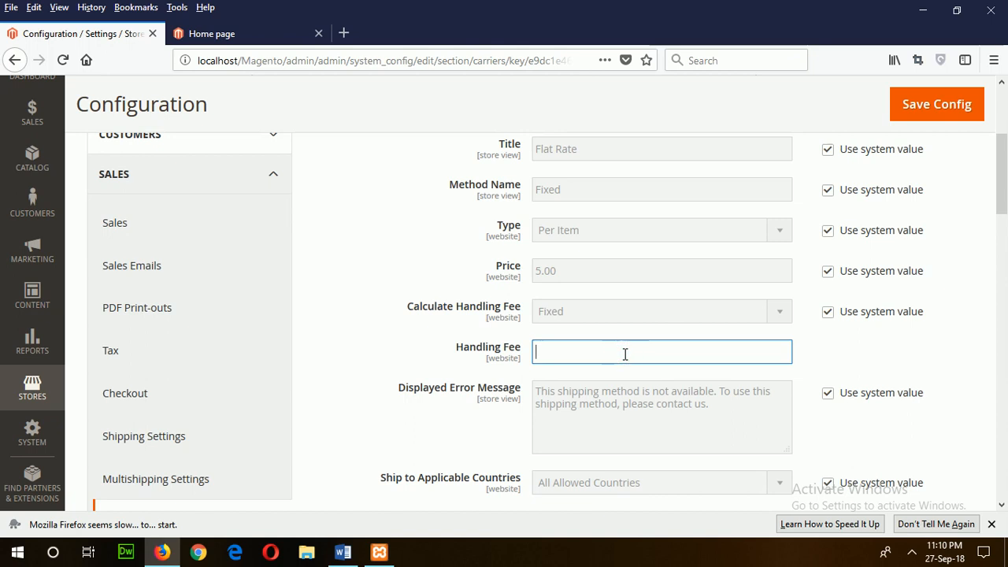
pyautogui.write('10')
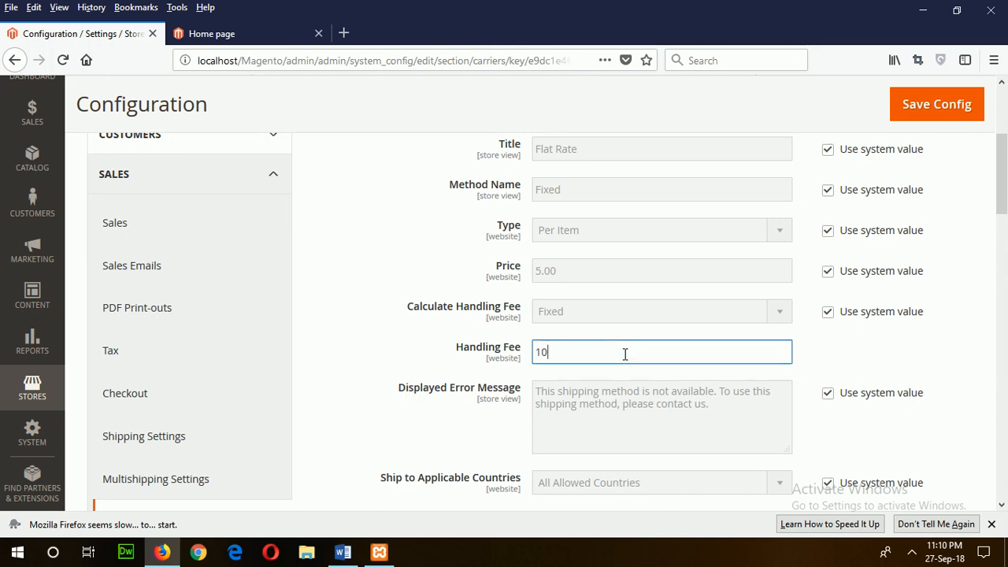
pyautogui.moveTo(626, 373)
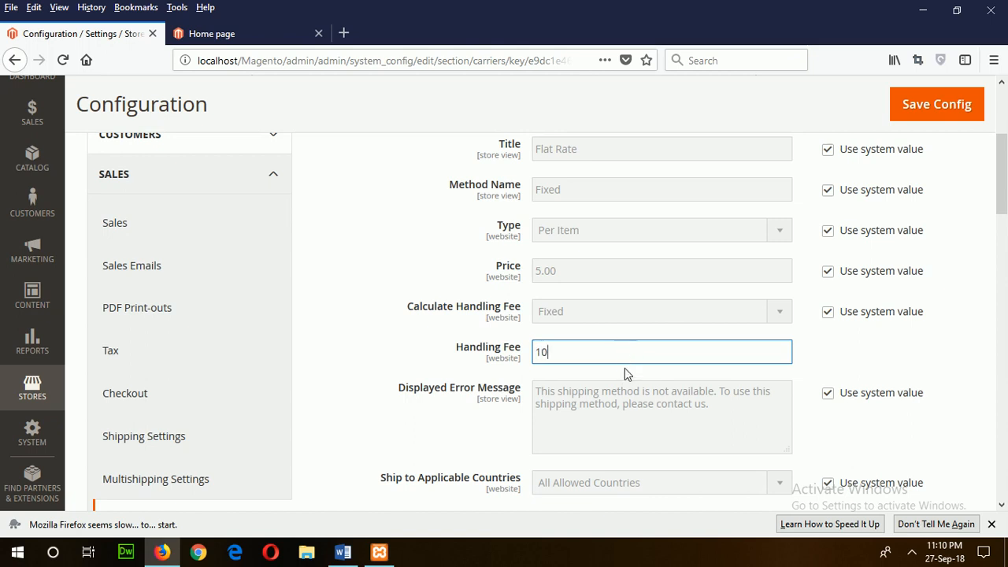
pyautogui.click(935, 104)
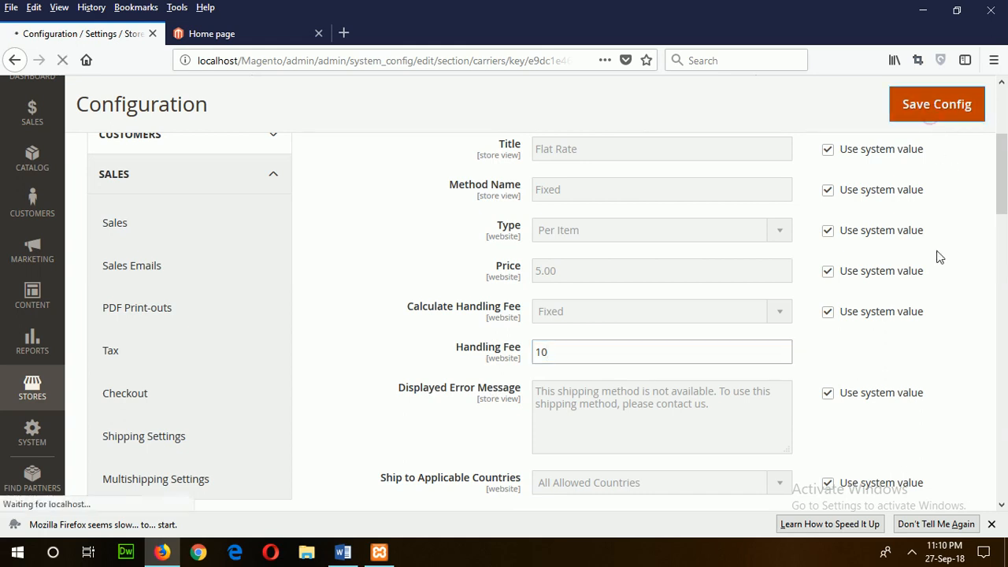
# Step: After the save confirmation, move on to the Payment Methods settings under Sales
pyautogui.click(935, 104)
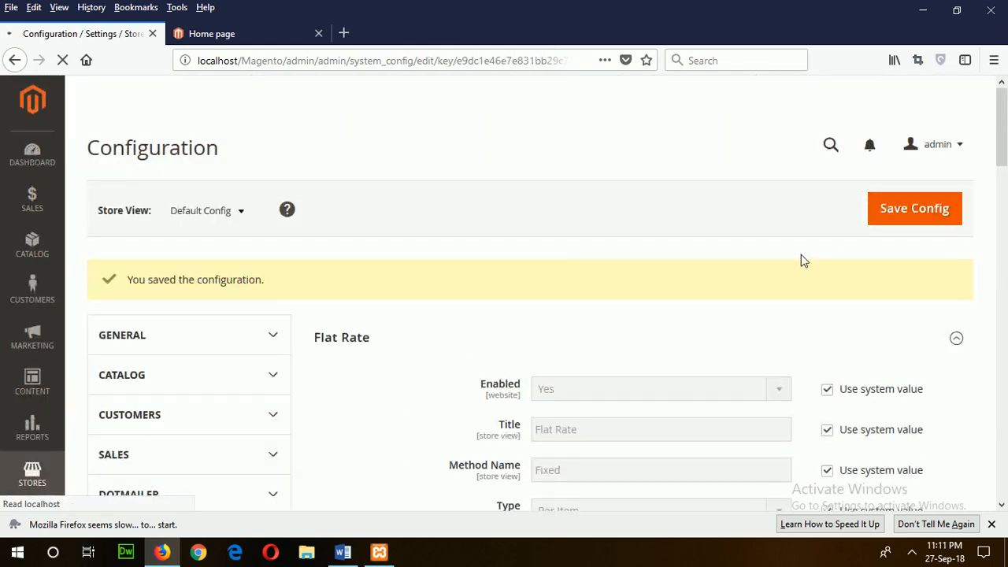
pyautogui.scroll(-3)
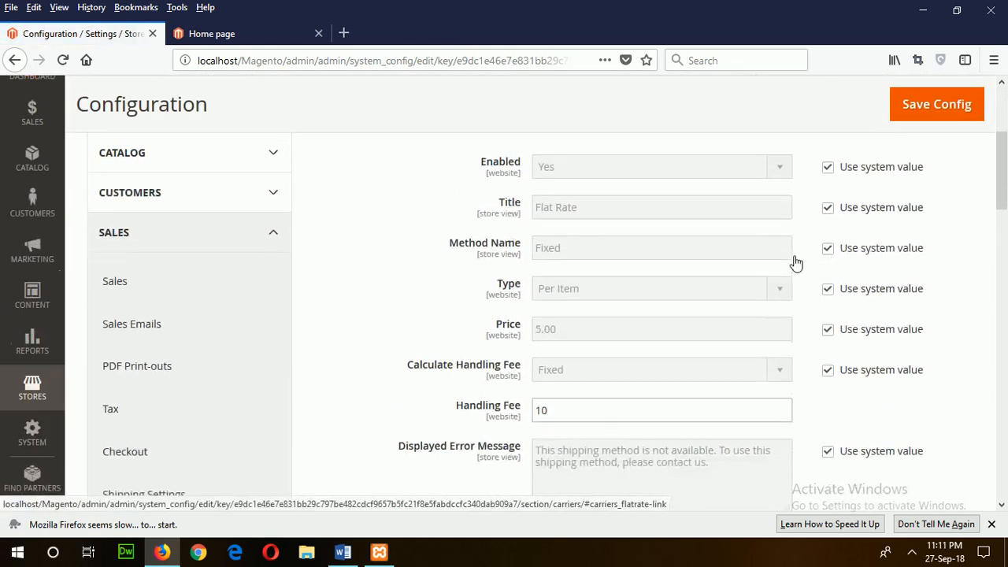
pyautogui.scroll(-3)
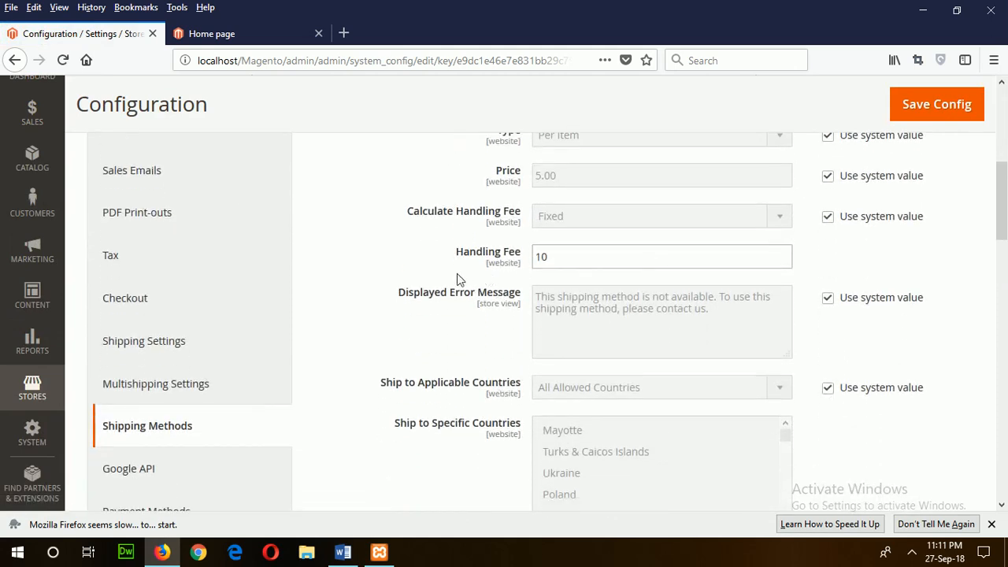
pyautogui.scroll(-3)
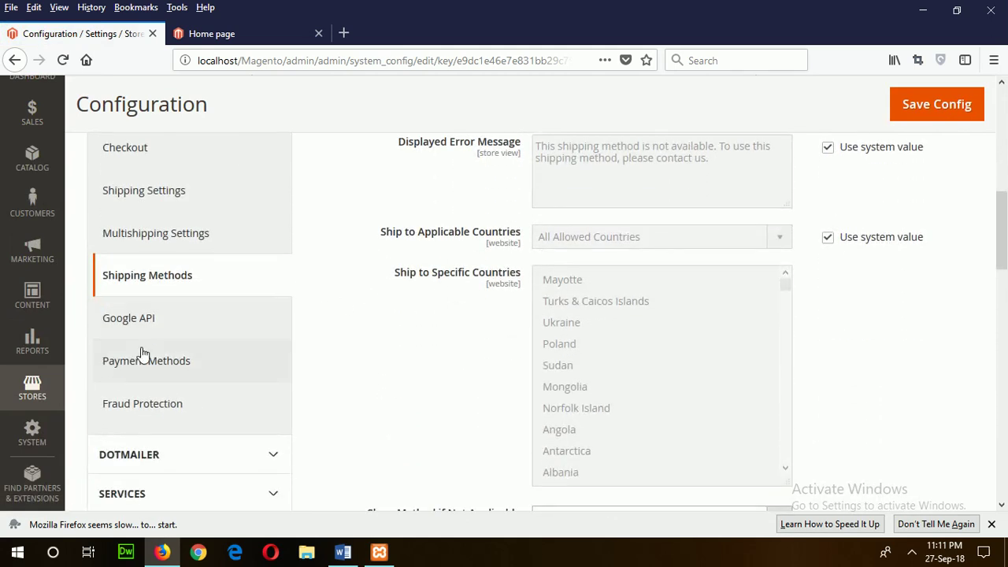
pyautogui.click(147, 360)
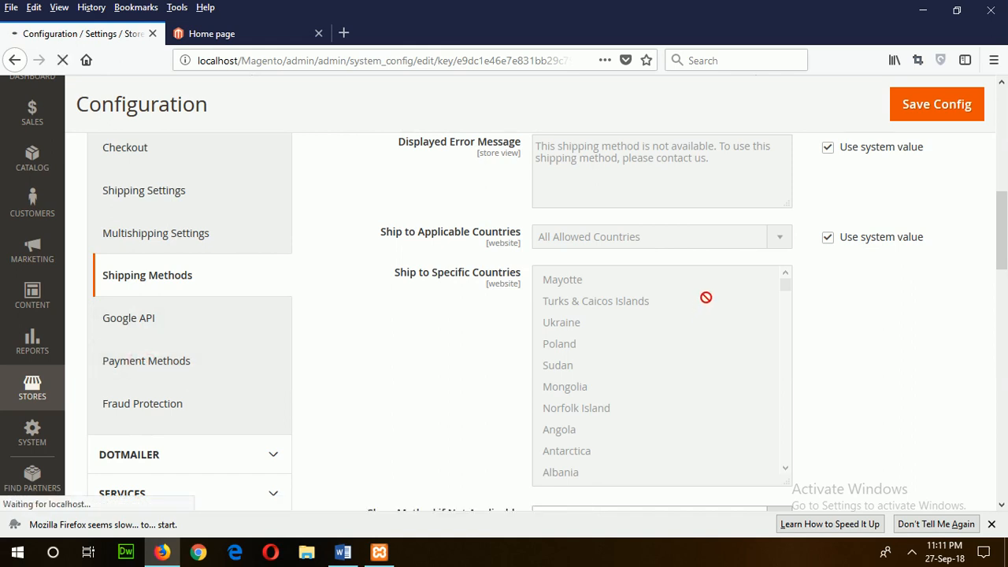
pyautogui.click(145, 361)
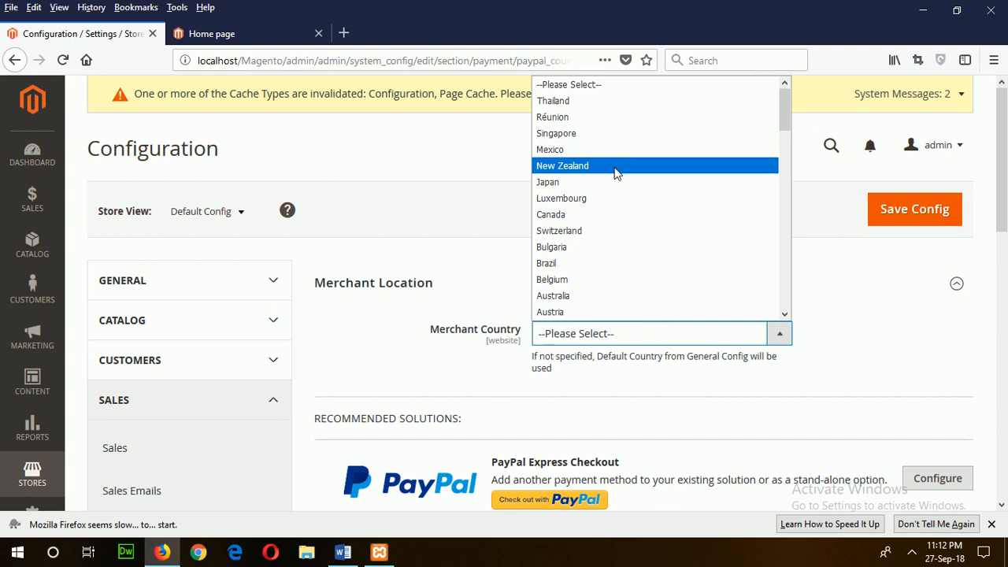
pyautogui.moveTo(604, 183)
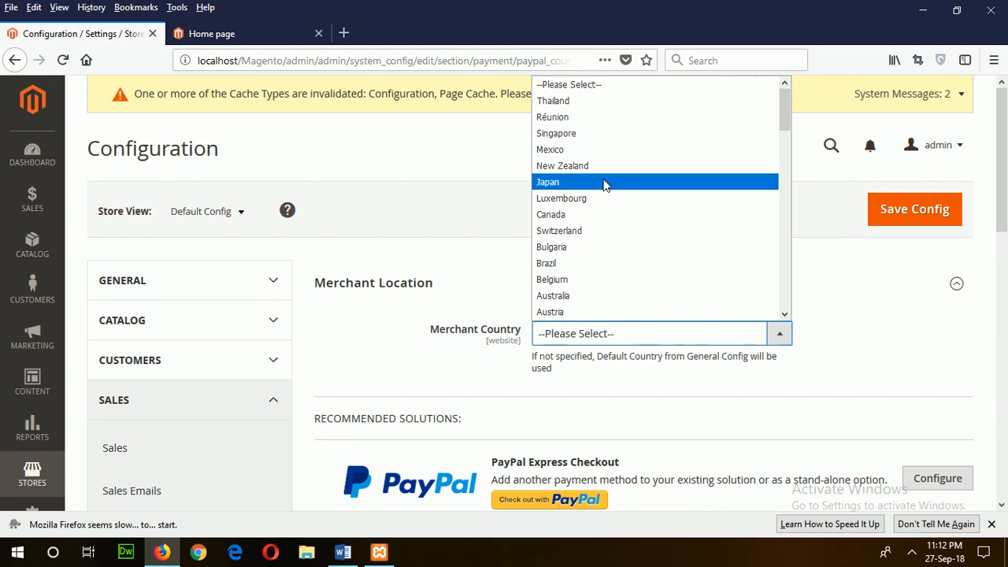
pyautogui.click(551, 214)
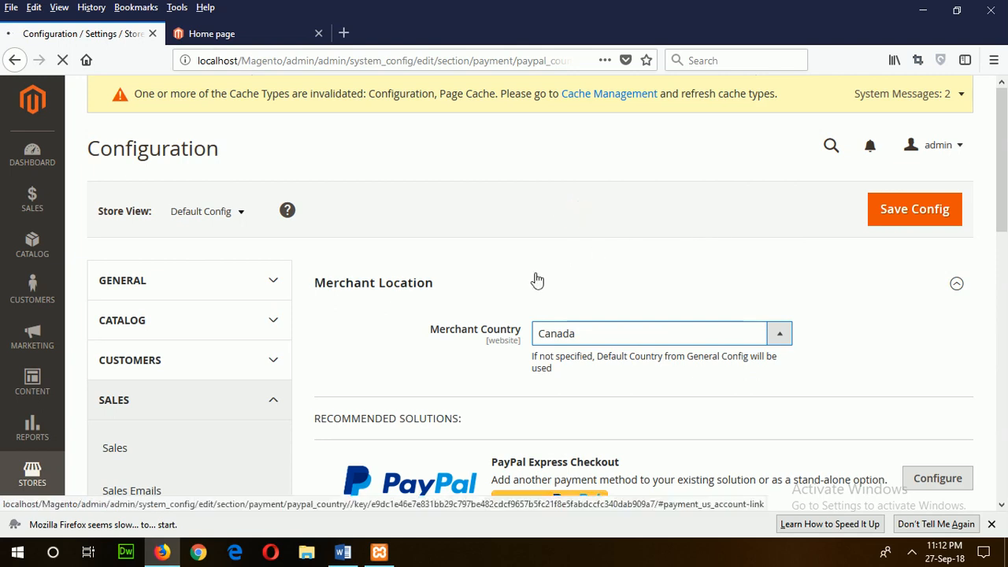
pyautogui.scroll(-3)
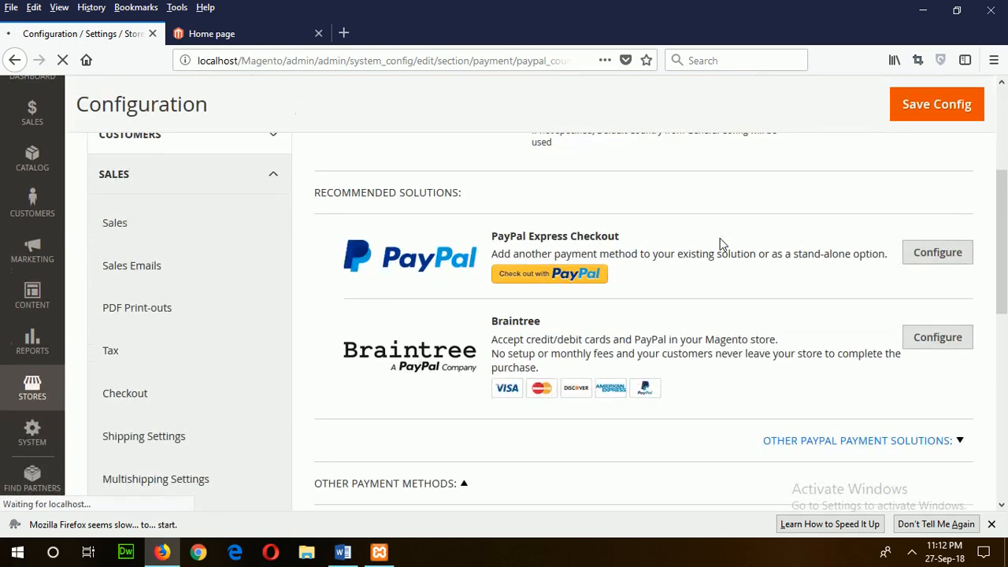
pyautogui.scroll(3)
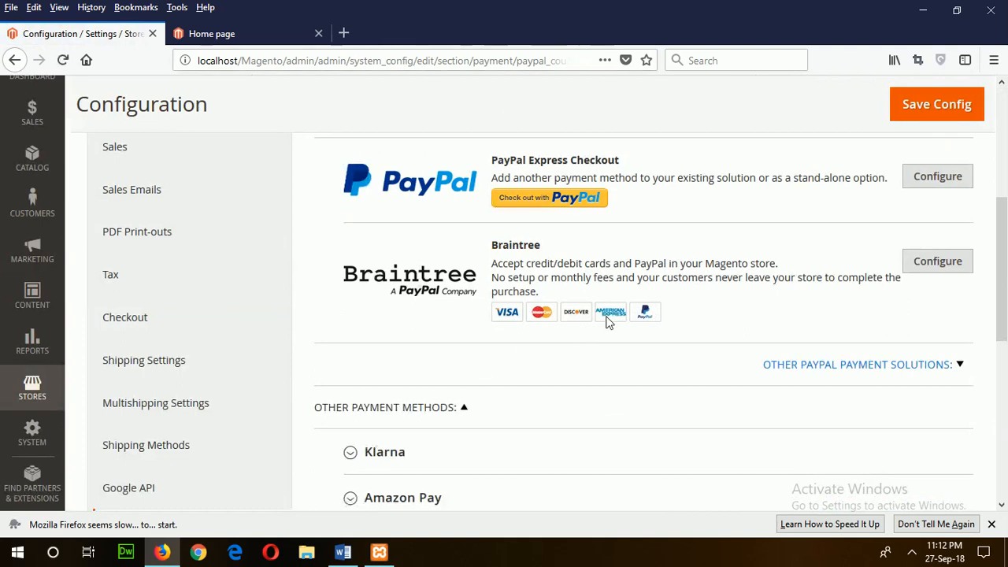
pyautogui.scroll(3)
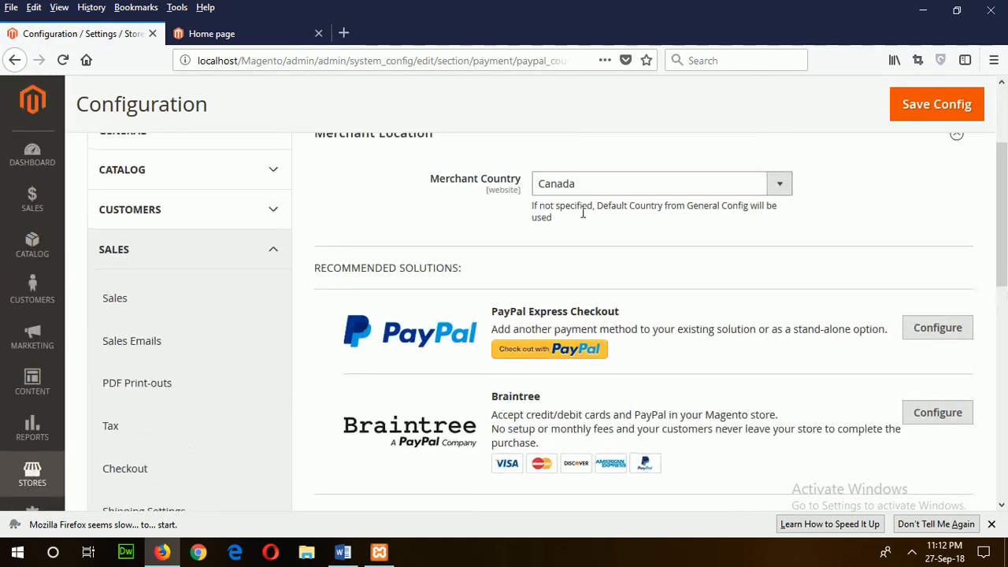
pyautogui.scroll(-3)
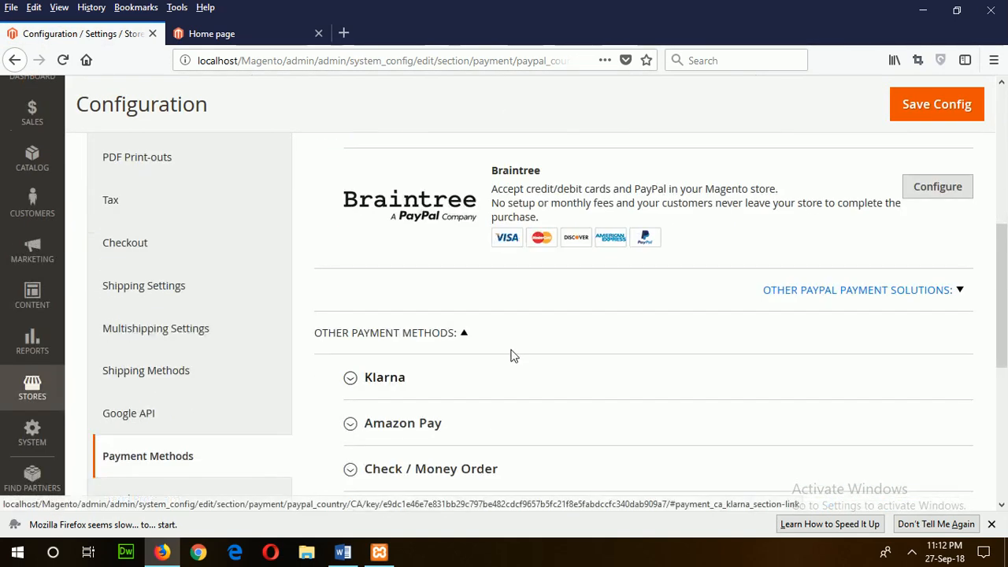
# Step: Enable Cash On Delivery Payment, save the config, glance at the Word task list and return
pyautogui.scroll(-3)
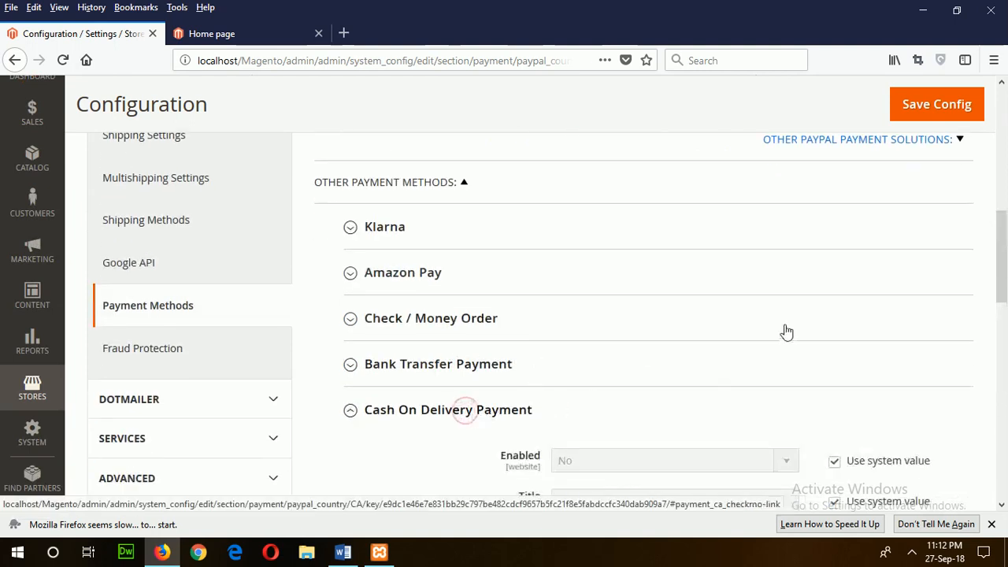
pyautogui.scroll(-3)
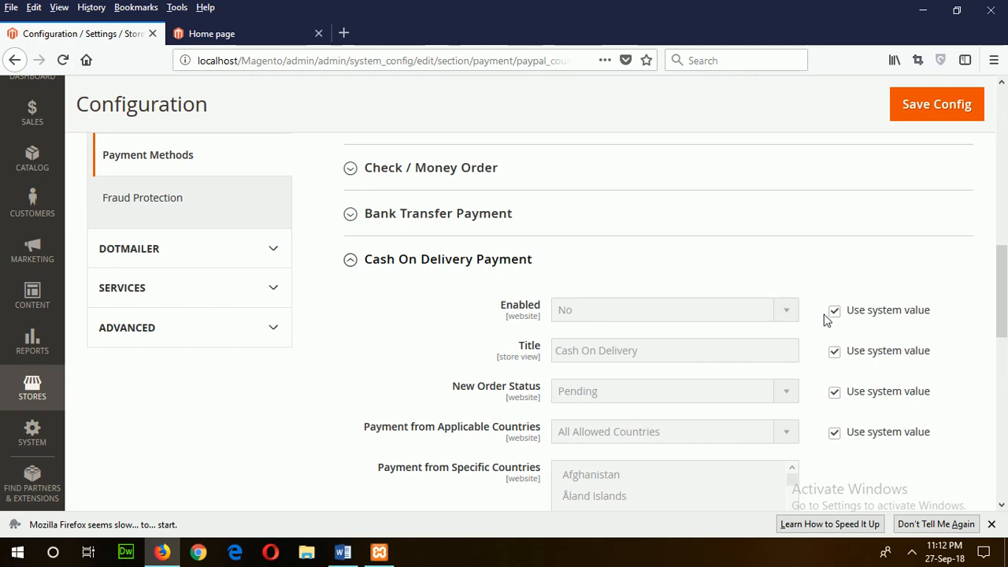
pyautogui.click(833, 308)
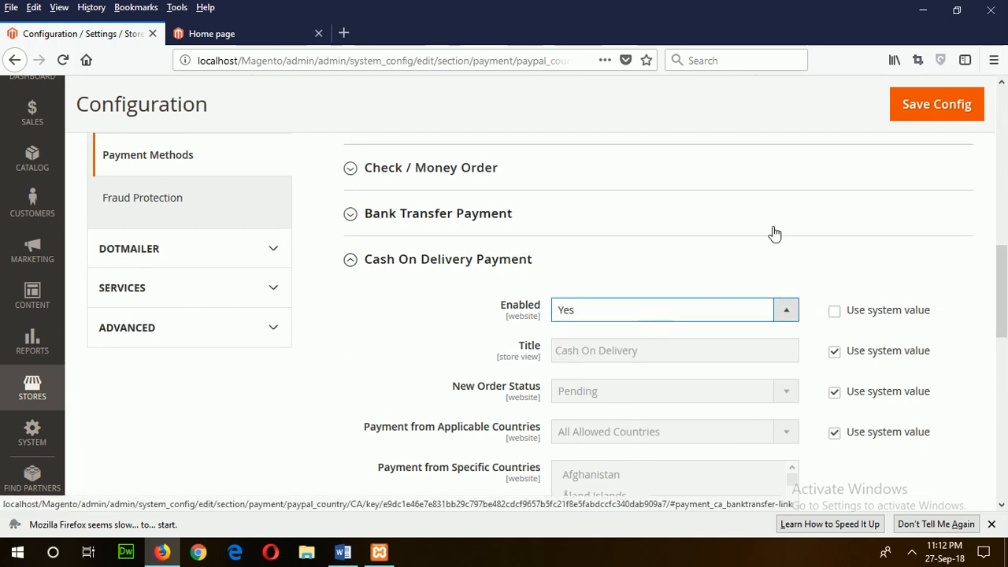
pyautogui.scroll(-3)
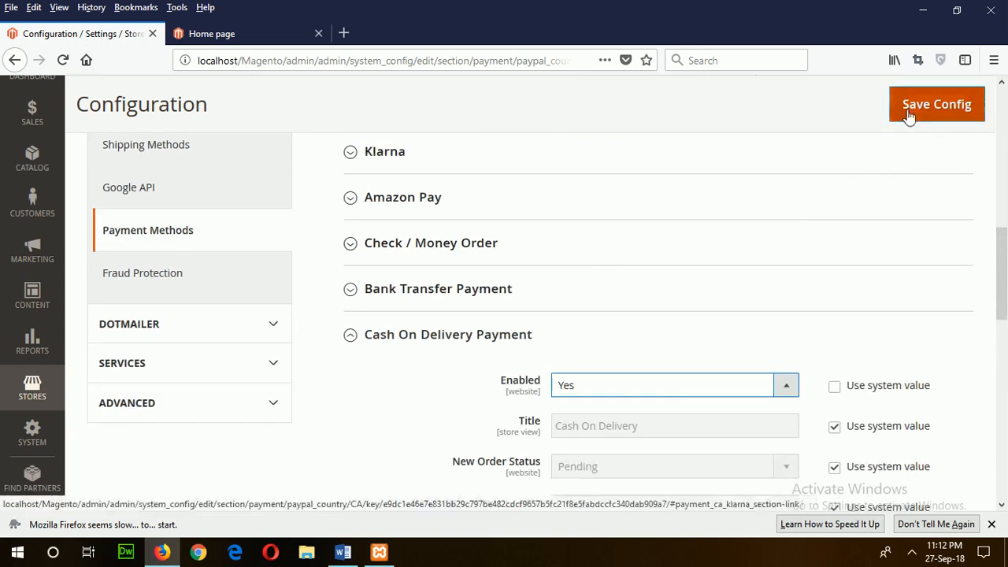
pyautogui.click(936, 104)
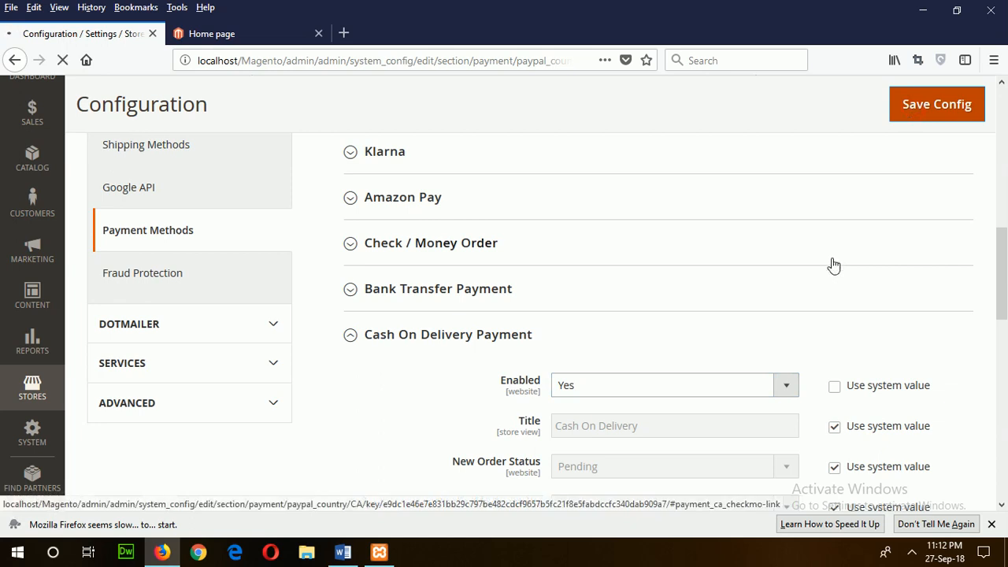
pyautogui.click(936, 104)
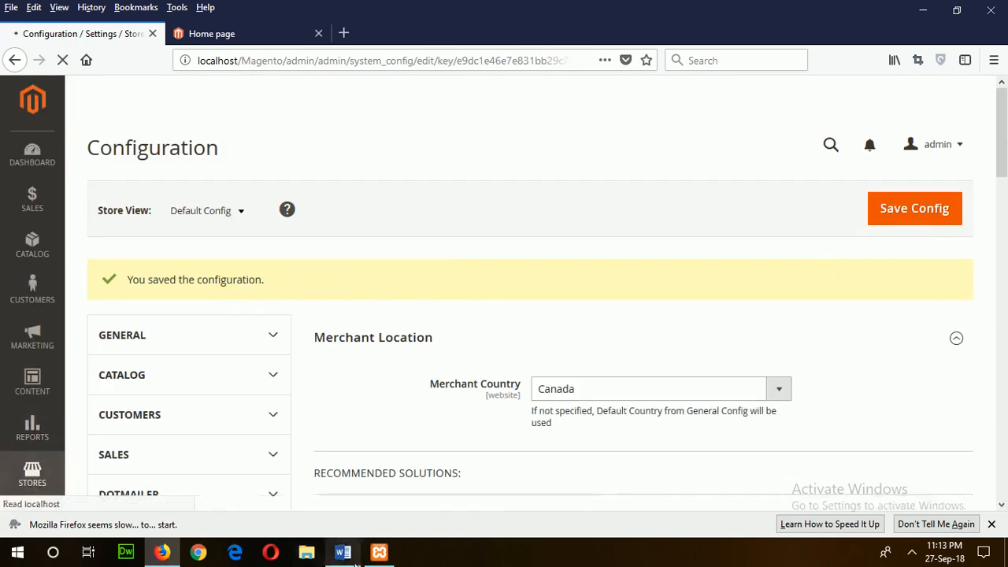
pyautogui.click(341, 552)
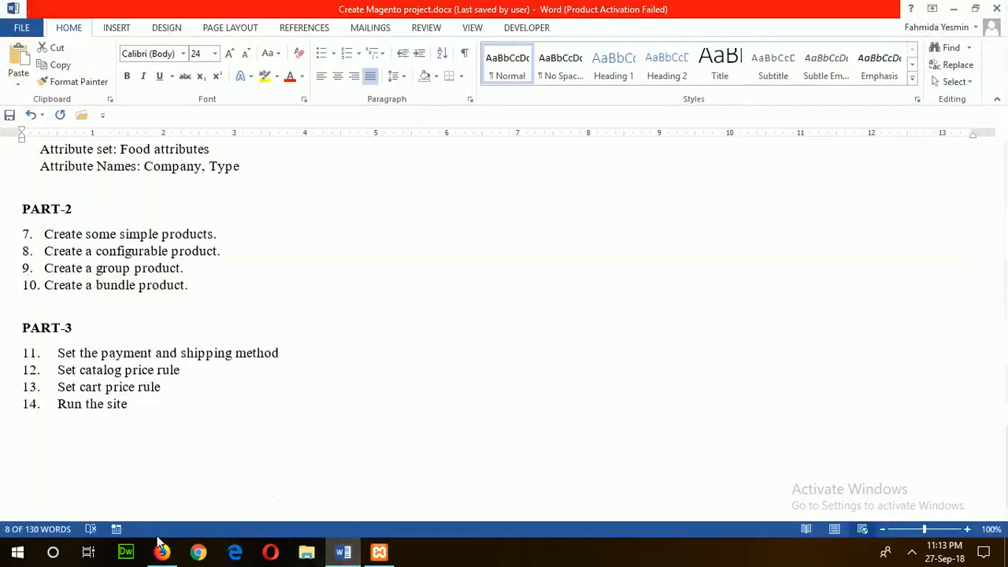
pyautogui.click(161, 551)
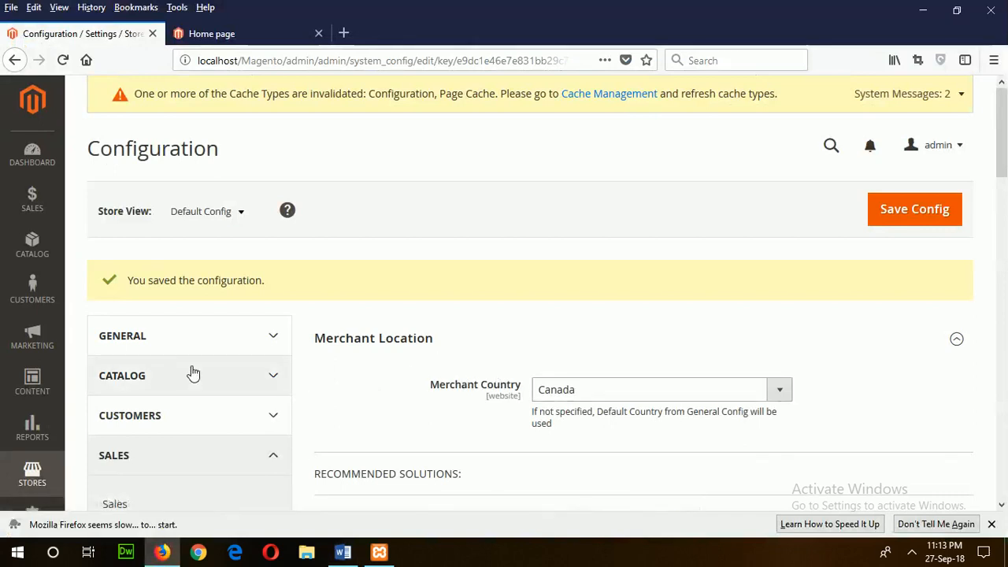
pyautogui.moveTo(236, 350)
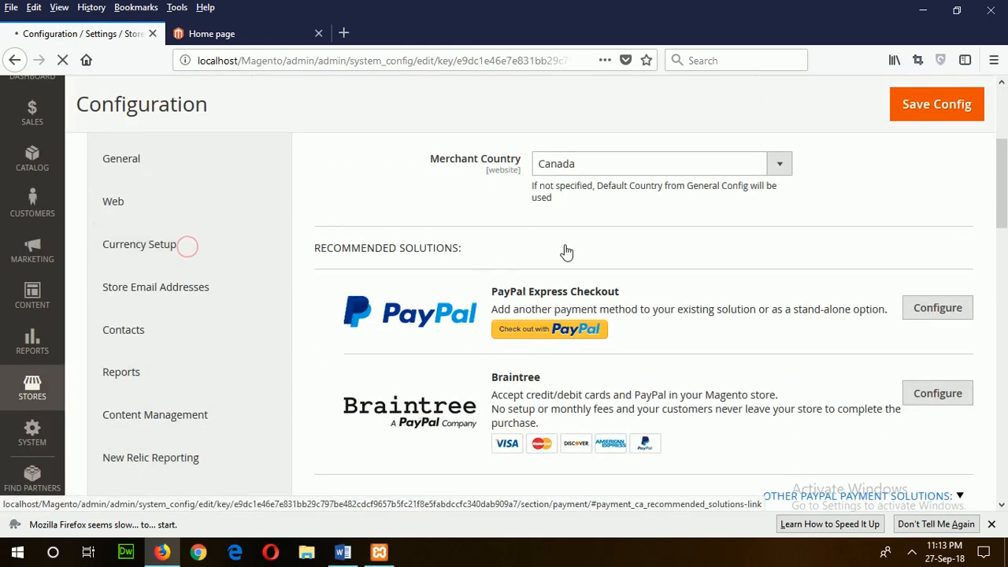
pyautogui.moveTo(741, 248)
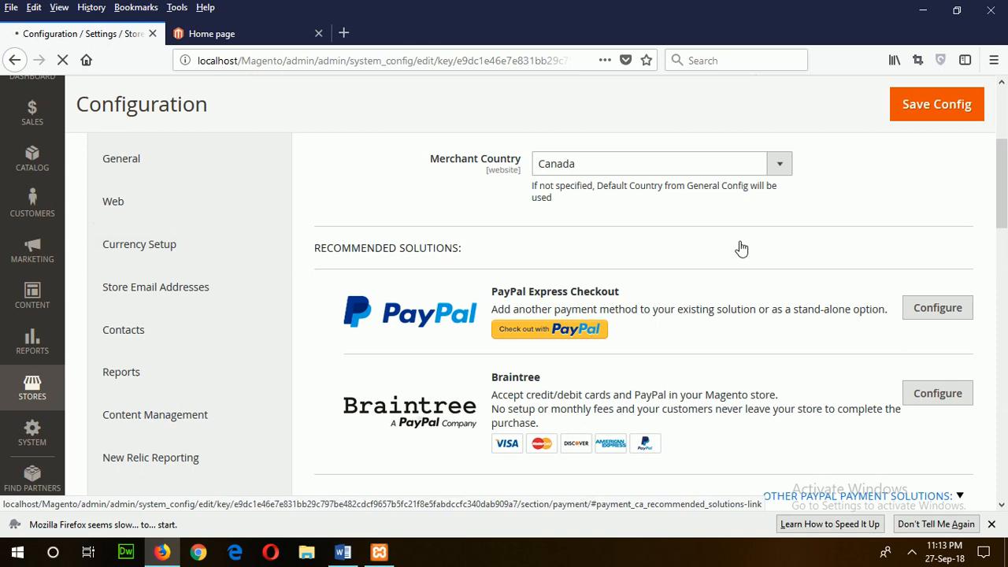
# Step: Save the Currency Setup with US Dollar as base and default display currency
pyautogui.click(139, 244)
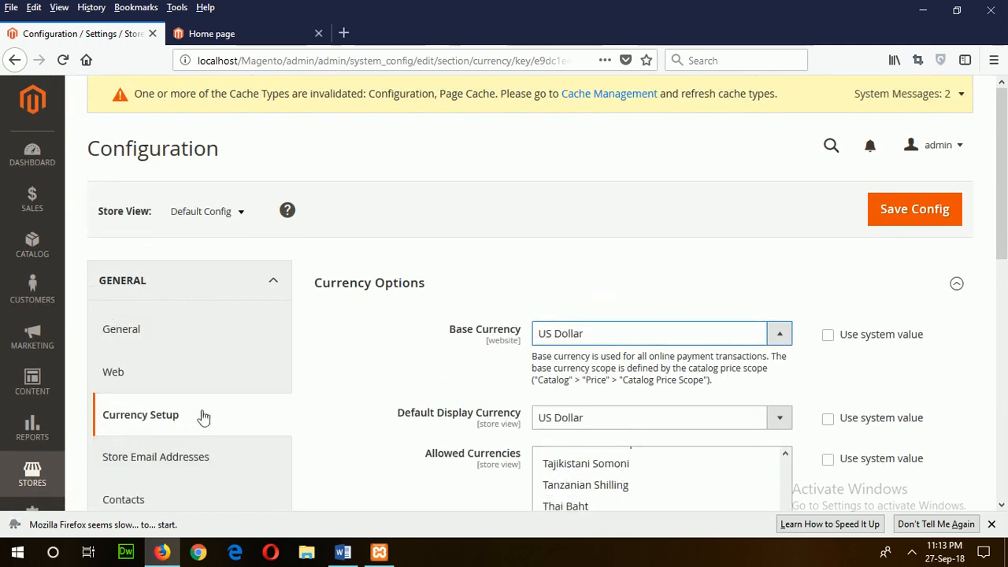
pyautogui.scroll(-3)
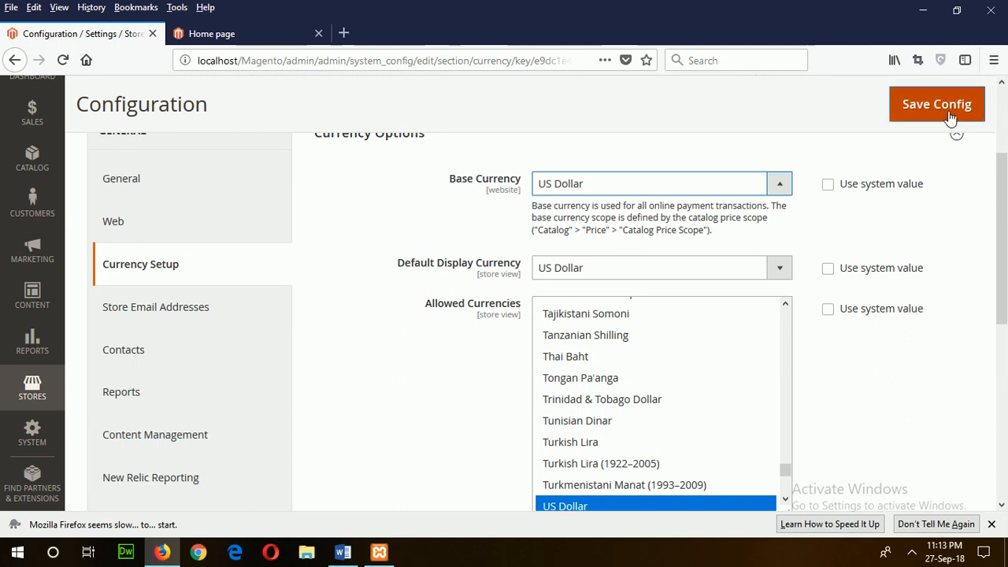
pyautogui.click(935, 104)
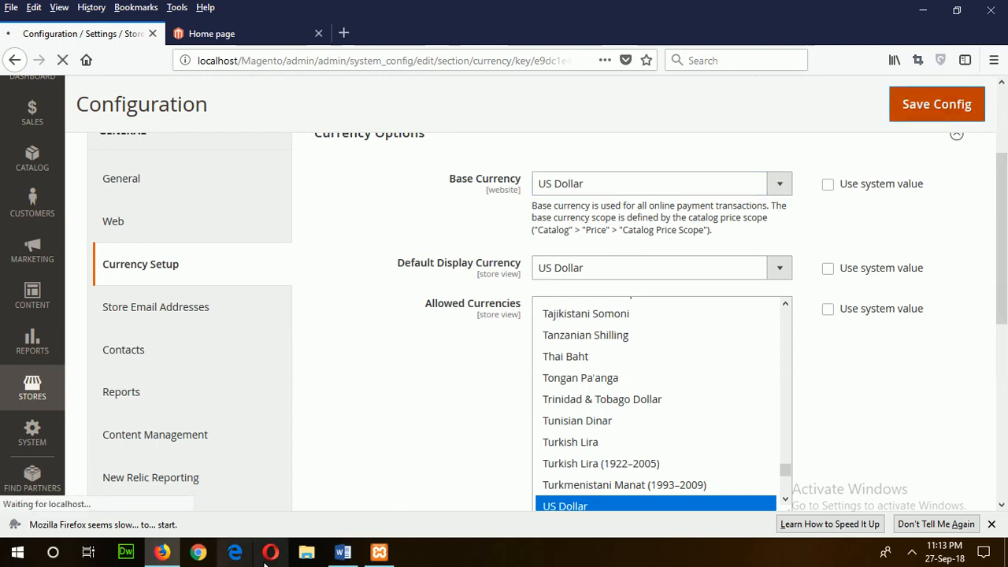
pyautogui.click(341, 551)
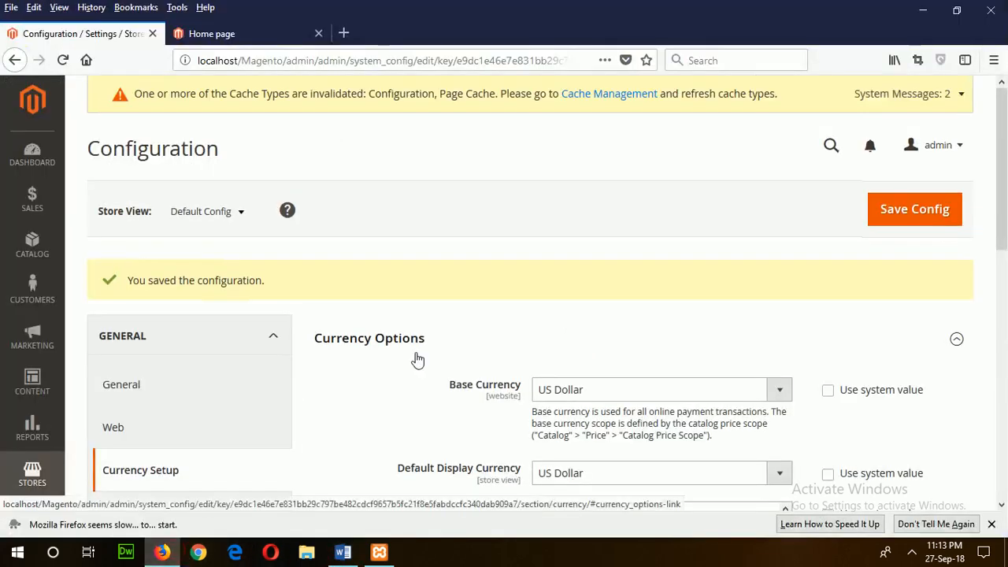
pyautogui.click(31, 246)
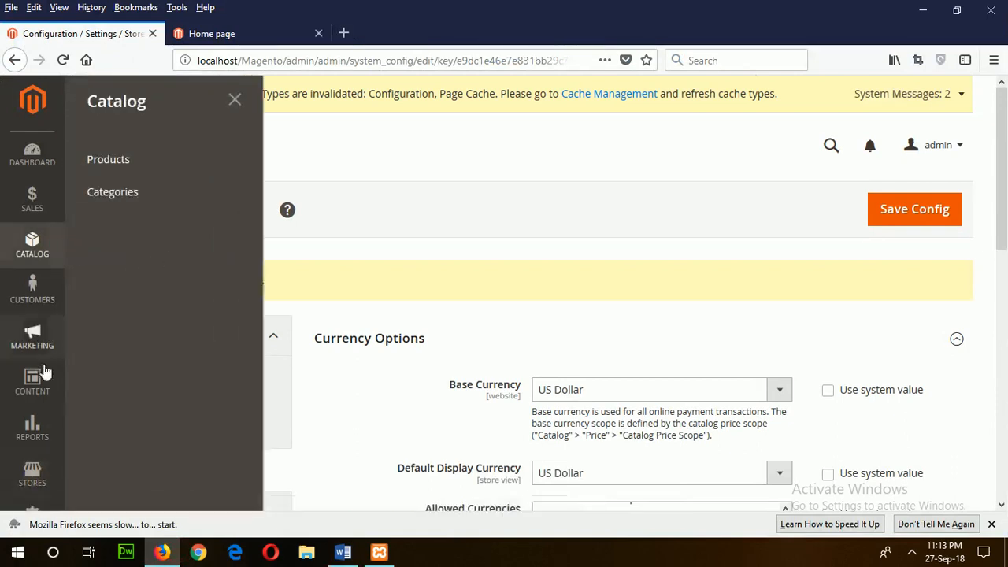
# Step: Go to Marketing > Catalog Price Rule and start a new rule from the empty list
pyautogui.click(32, 334)
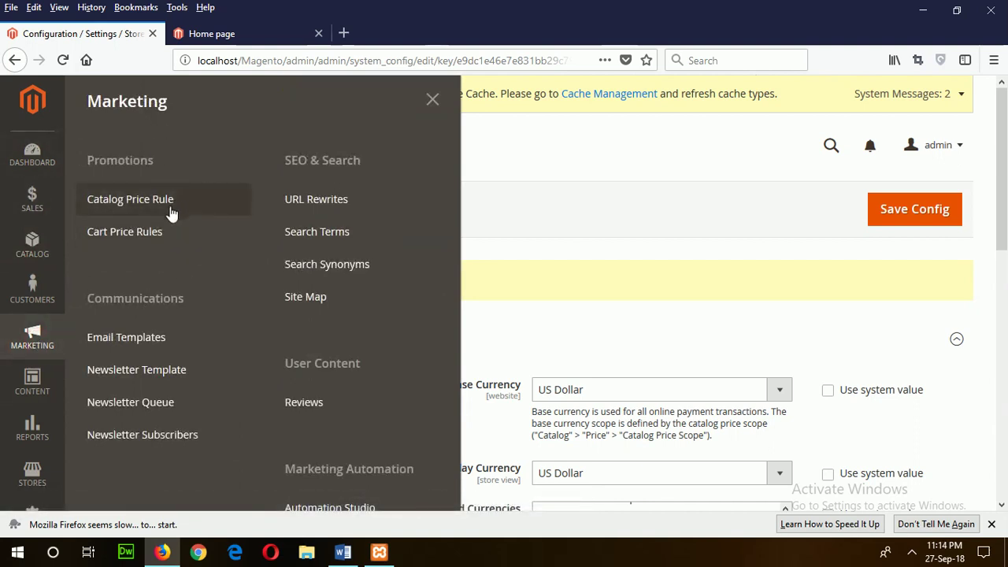
pyautogui.moveTo(124, 230)
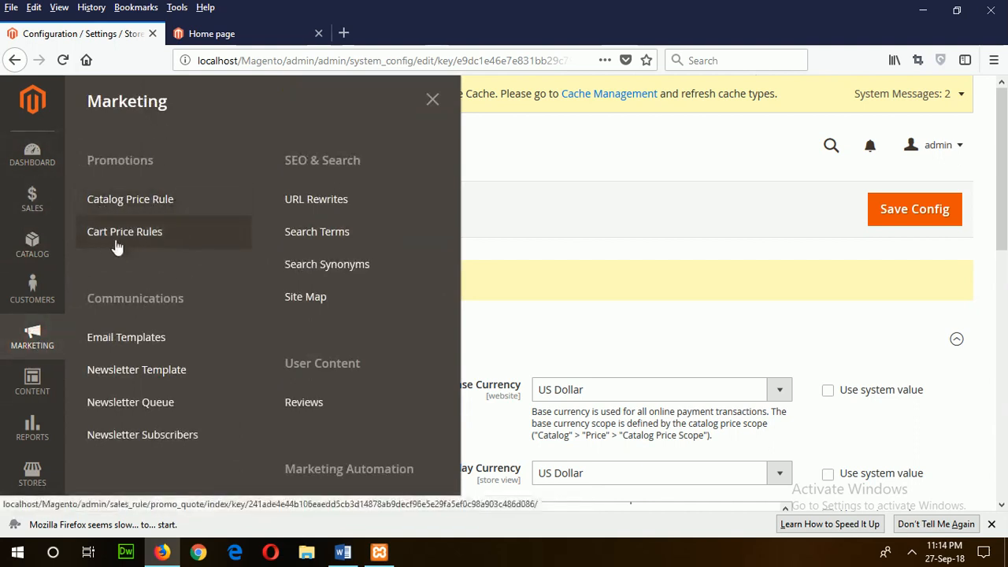
pyautogui.moveTo(145, 212)
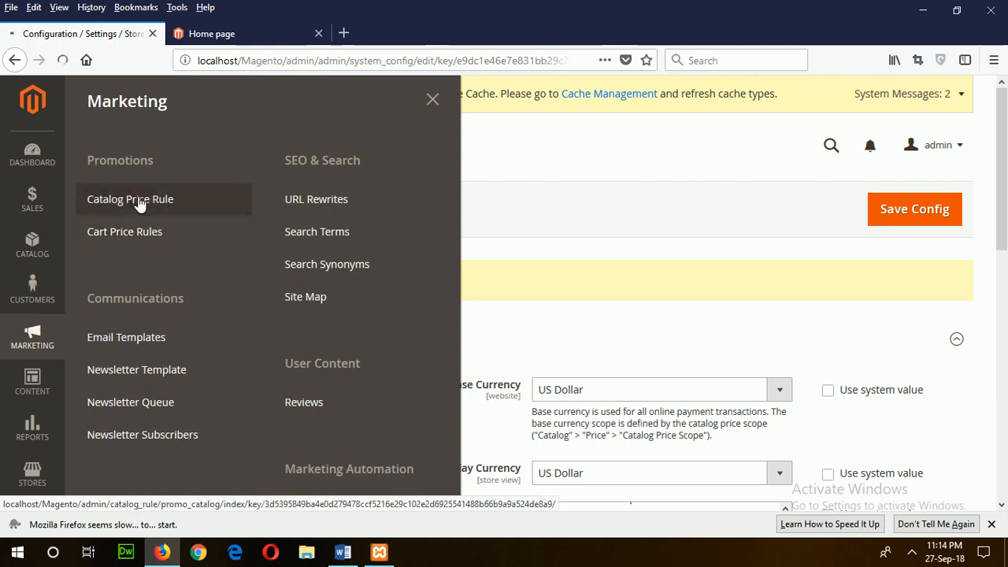
pyautogui.click(129, 199)
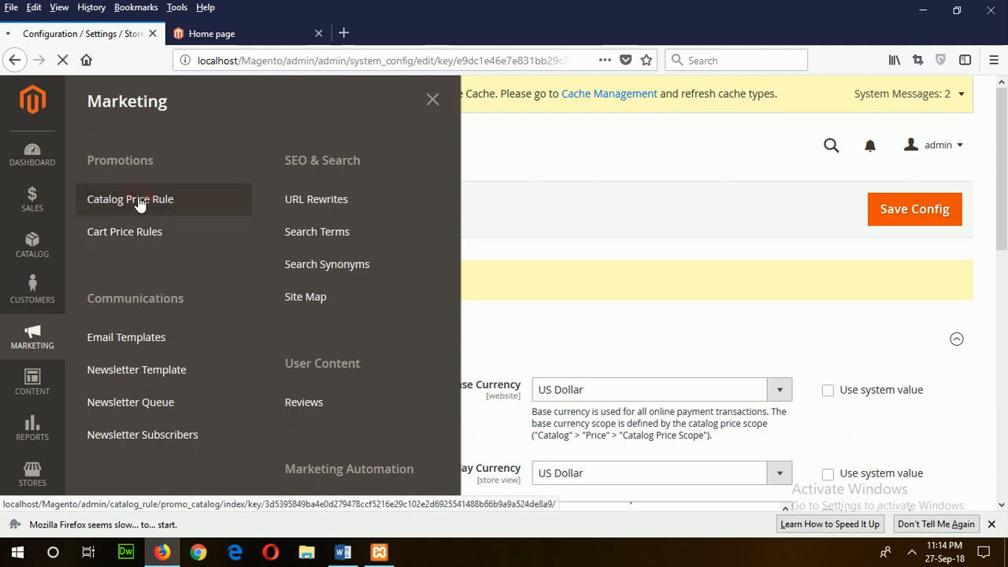
pyautogui.click(129, 198)
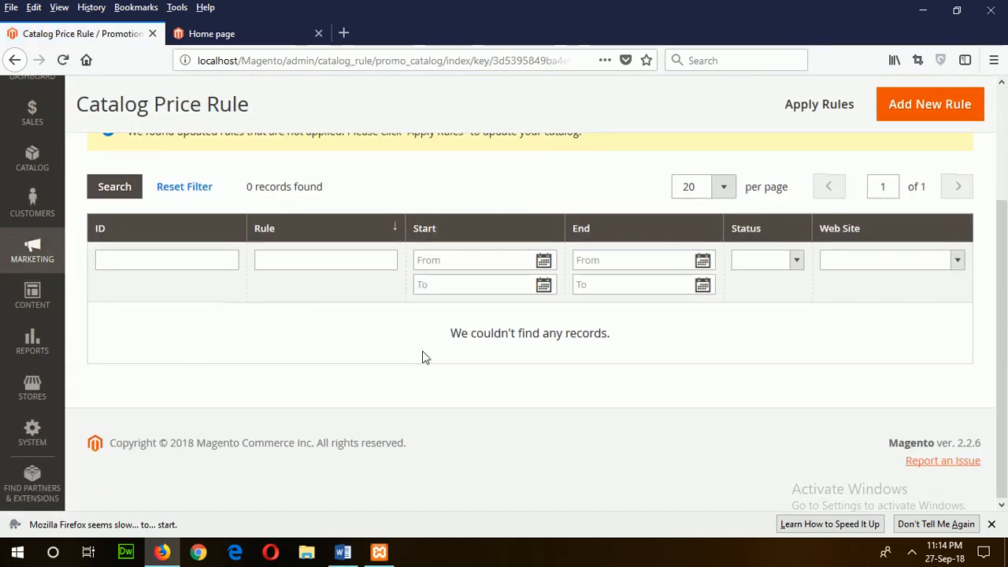
pyautogui.moveTo(930, 104)
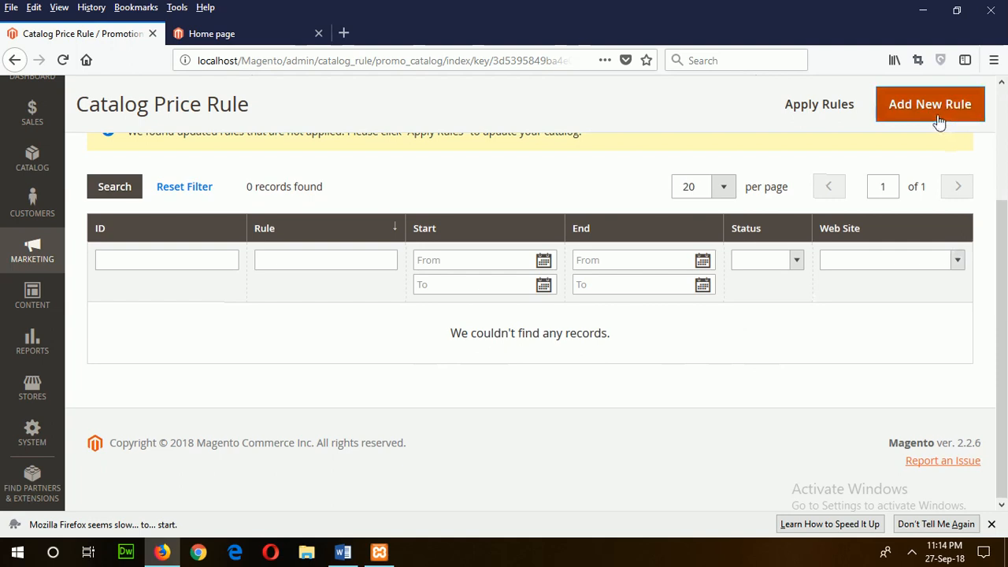
pyautogui.click(929, 104)
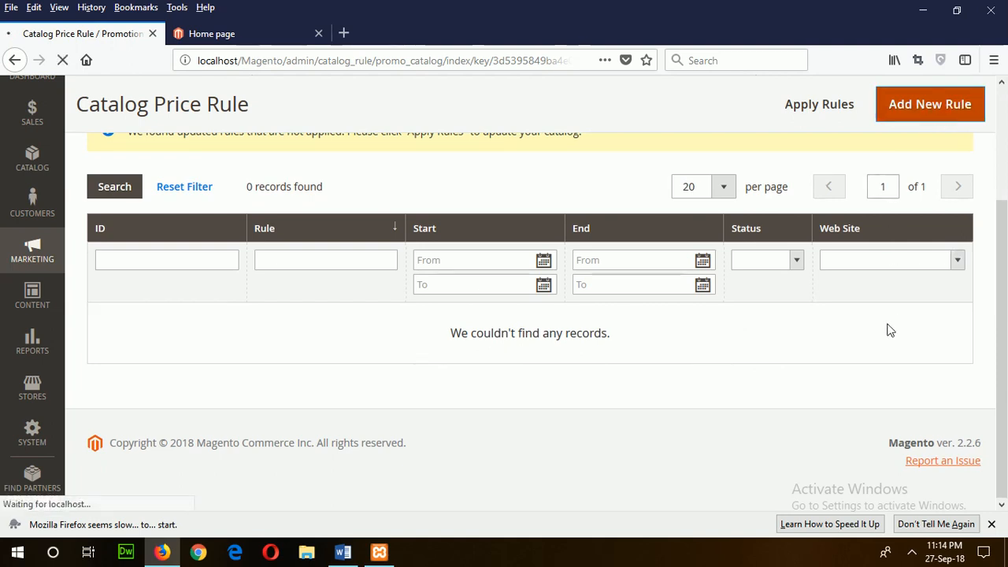
pyautogui.click(929, 104)
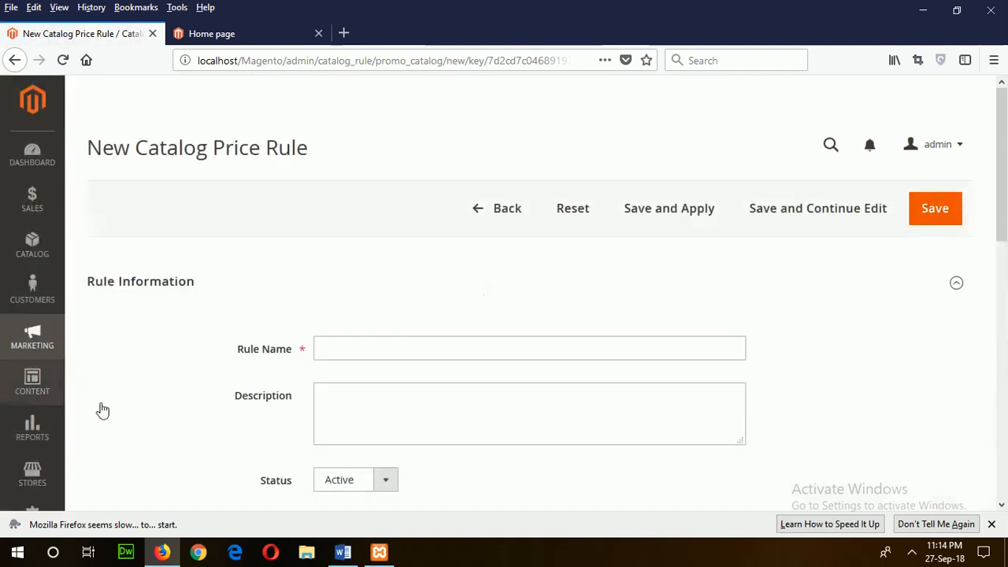
# Step: Enter the rule name "10% discount on dairy products"
pyautogui.click(529, 350)
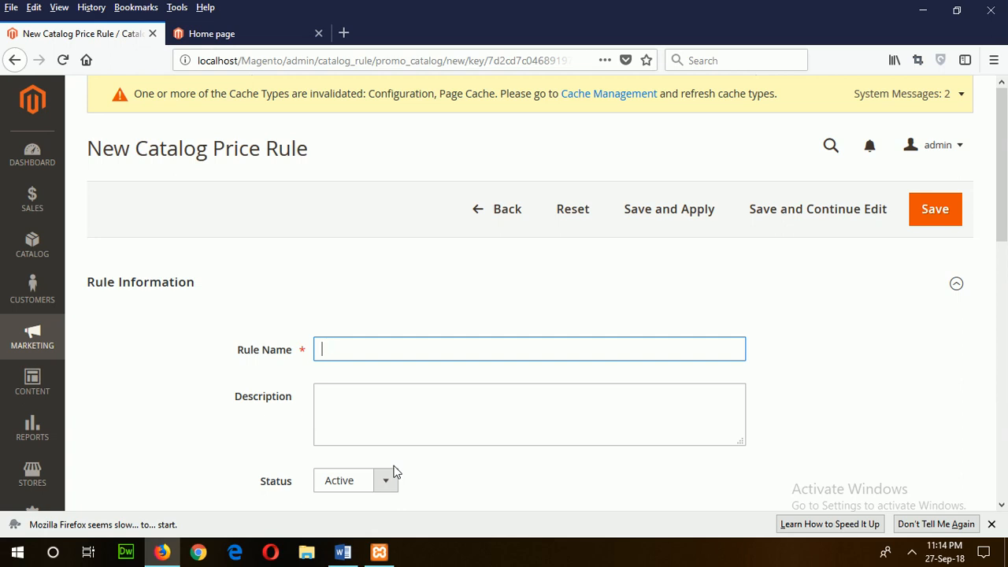
pyautogui.write('10')
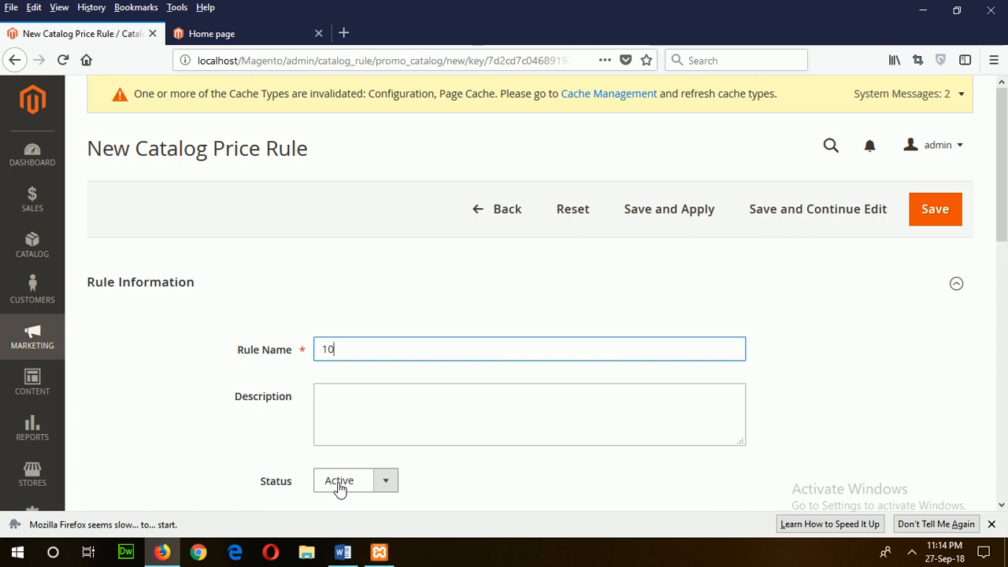
pyautogui.write('%')
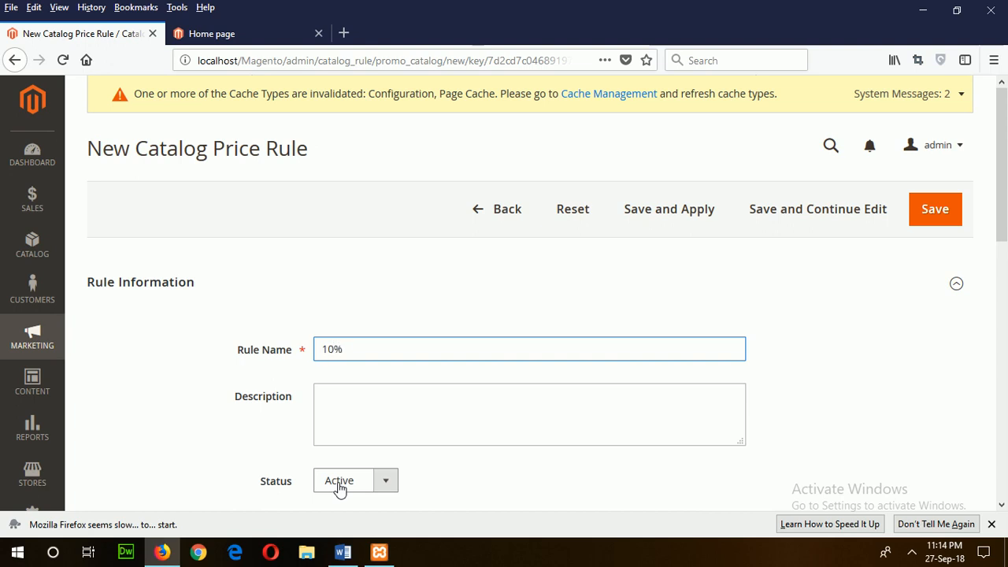
pyautogui.write('di')
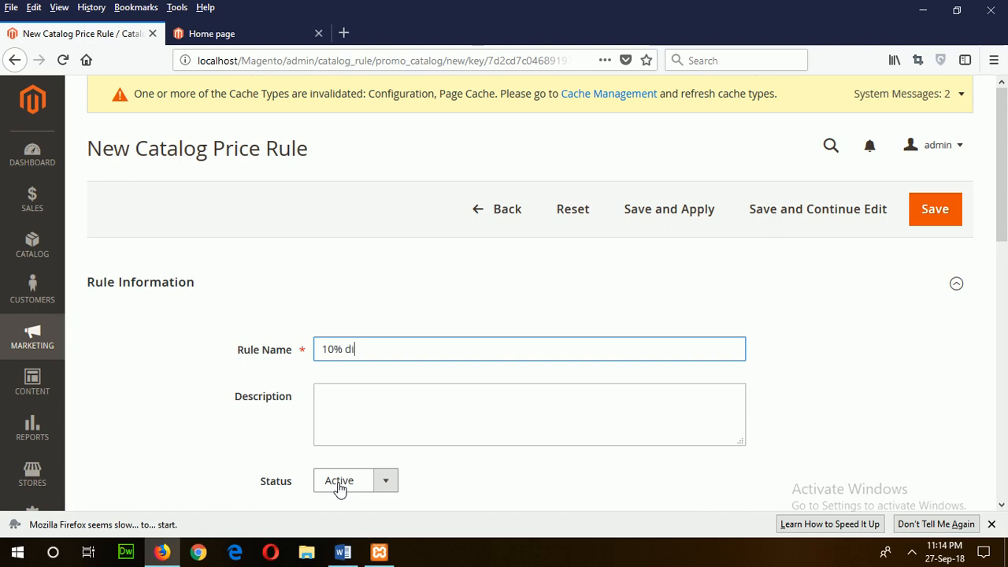
pyautogui.write('scount')
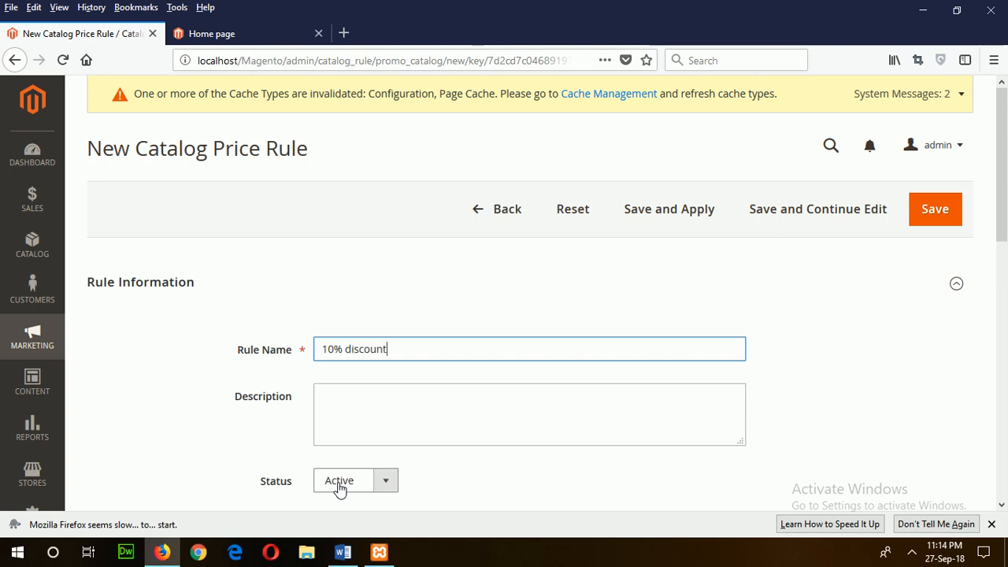
pyautogui.write('on')
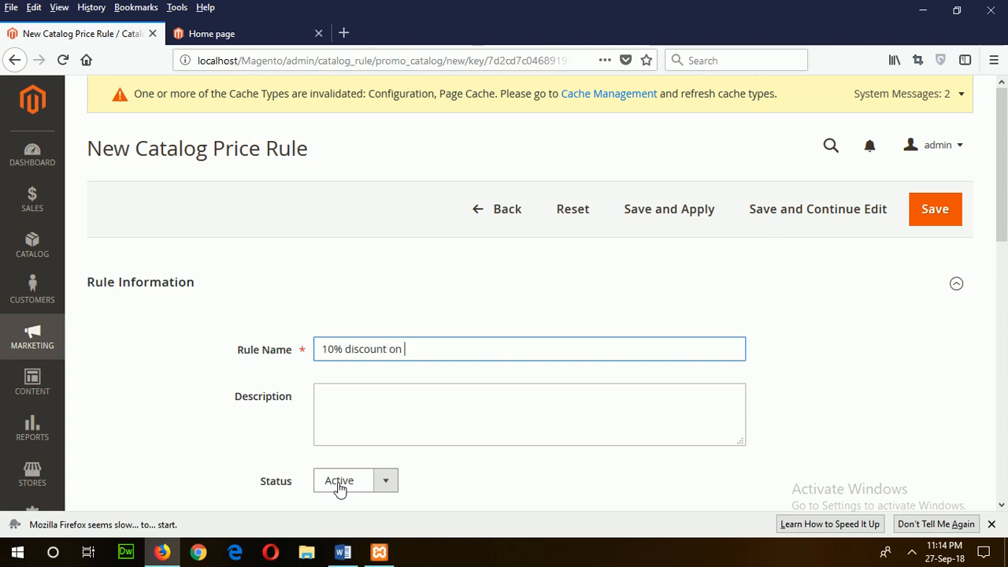
pyautogui.write('dai')
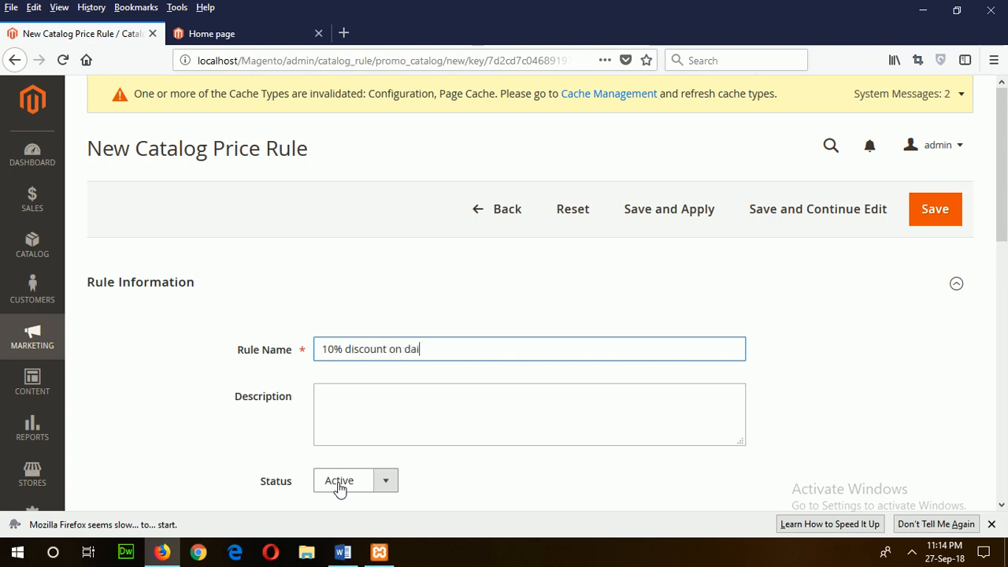
pyautogui.write('ry pr')
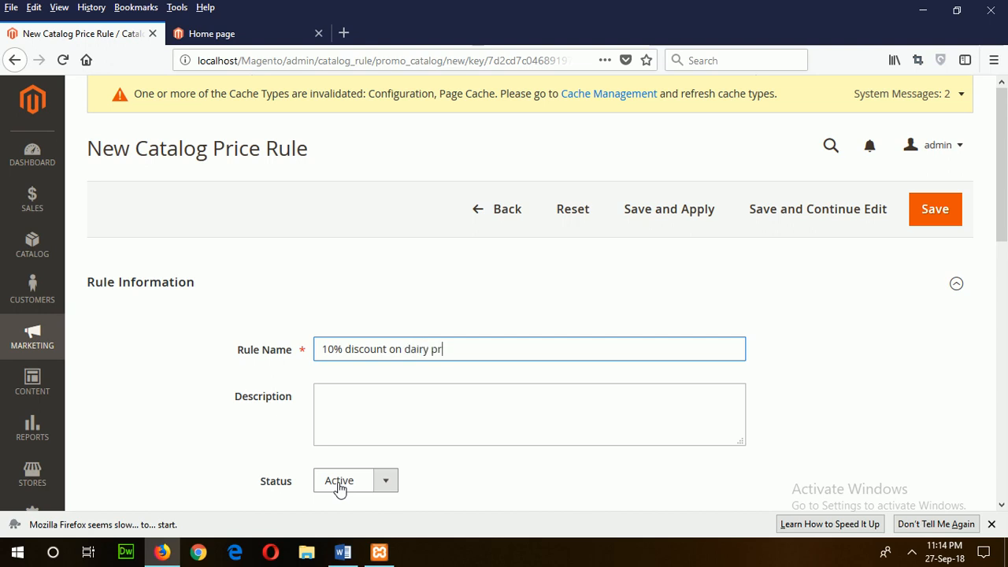
pyautogui.write('oducts')
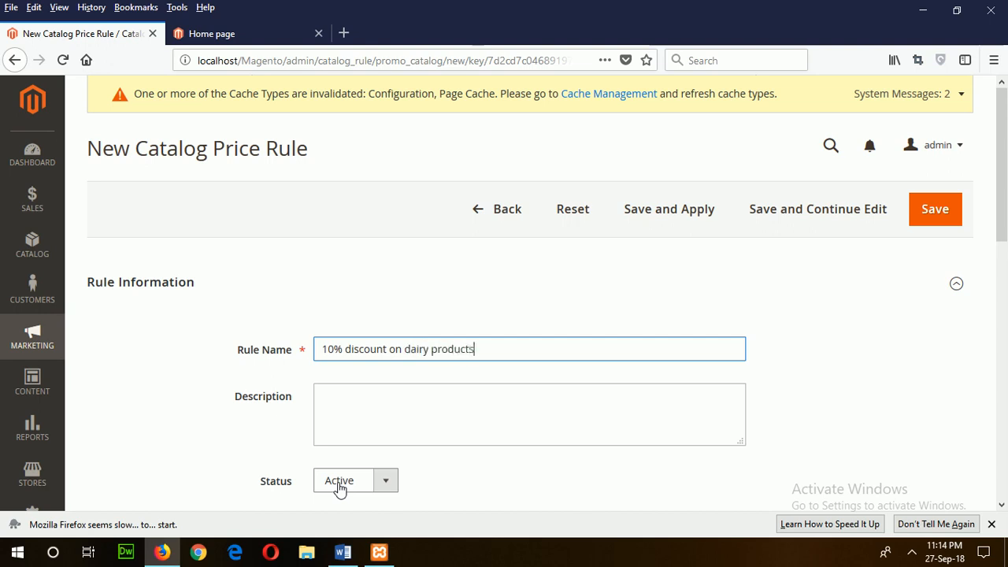
pyautogui.moveTo(515, 420)
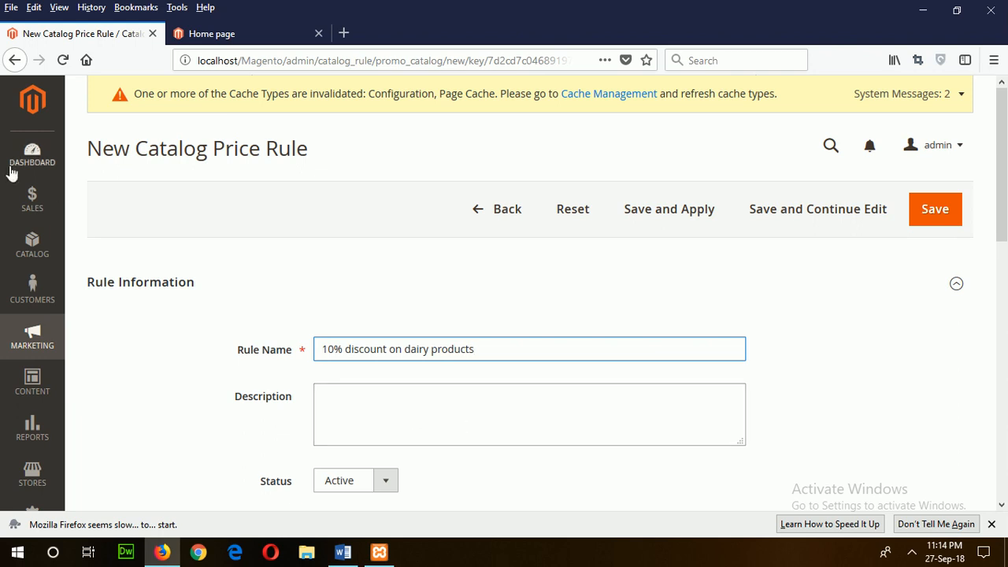
# Step: Set the rule's From date to 09/27/2018 using the calendar picker
pyautogui.scroll(-3)
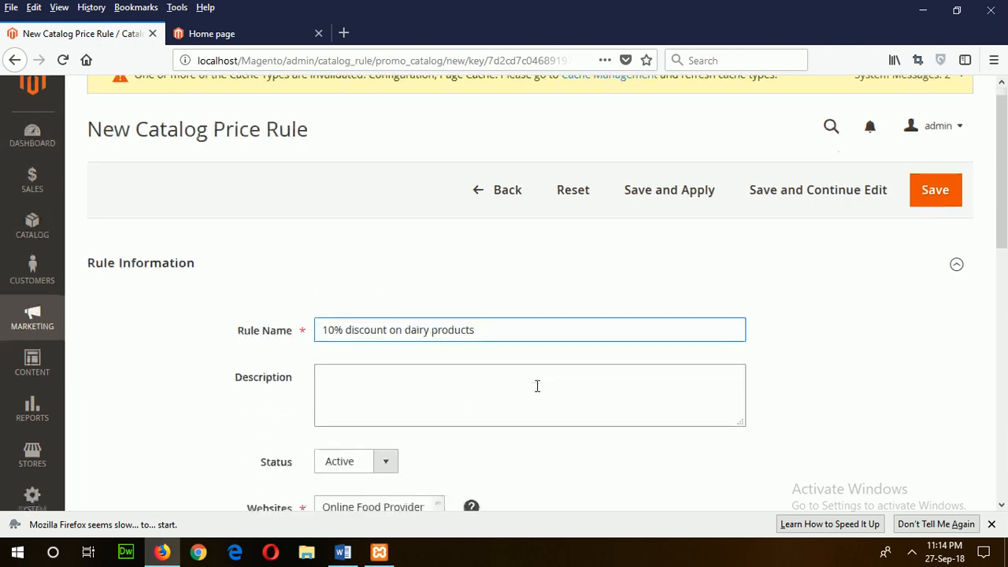
pyautogui.scroll(-3)
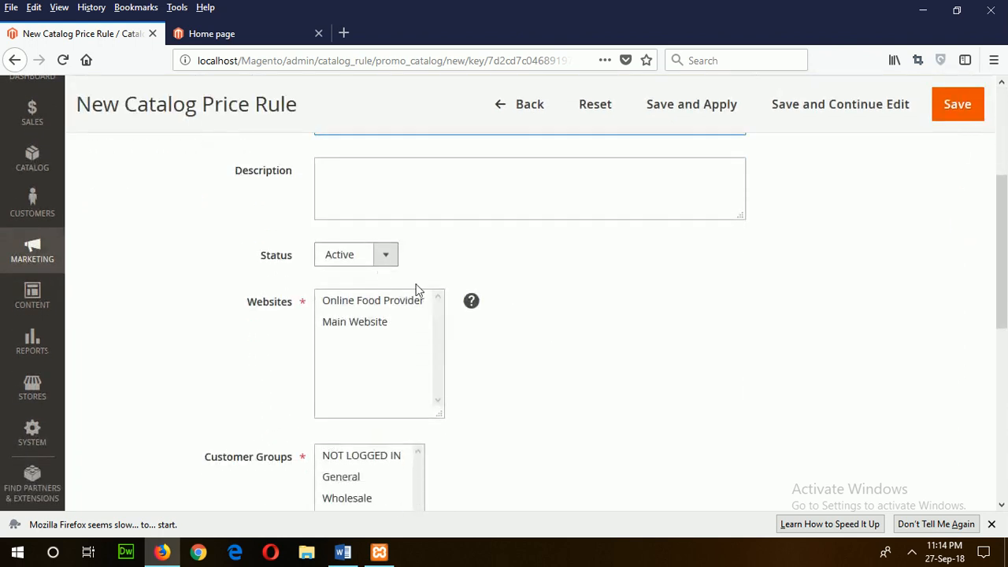
pyautogui.scroll(-3)
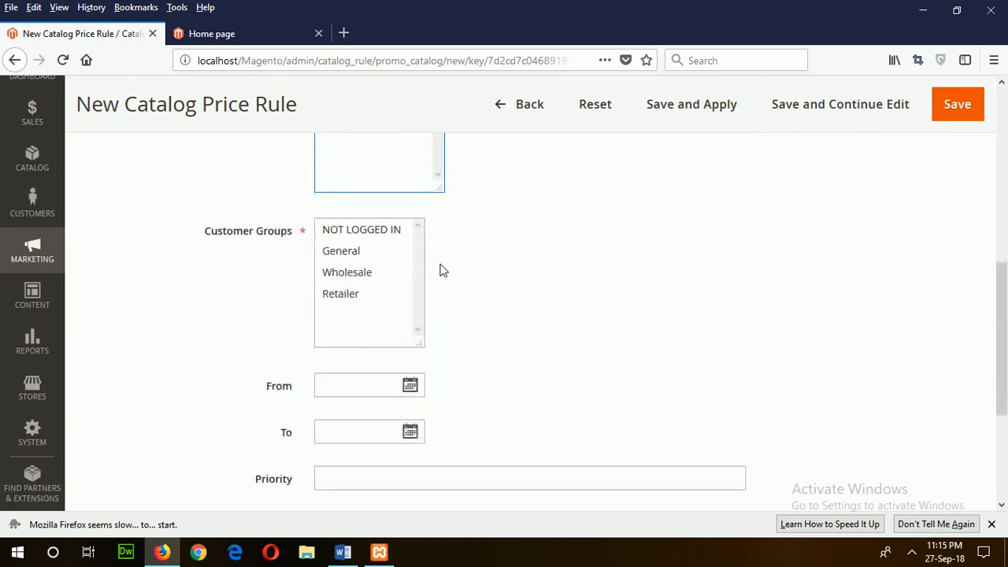
pyautogui.click(362, 230)
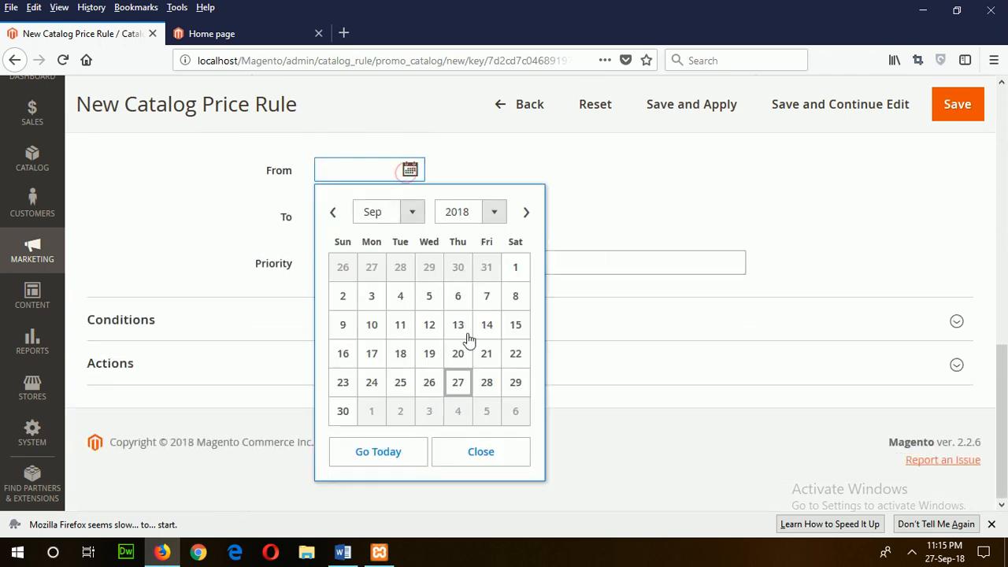
pyautogui.click(457, 383)
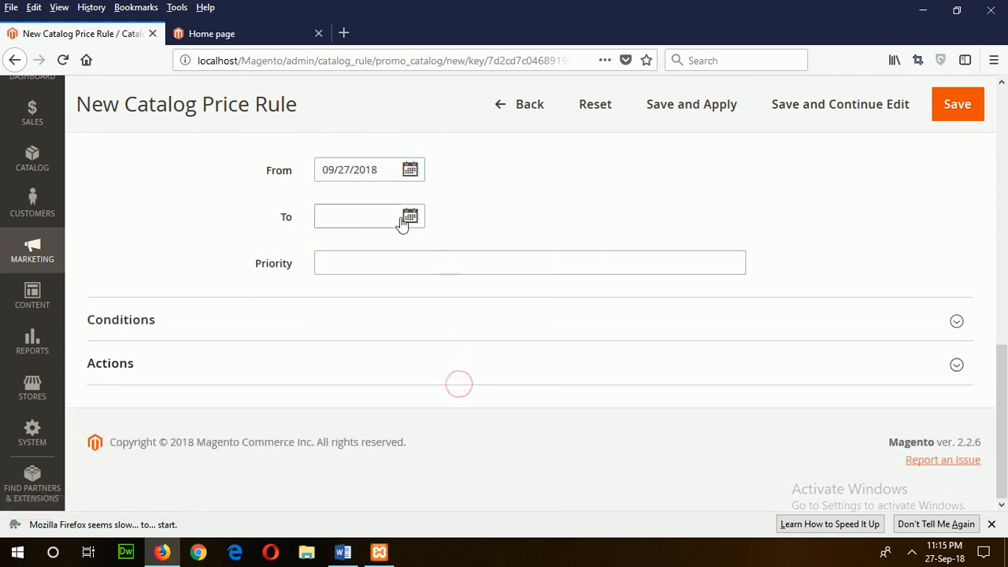
# Step: Set the rule's To date to 10/5/2018 by switching the calendar to October
pyautogui.click(409, 217)
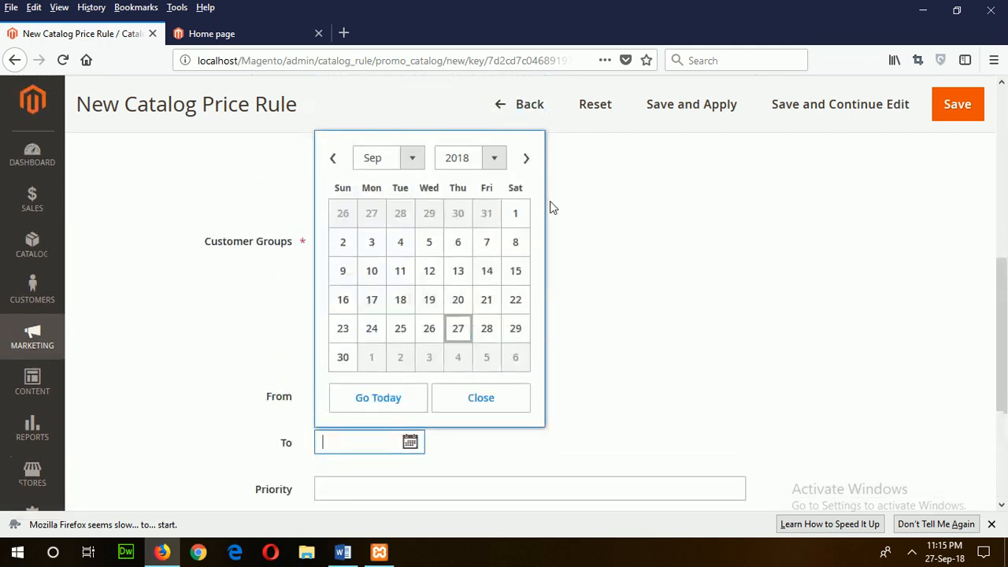
pyautogui.click(495, 157)
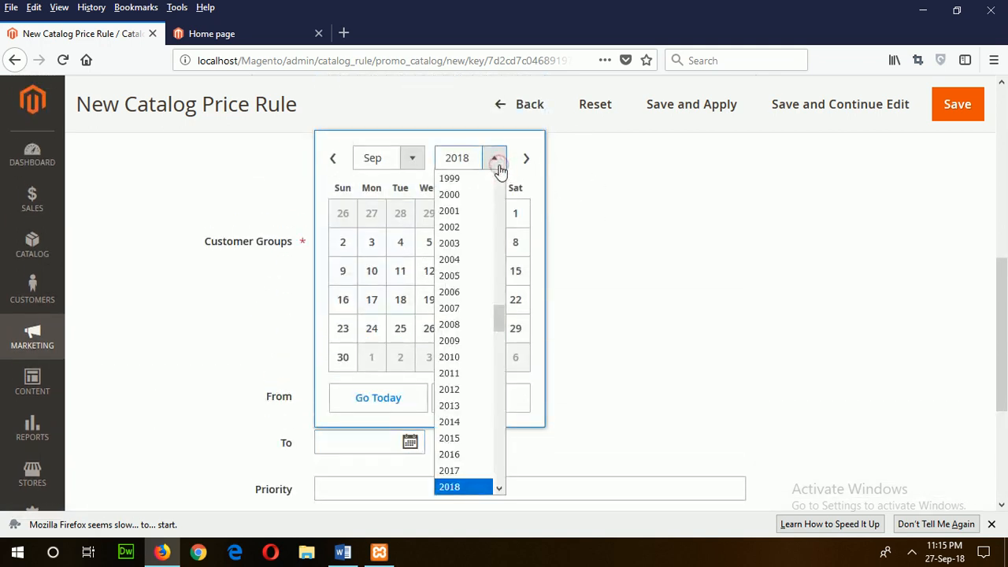
pyautogui.click(412, 158)
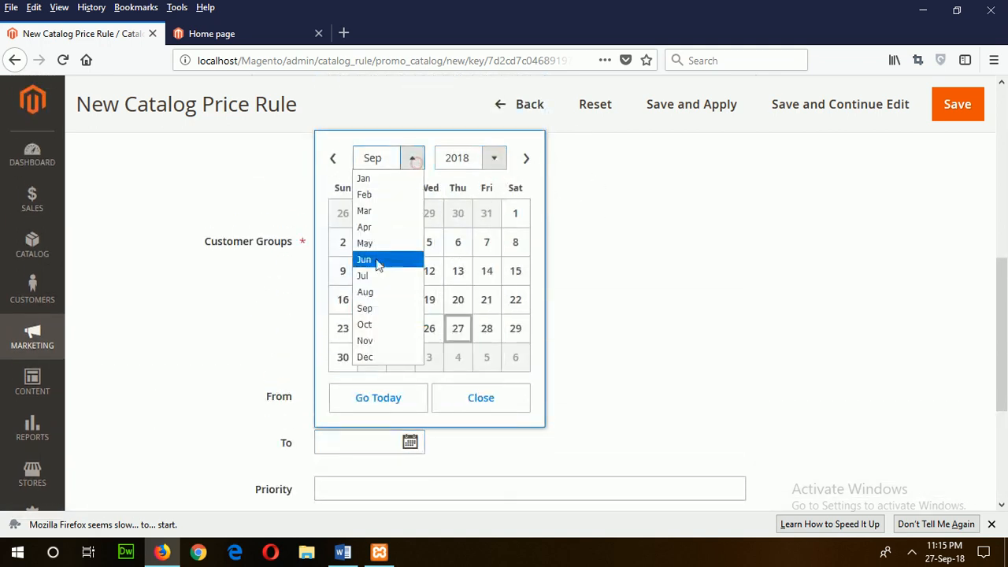
pyautogui.click(363, 325)
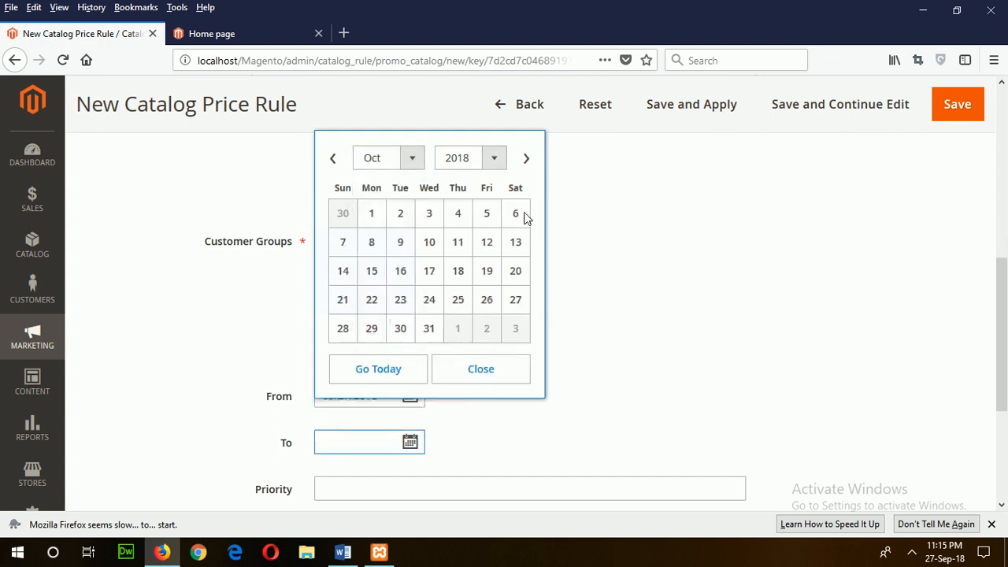
pyautogui.click(485, 212)
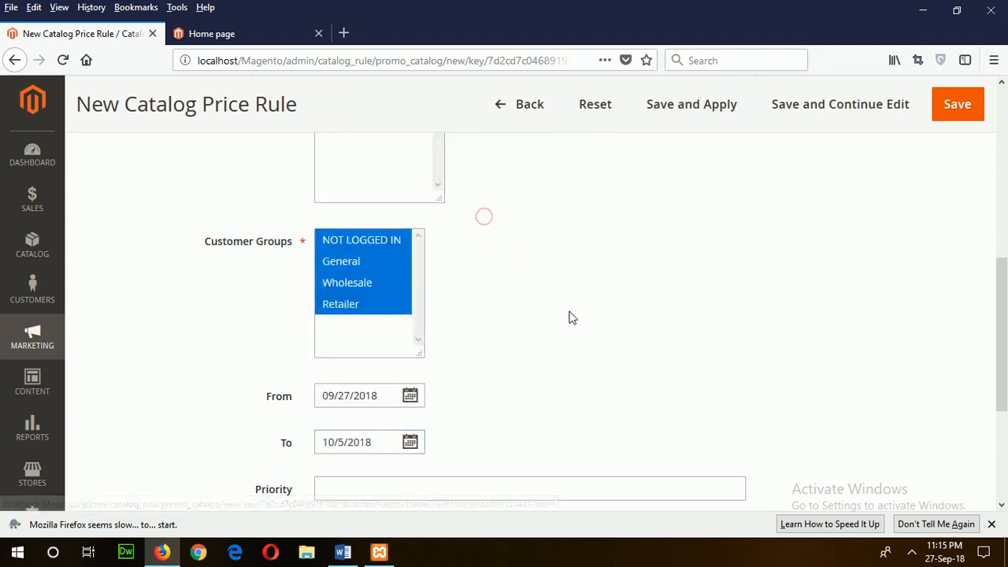
pyautogui.scroll(-3)
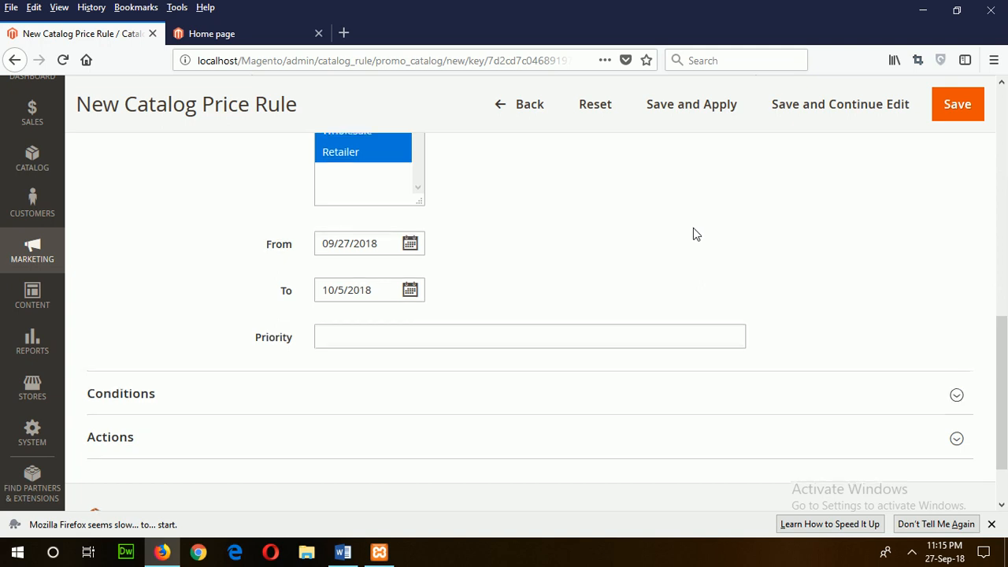
pyautogui.click(956, 393)
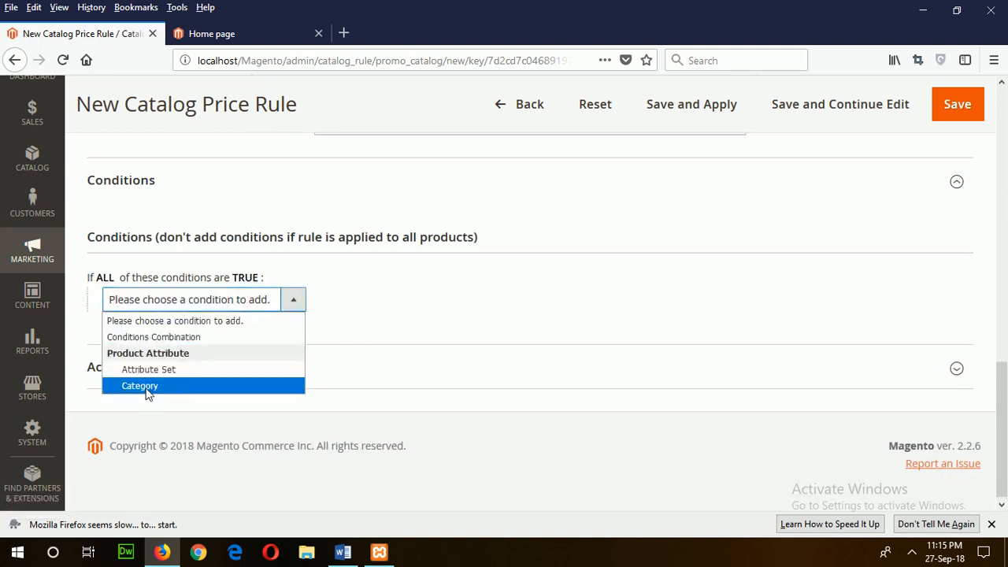
# Step: Add a Category condition and pick Dairy under Dairy-Bakery from the category tree
pyautogui.click(140, 385)
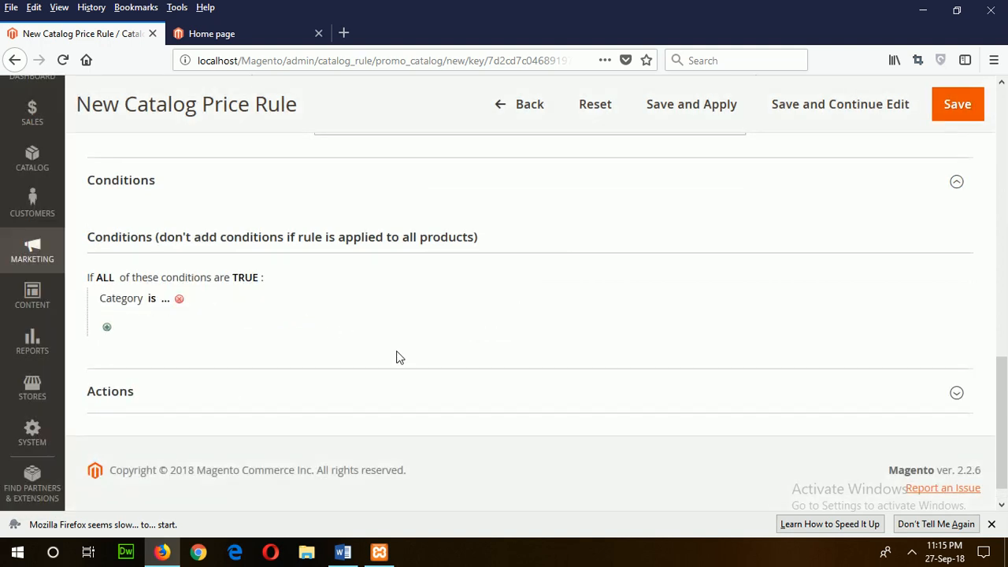
pyautogui.click(166, 299)
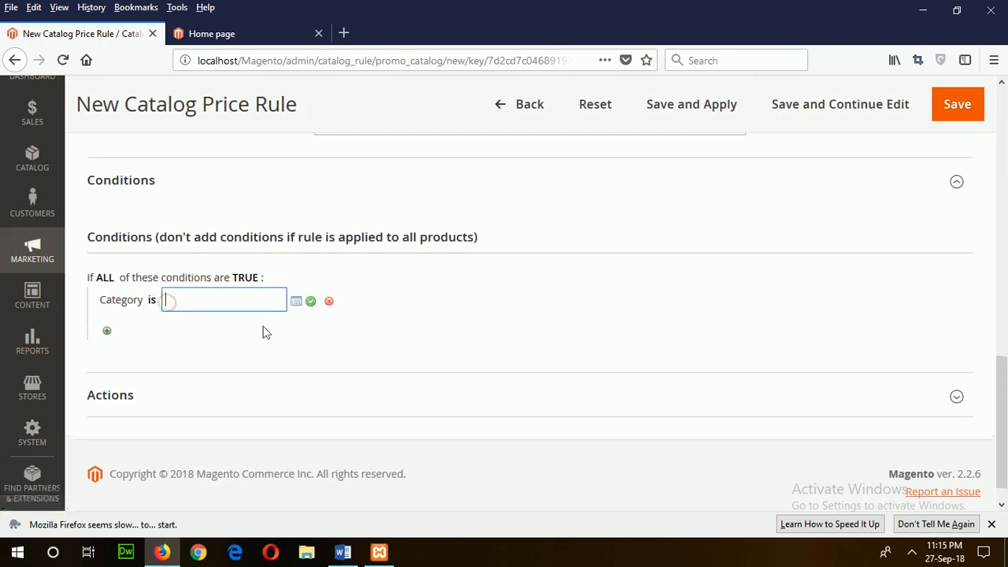
pyautogui.click(297, 301)
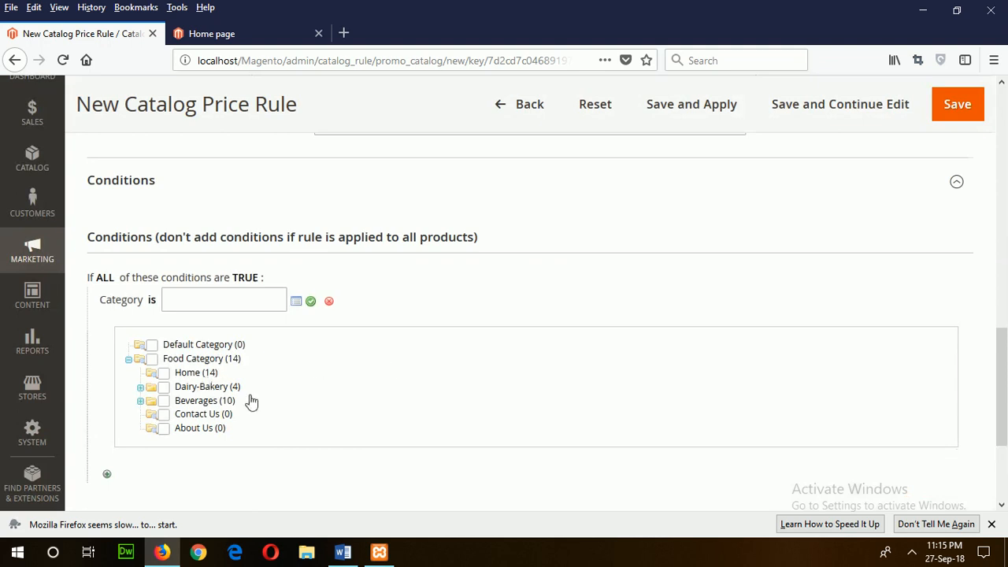
pyautogui.click(140, 388)
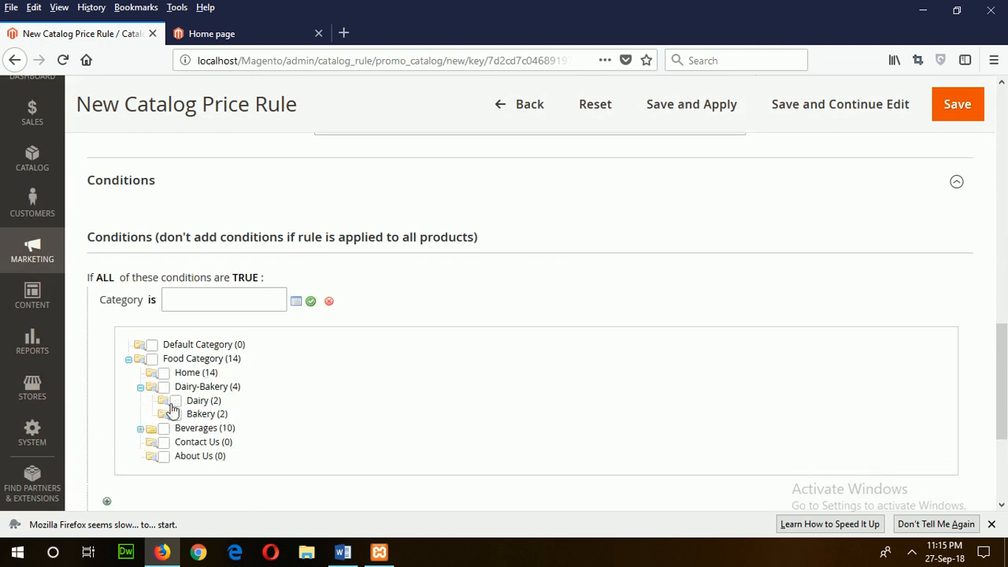
pyautogui.click(175, 400)
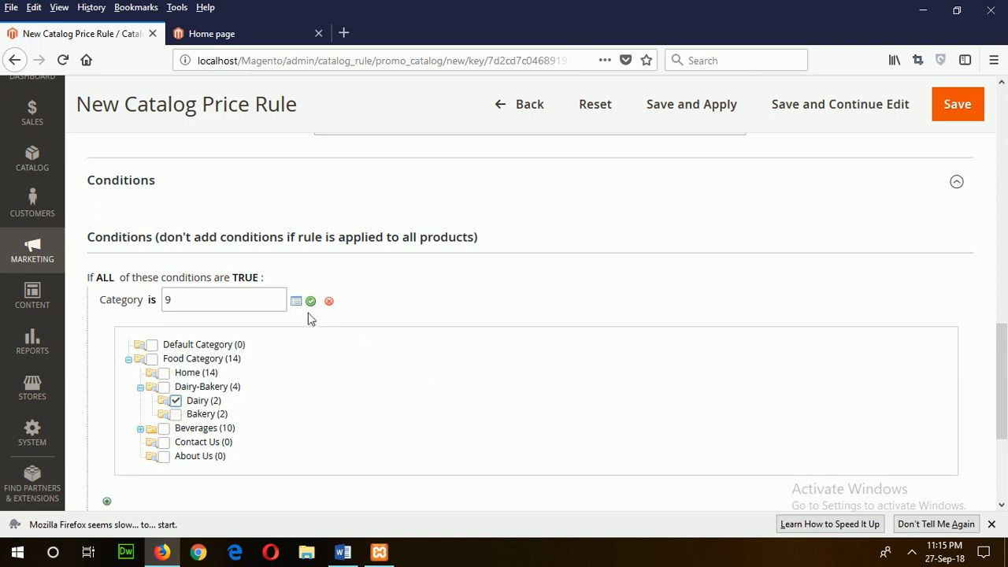
pyautogui.click(311, 301)
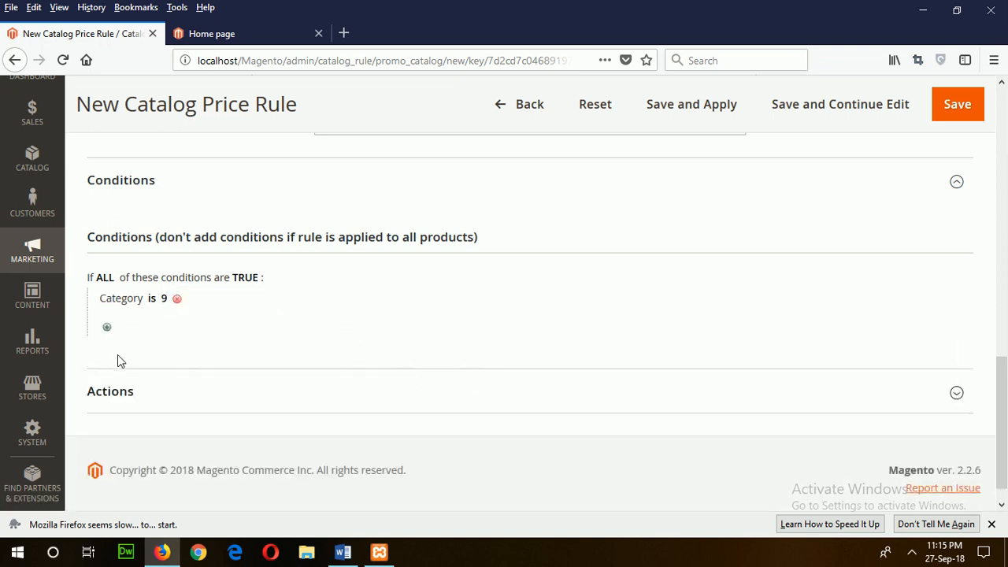
pyautogui.click(956, 392)
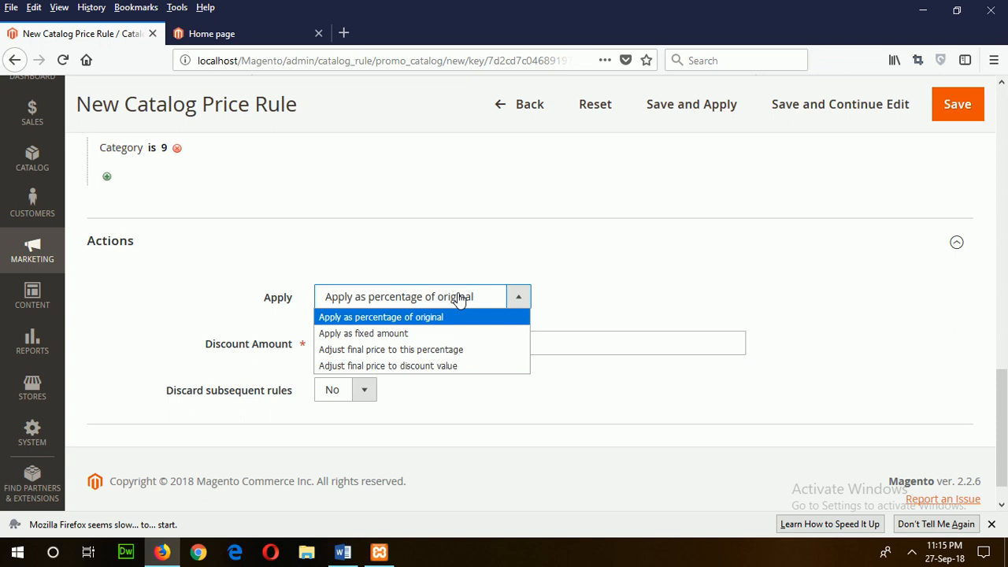
# Step: Apply a 10 percent-of-original discount amount and save the catalog price rule
pyautogui.click(381, 317)
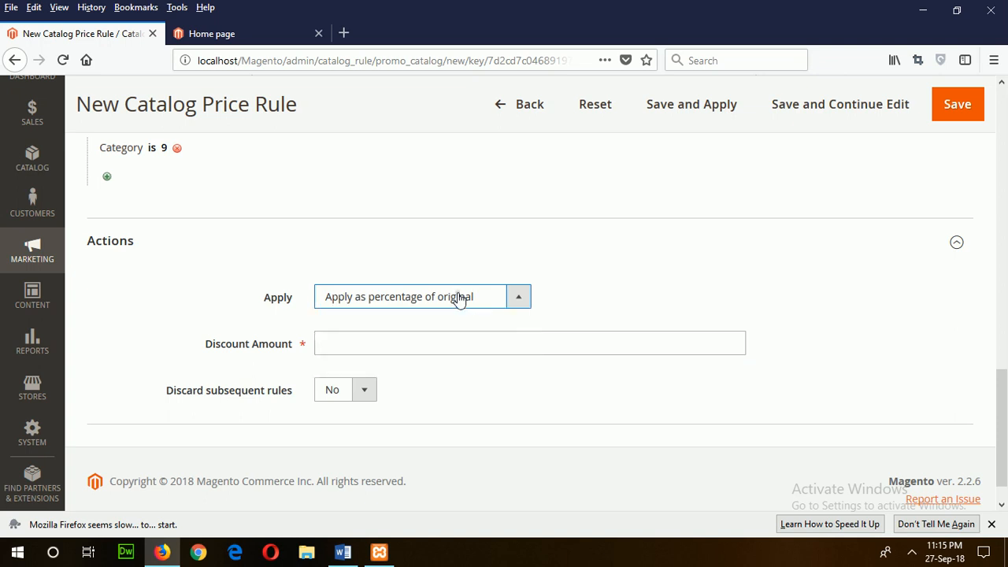
pyautogui.write('1')
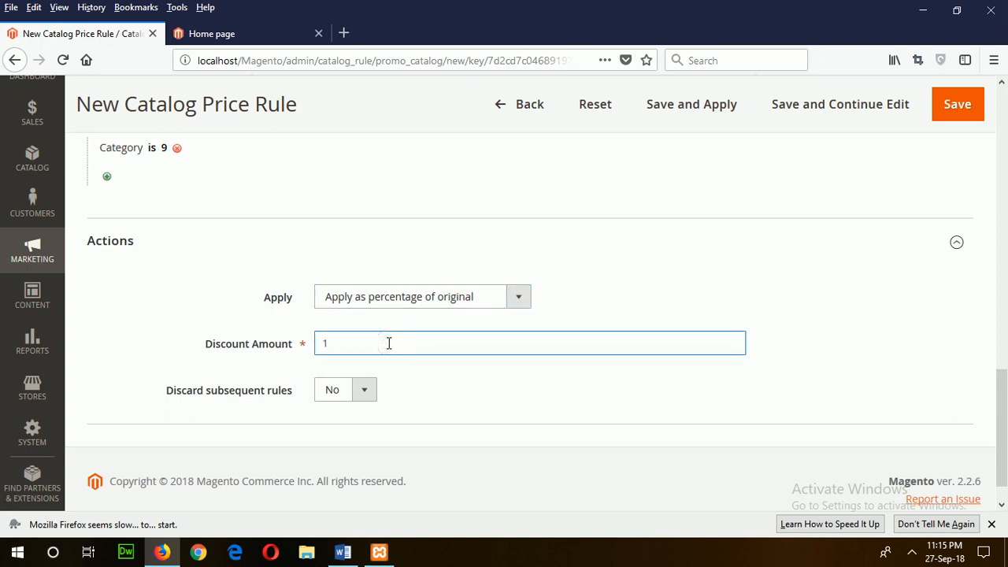
pyautogui.write('0')
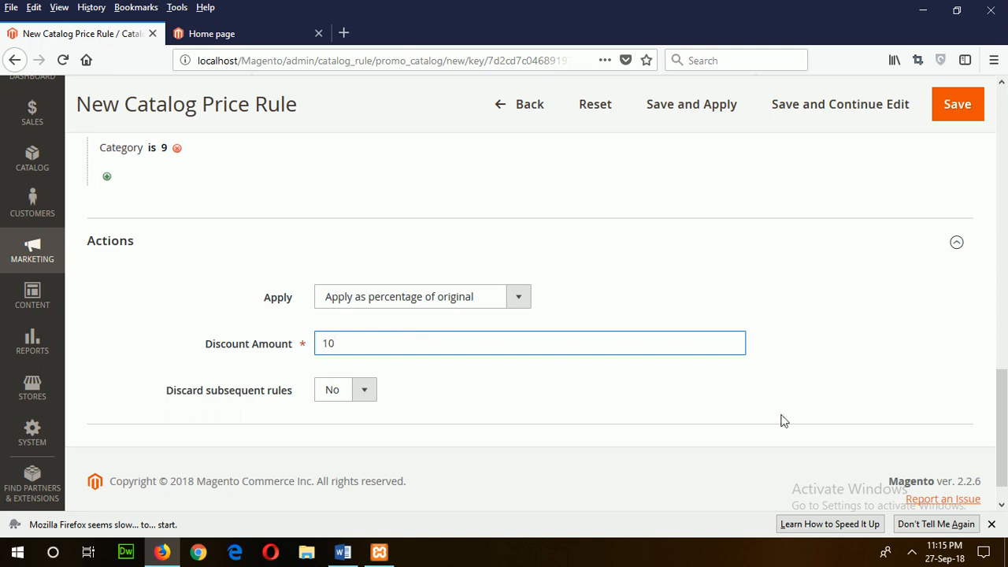
pyautogui.click(958, 104)
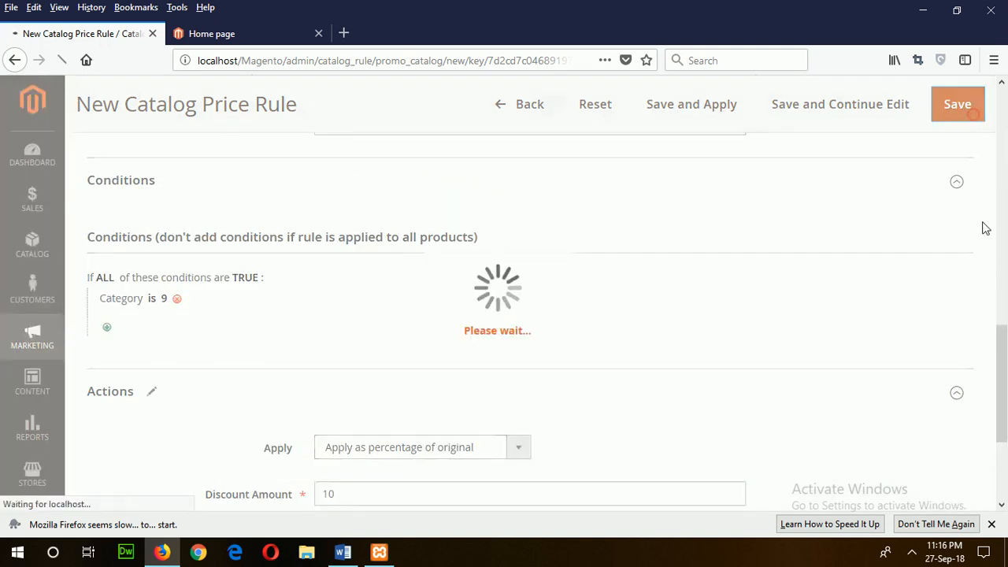
pyautogui.click(958, 104)
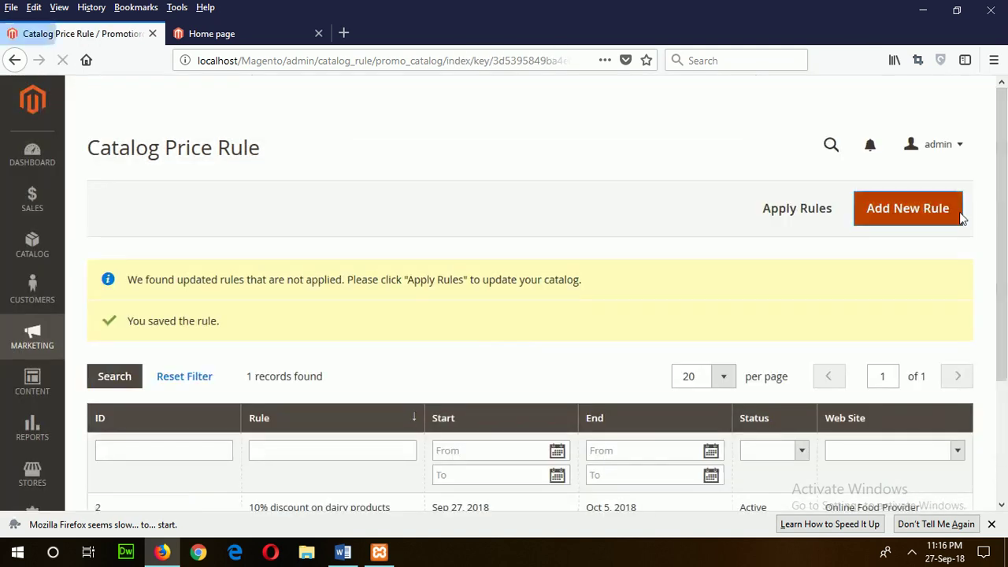
pyautogui.moveTo(797, 208)
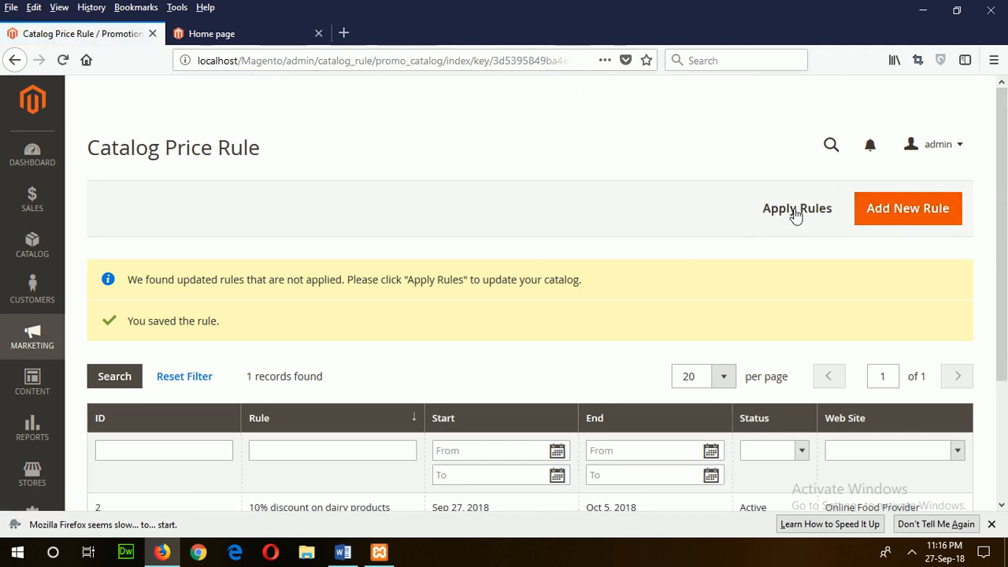
# Step: Apply the updated catalog price rules until 'Updated rules applied', then go to the storefront home tab
pyautogui.click(797, 208)
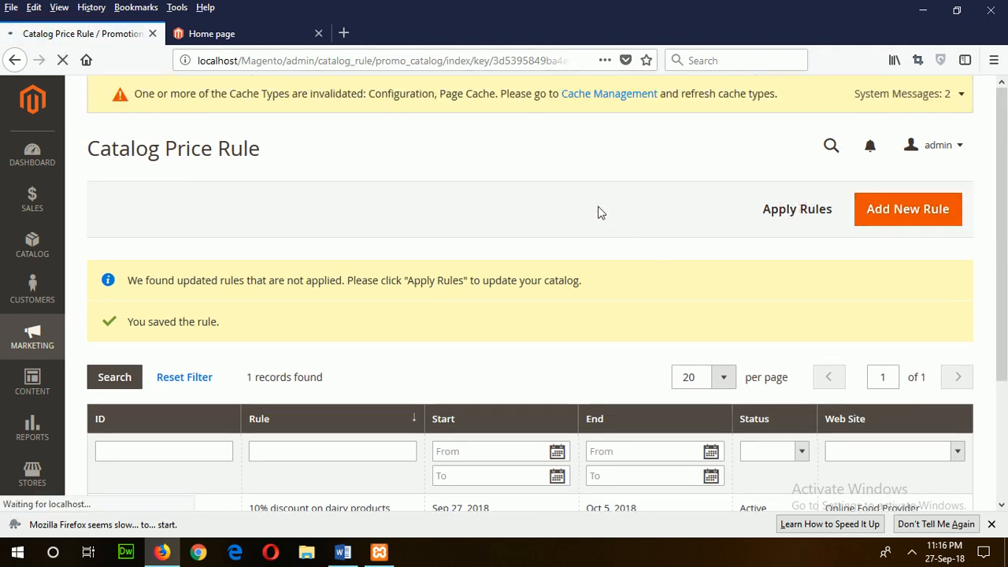
pyautogui.click(797, 208)
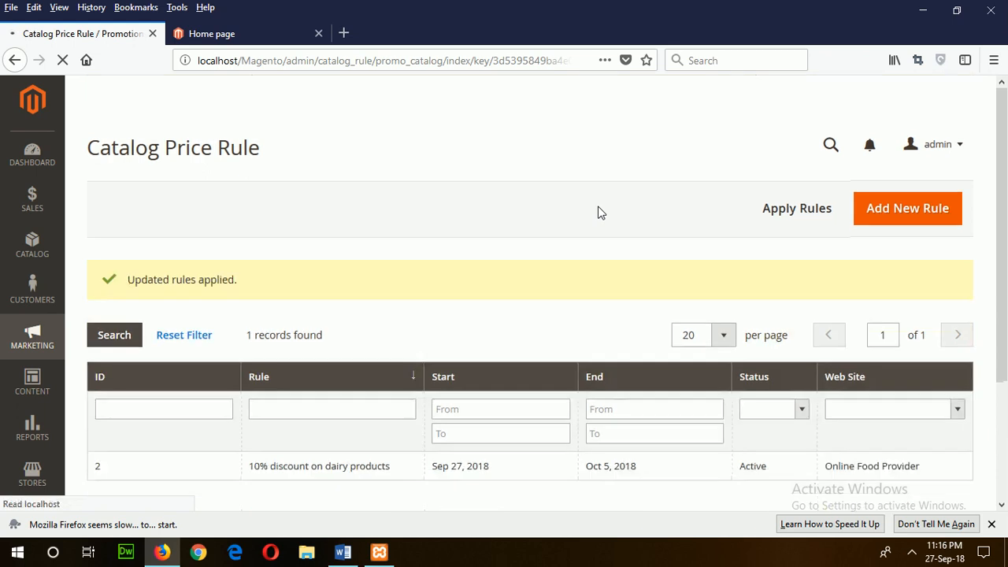
pyautogui.click(212, 33)
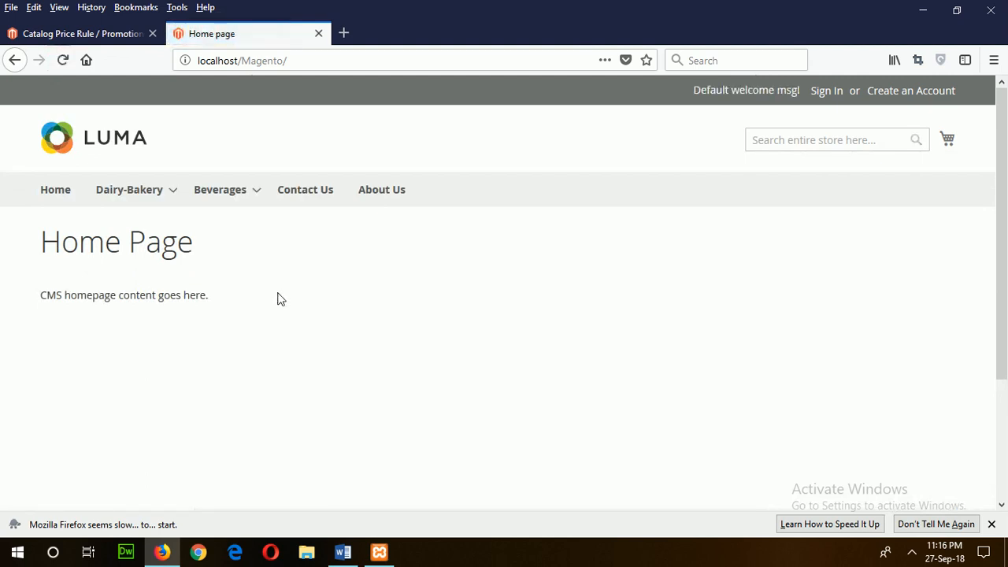
# Step: Review Dairy-Bakery prices (Cheese $2.85 vs $3.00), then return to the Catalog Price Rule admin tab
pyautogui.click(129, 189)
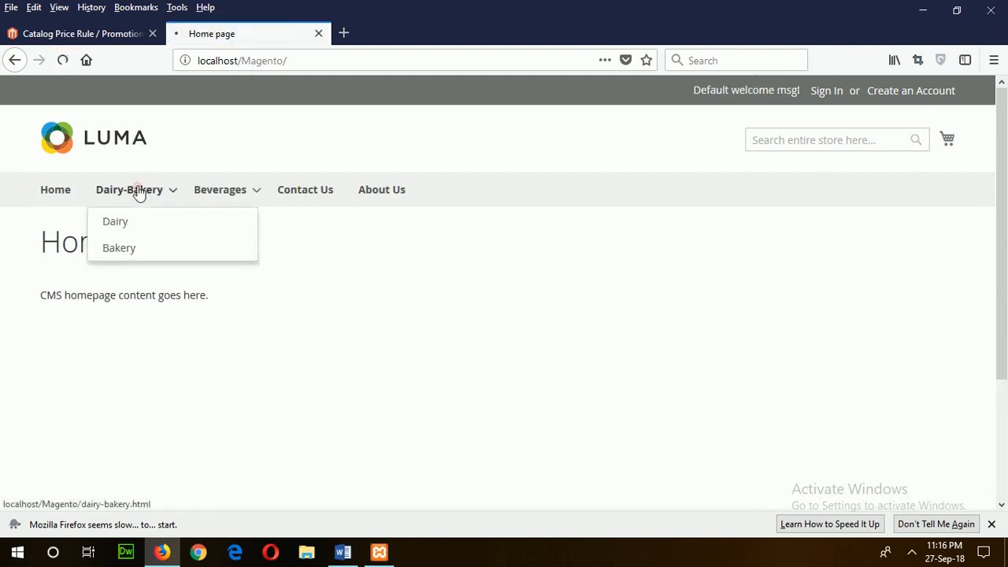
pyautogui.click(129, 189)
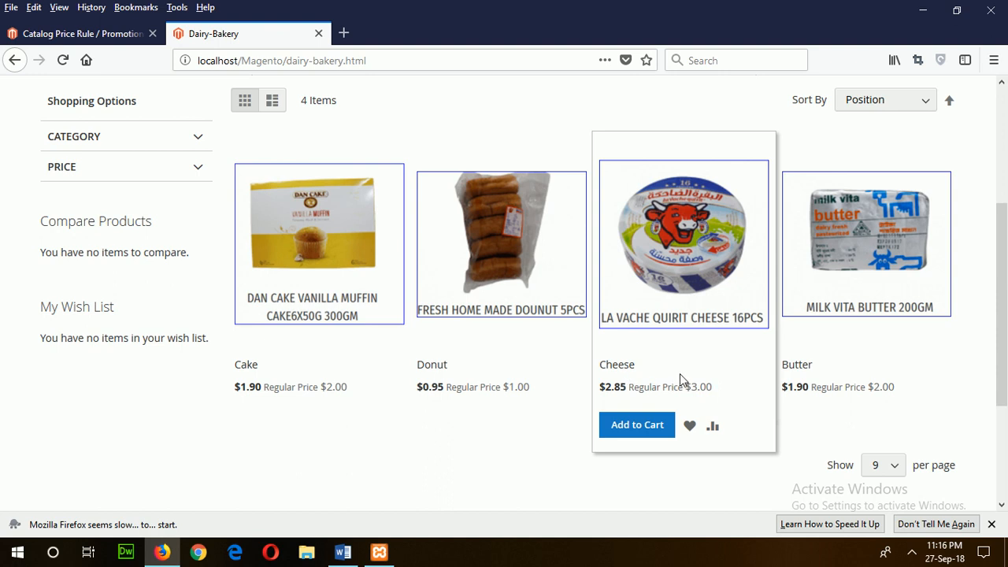
pyautogui.moveTo(882, 364)
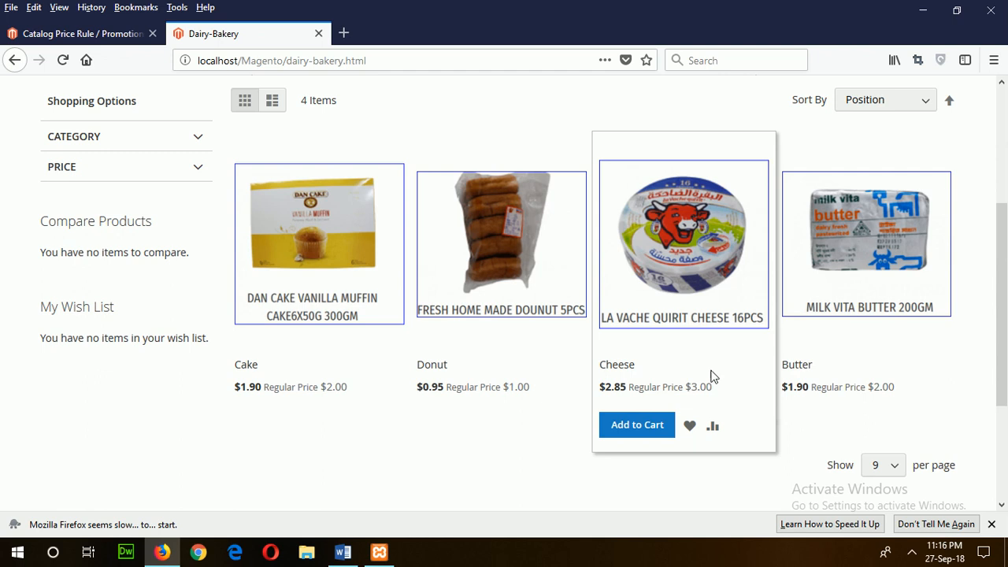
pyautogui.moveTo(882, 326)
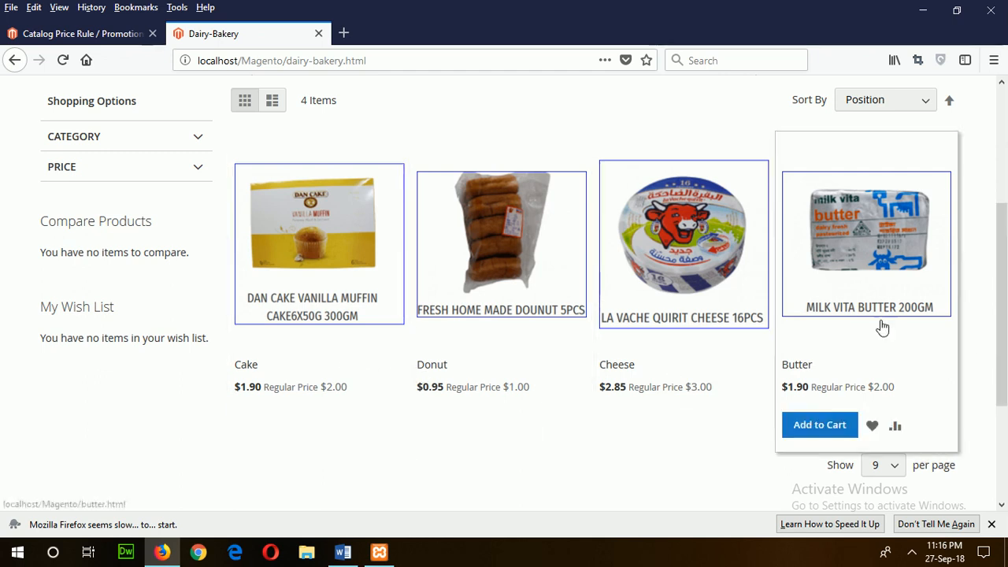
pyautogui.scroll(3)
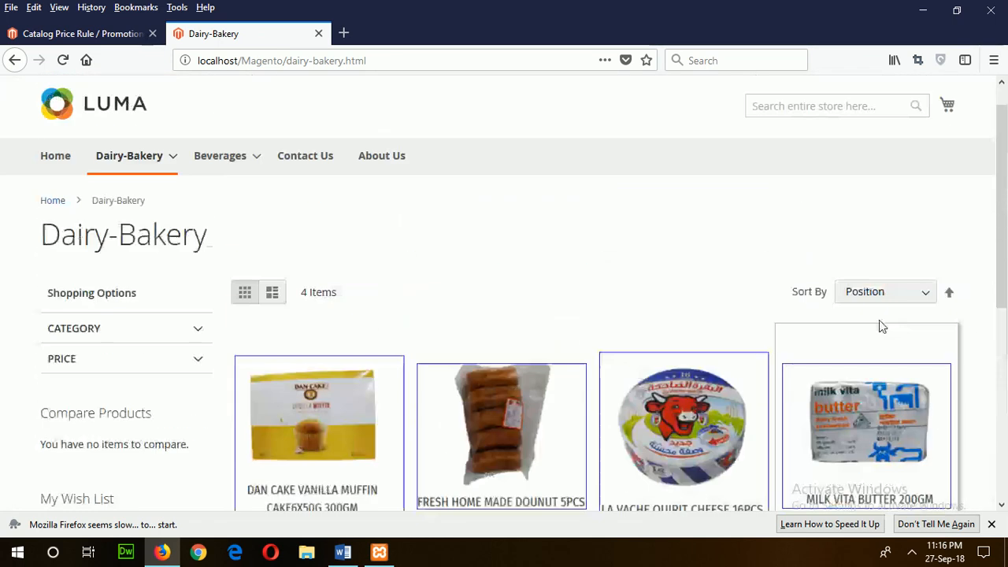
pyautogui.click(63, 59)
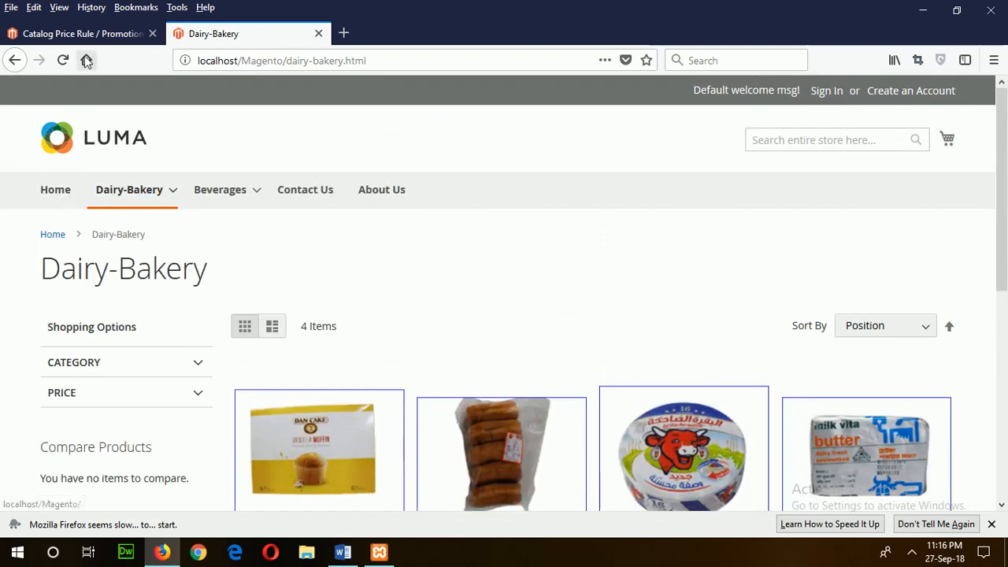
pyautogui.click(79, 33)
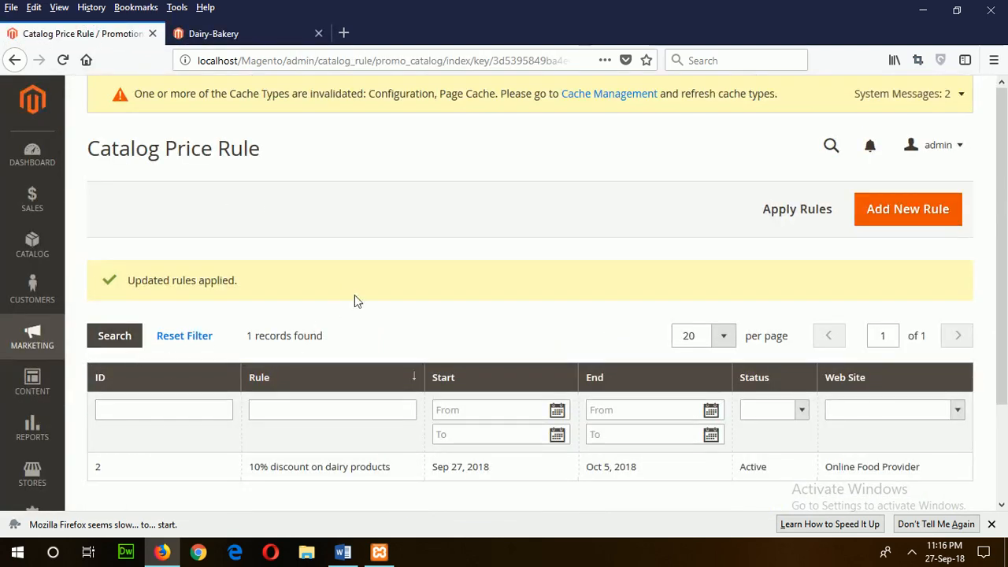
# Step: Check item 13 'cart price rule' in the Word task list, then return to the Magento Admin dashboard
pyautogui.click(342, 552)
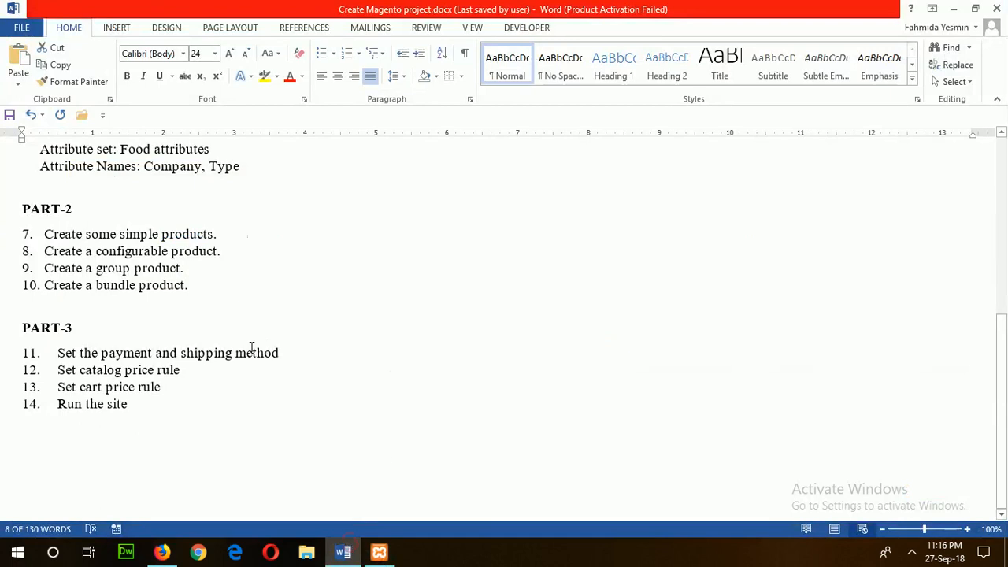
pyautogui.moveTo(277, 484)
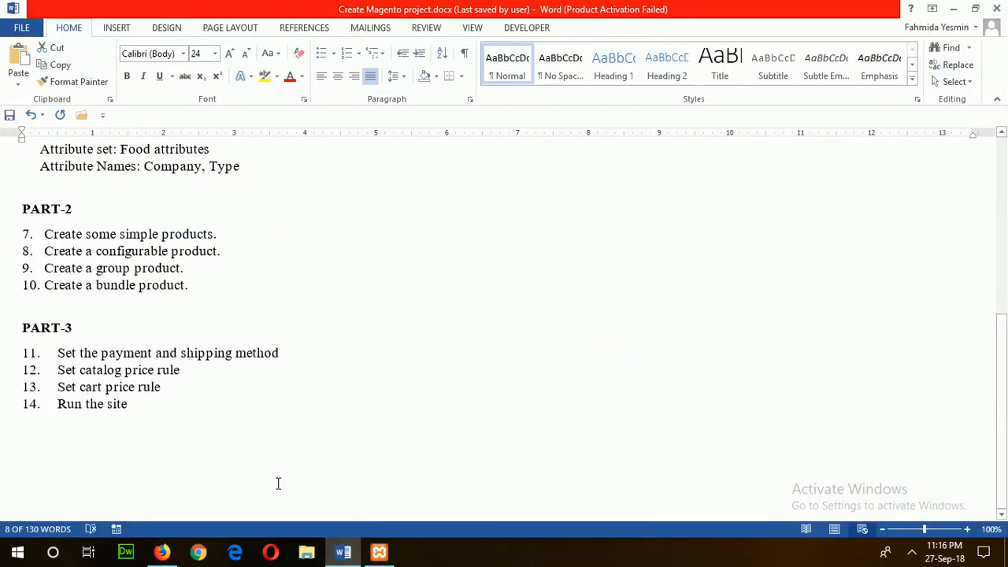
pyautogui.click(161, 551)
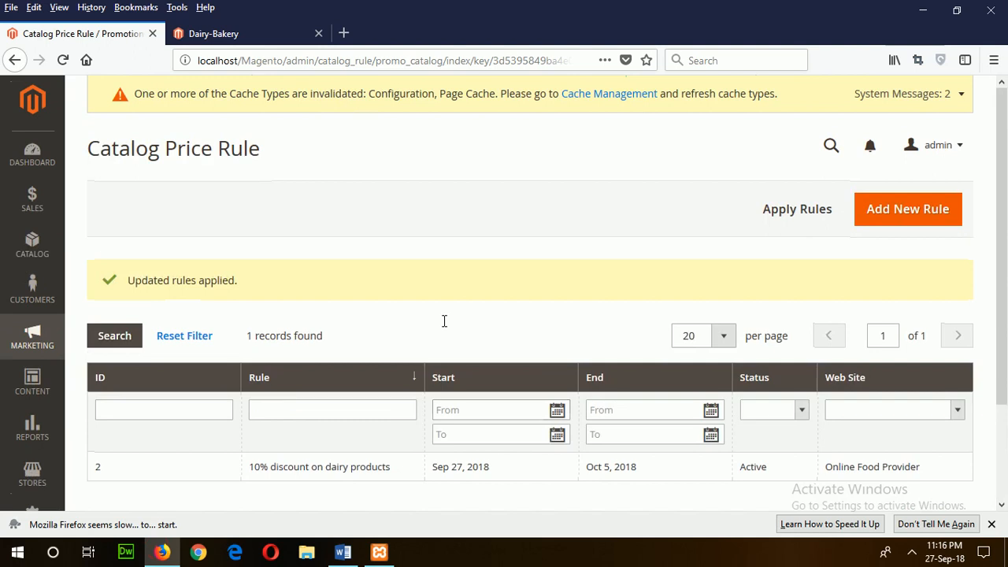
pyautogui.moveTo(260, 378)
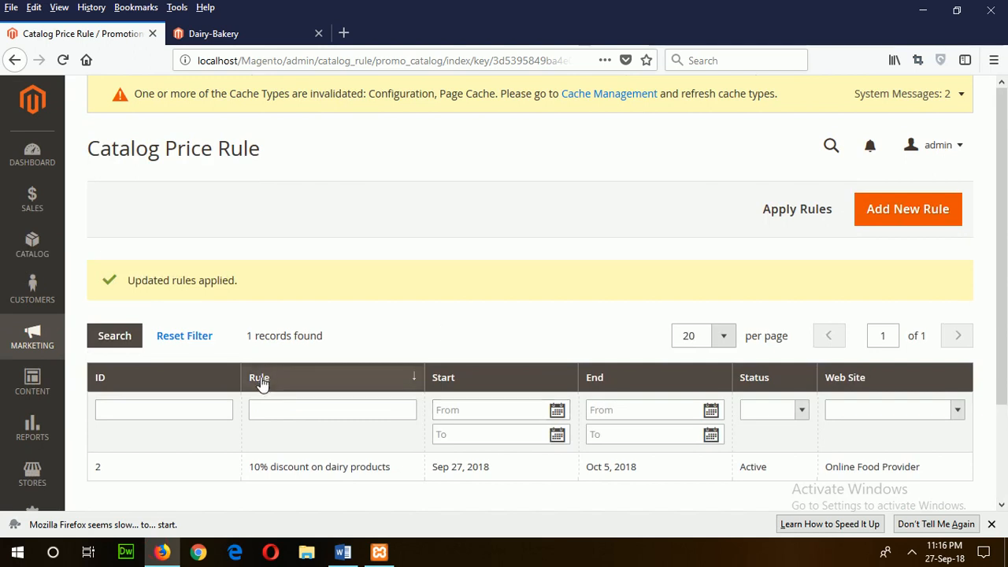
pyautogui.moveTo(31, 429)
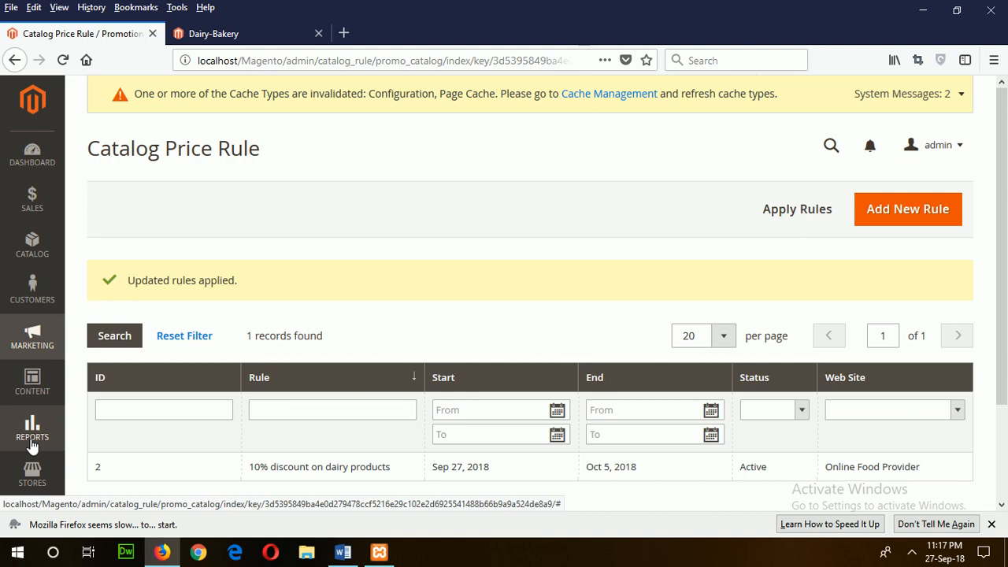
pyautogui.click(342, 551)
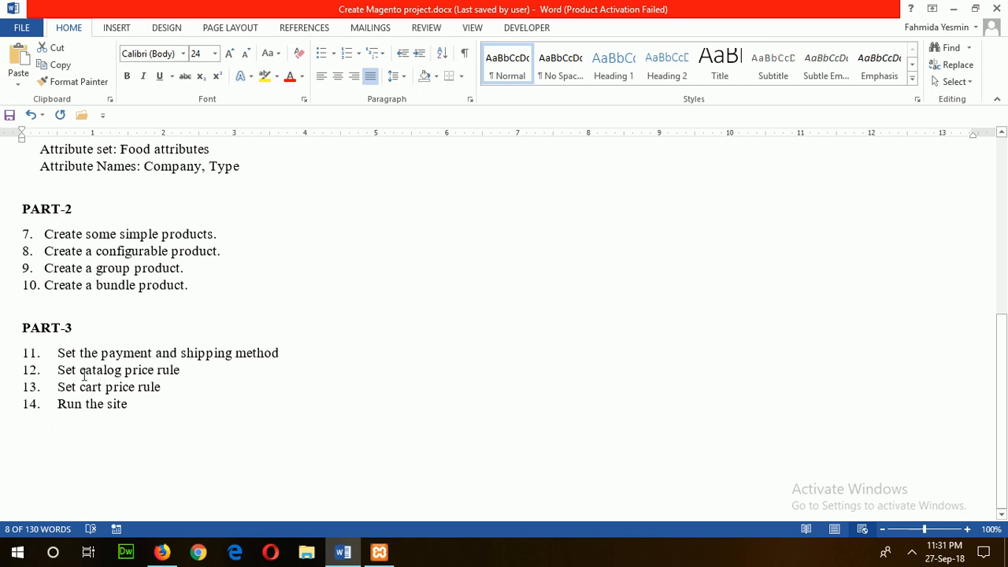
pyautogui.doubleClick(111, 388)
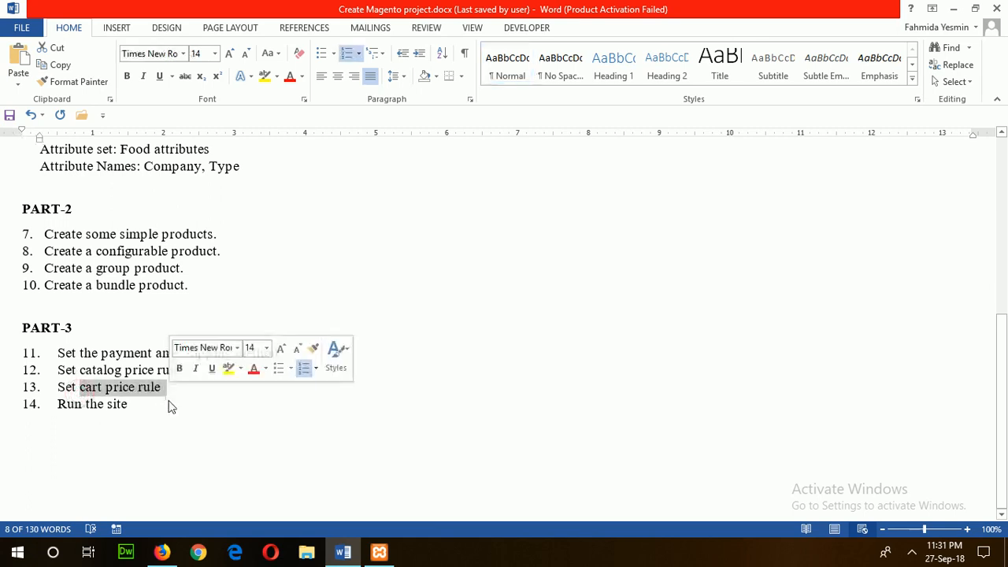
pyautogui.moveTo(162, 551)
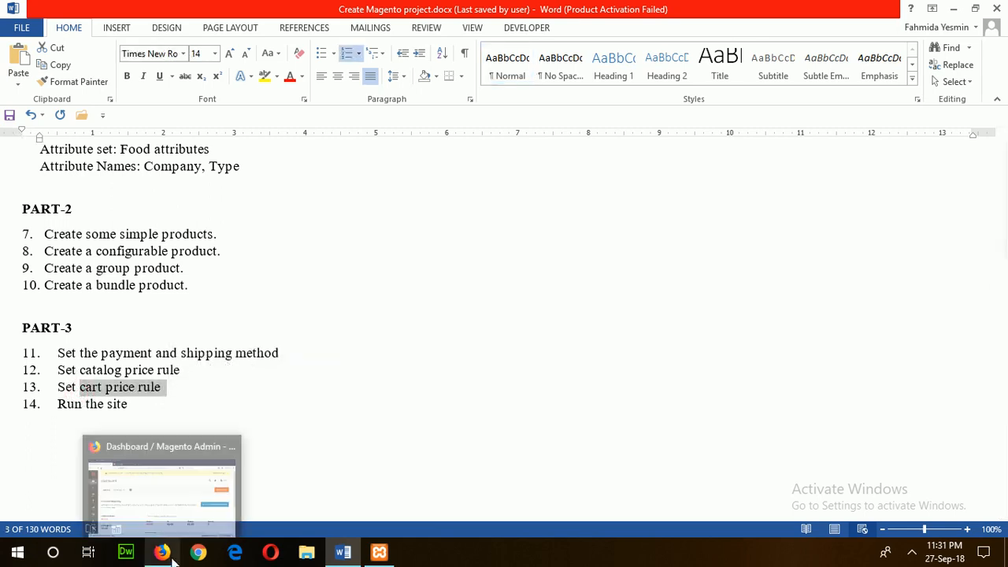
pyautogui.click(161, 551)
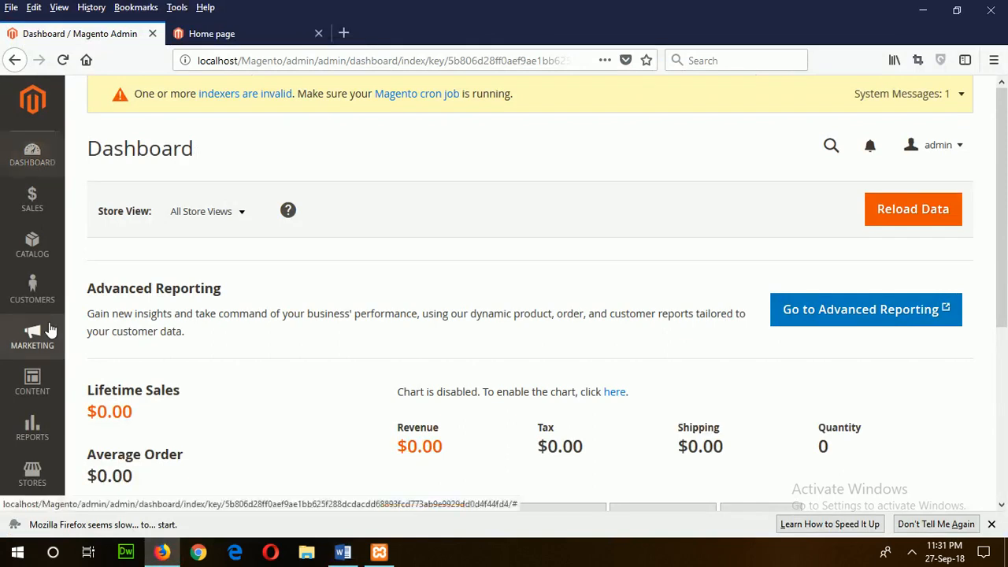
# Step: From Marketing > Cart Price Rules, start a new rule, retrying Add New Rule after the server error
pyautogui.click(31, 334)
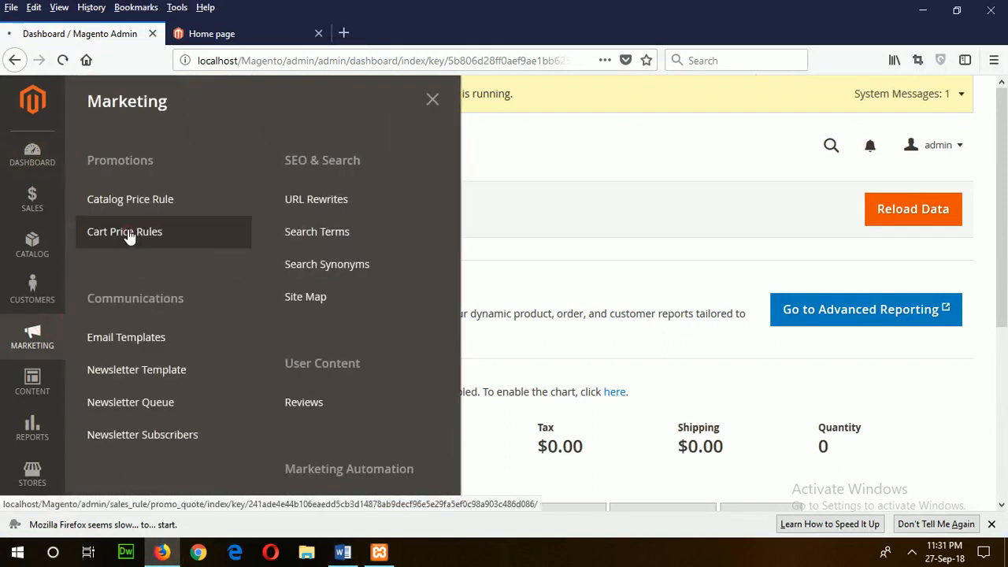
pyautogui.click(124, 230)
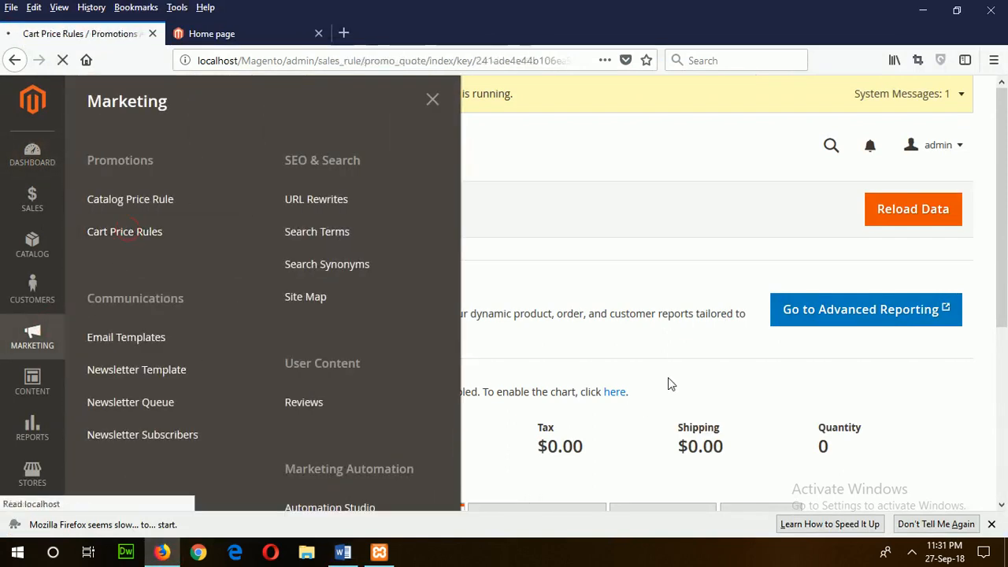
pyautogui.click(124, 230)
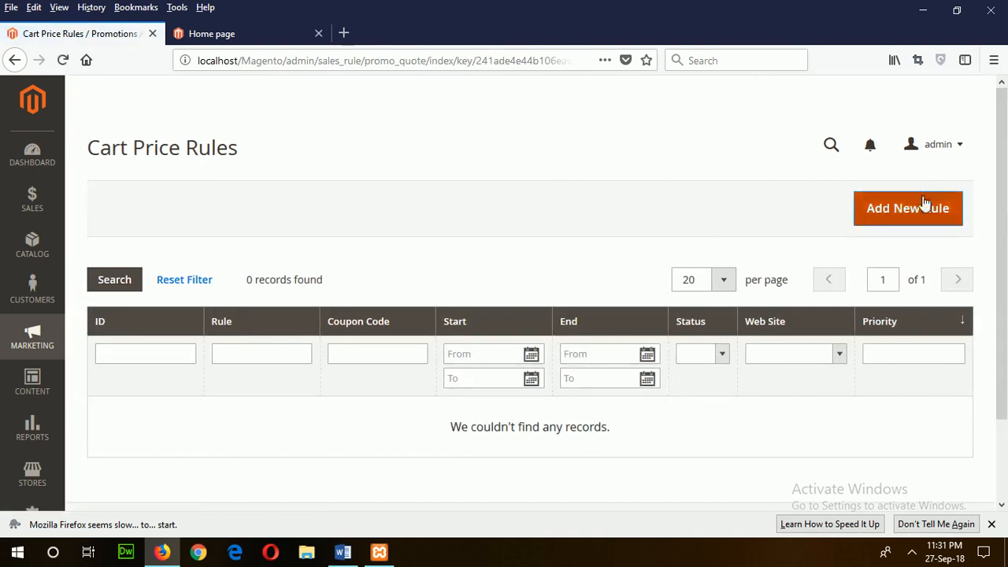
pyautogui.click(908, 208)
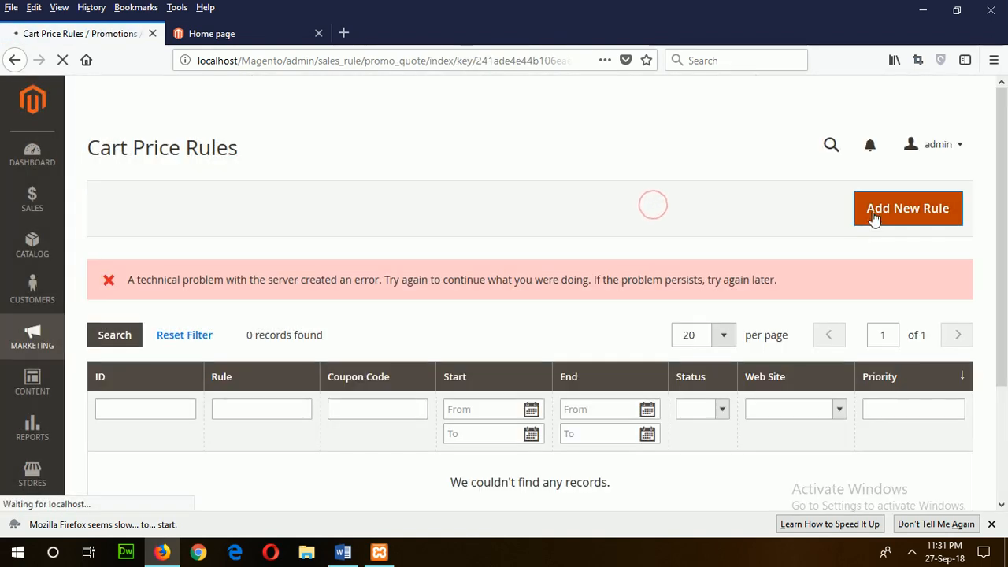
pyautogui.click(907, 208)
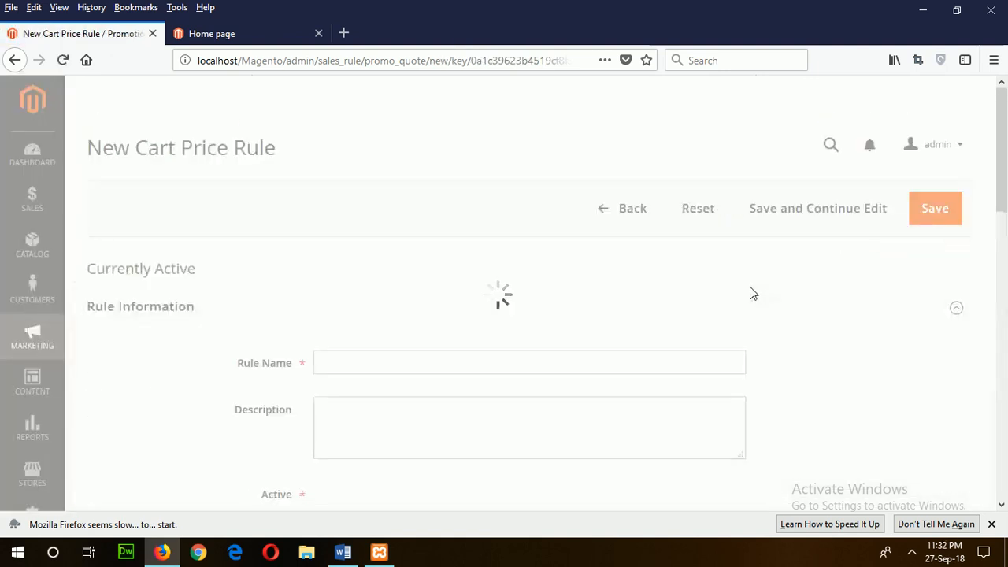
# Step: Name the new cart price rule '5% discount for coupon'
pyautogui.click(528, 362)
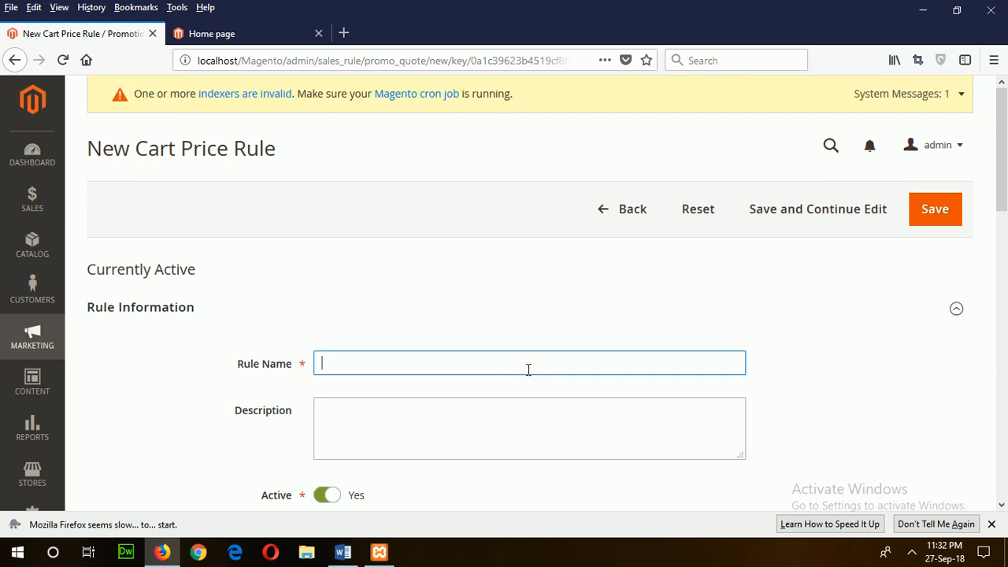
pyautogui.write('5%')
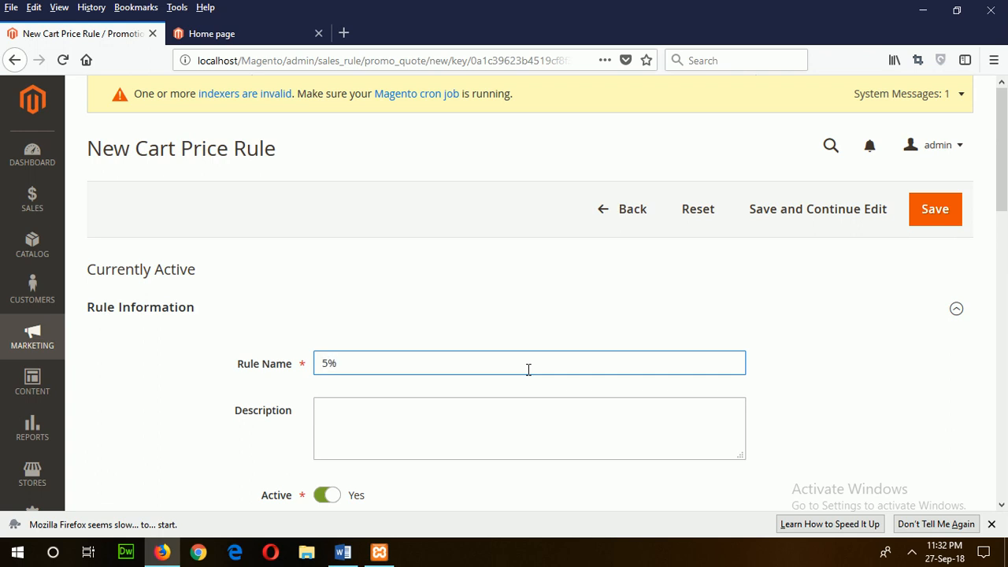
pyautogui.write('discou')
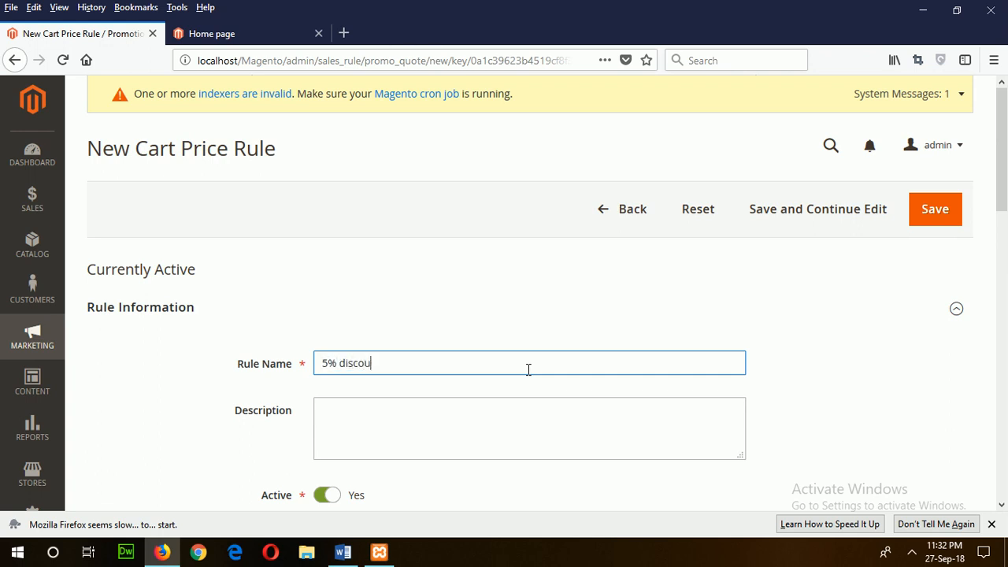
pyautogui.write('t')
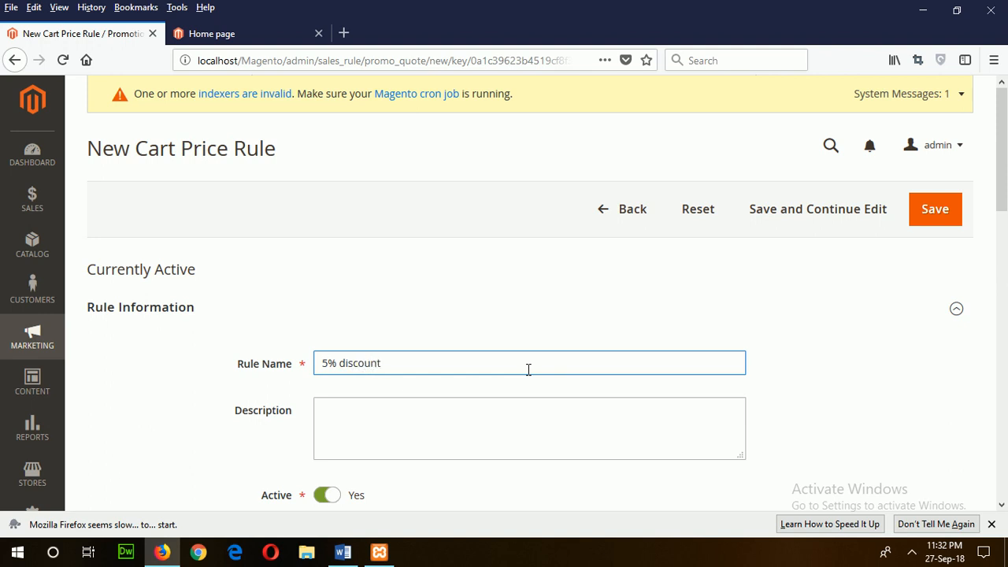
pyautogui.write('for c')
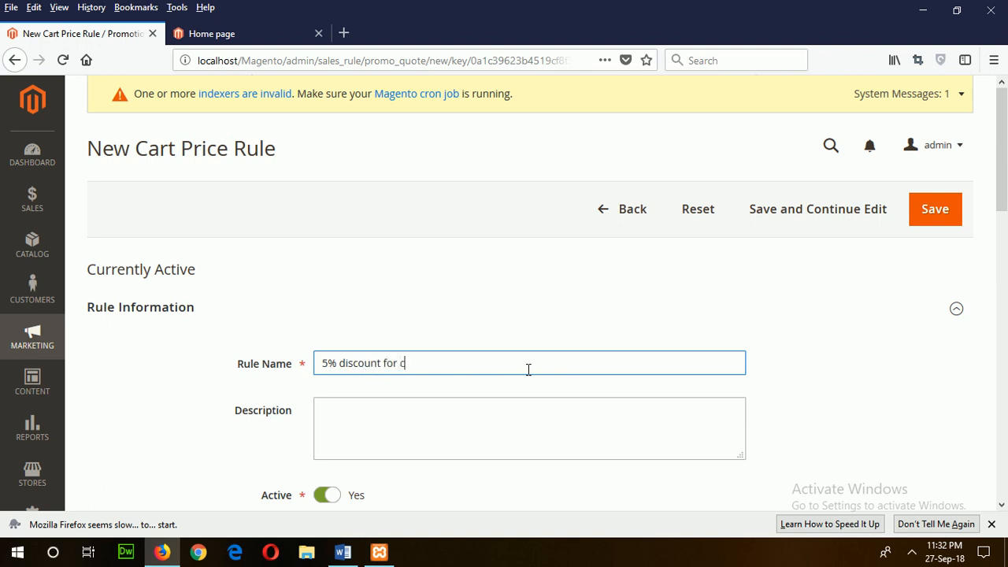
pyautogui.write('oupon')
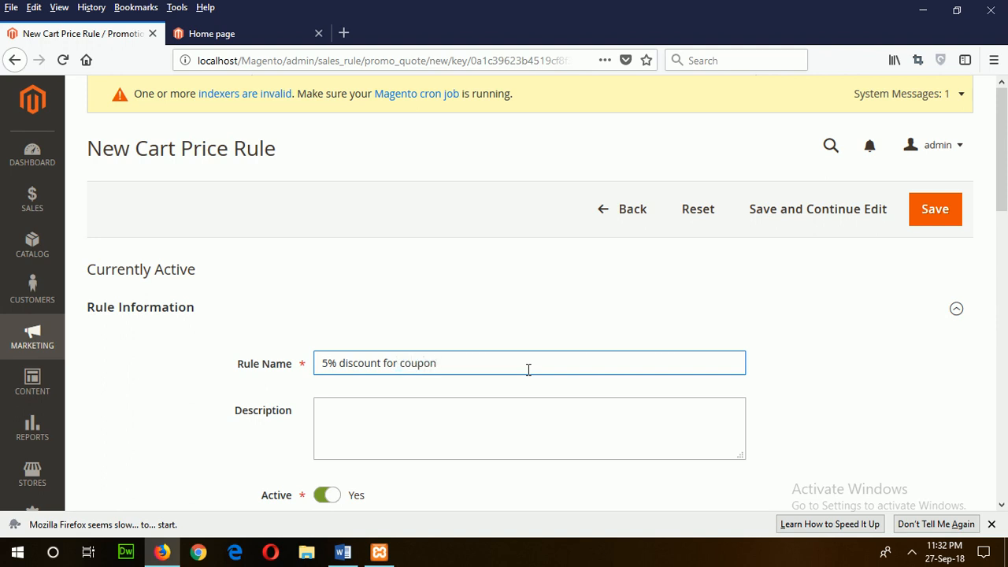
# Step: Select the Online Food Provider website and add General alongside NOT LOGGED IN customer groups
pyautogui.scroll(-3)
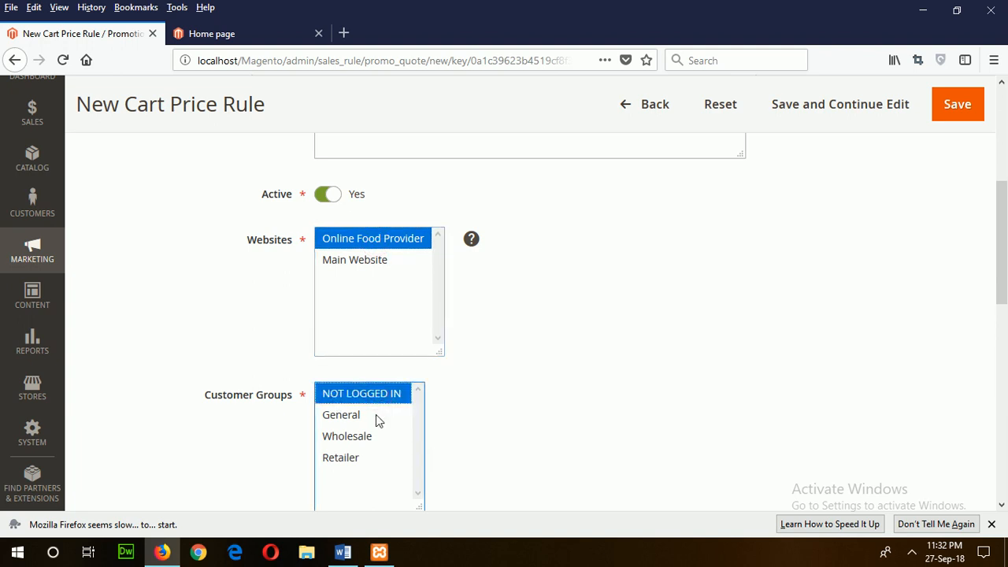
pyautogui.moveTo(346, 438)
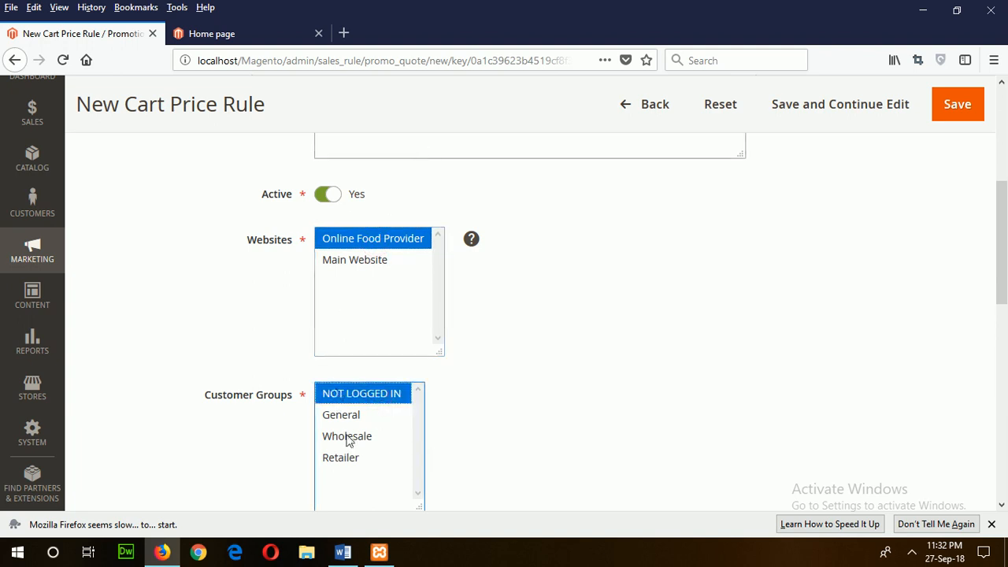
pyautogui.click(340, 414)
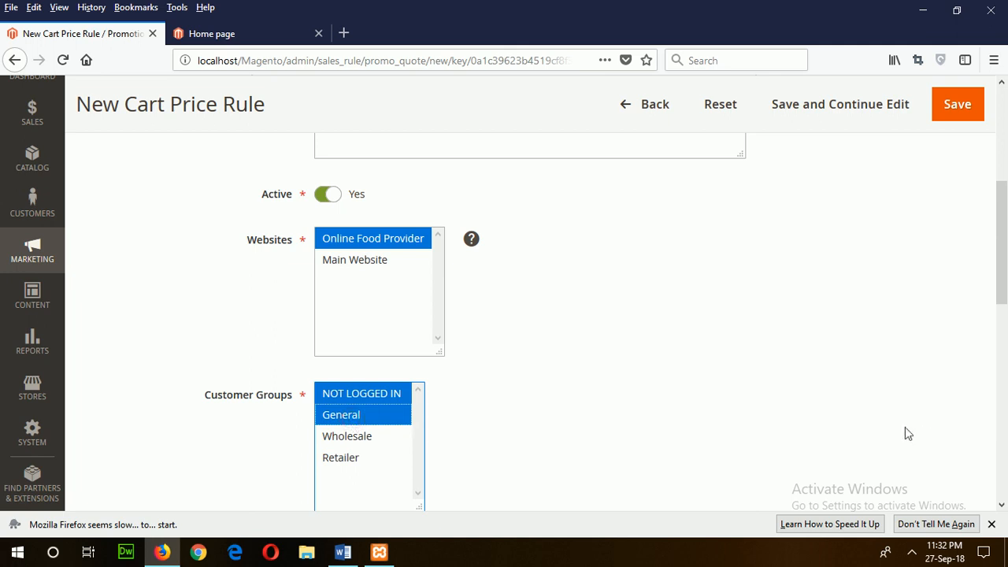
# Step: Require a Specific Coupon and enter coupon code 1234
pyautogui.scroll(-3)
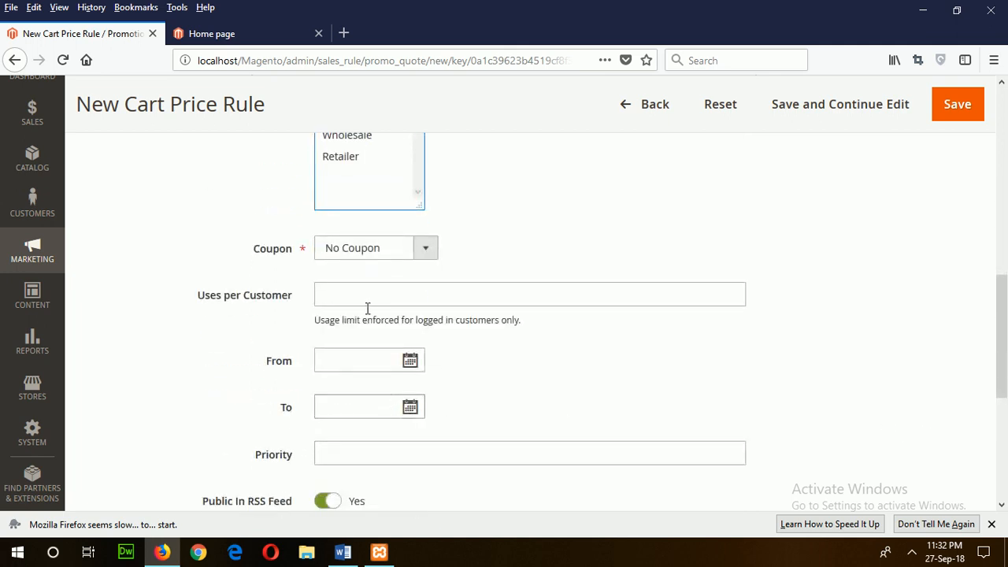
pyautogui.click(425, 248)
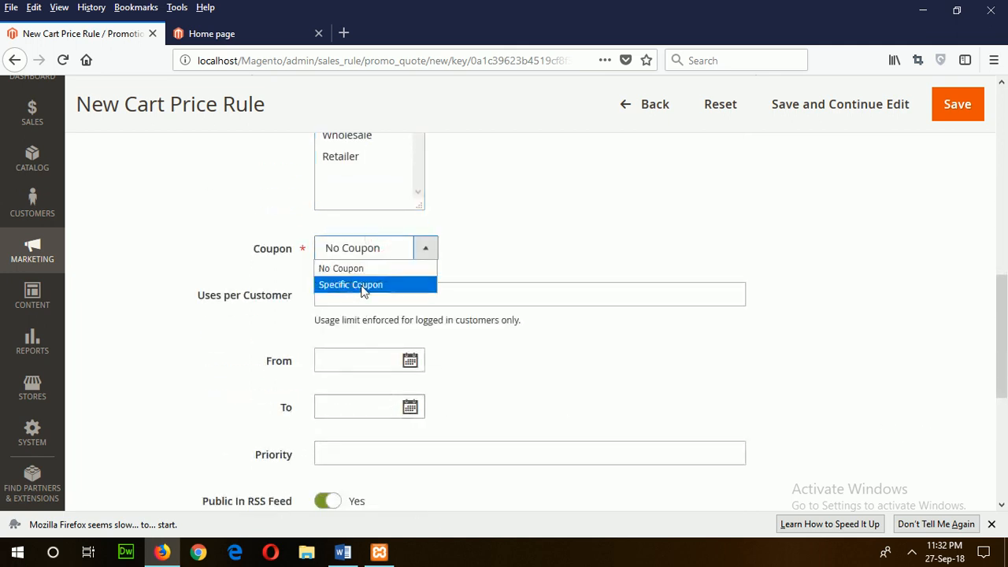
pyautogui.click(350, 284)
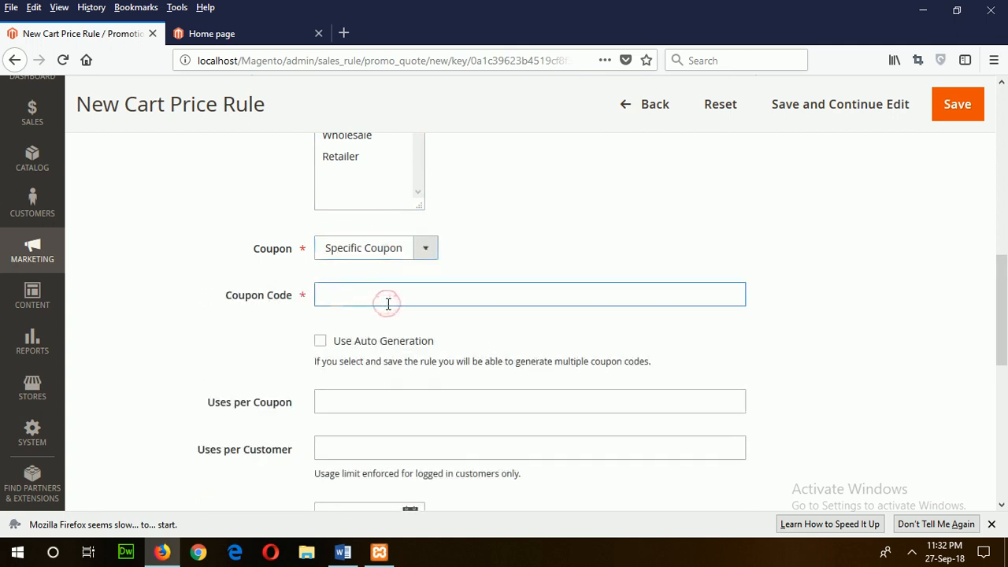
pyautogui.moveTo(321, 350)
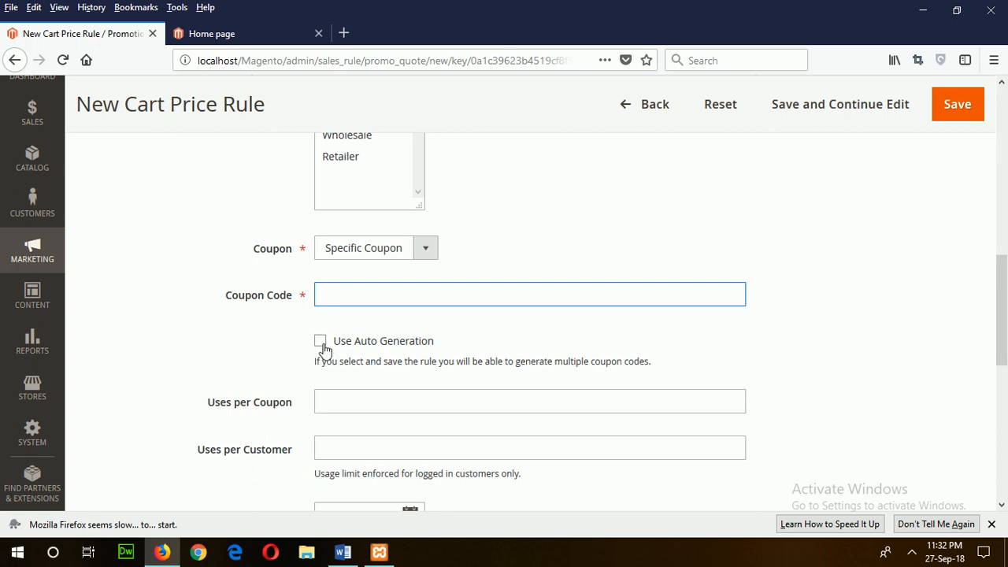
pyautogui.click(529, 295)
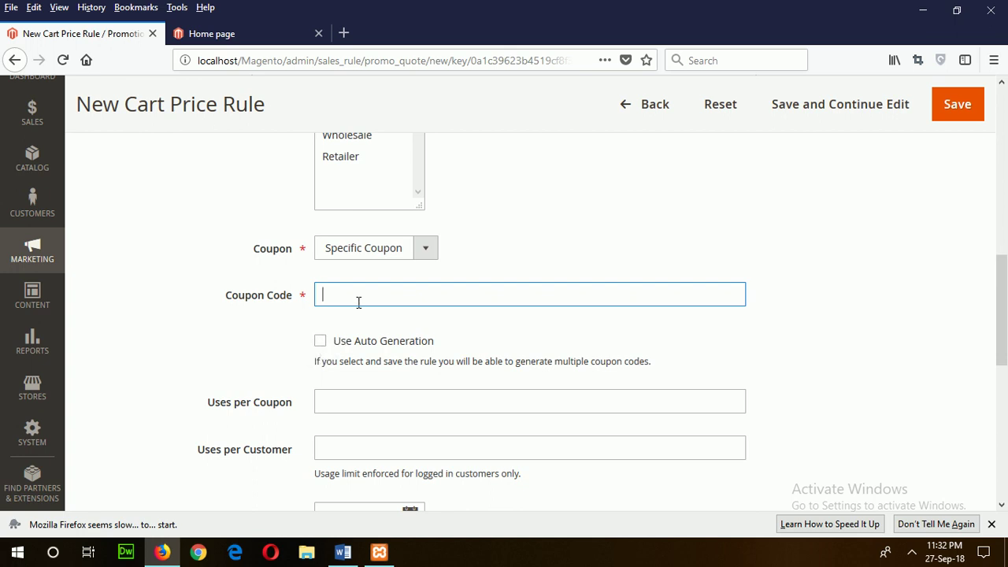
pyautogui.write('1234')
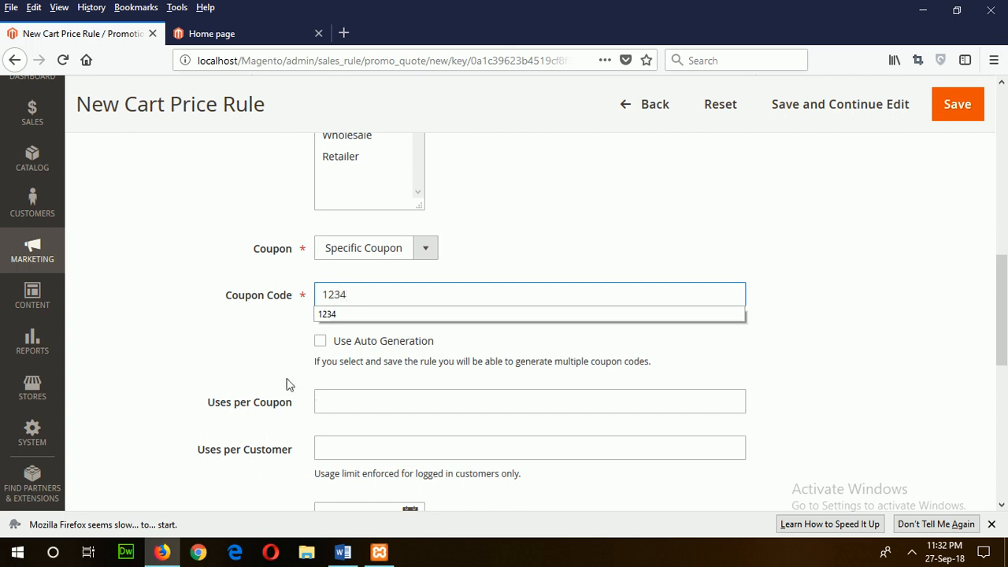
# Step: Allow 12 uses per coupon and 5 uses per customer
pyautogui.click(529, 402)
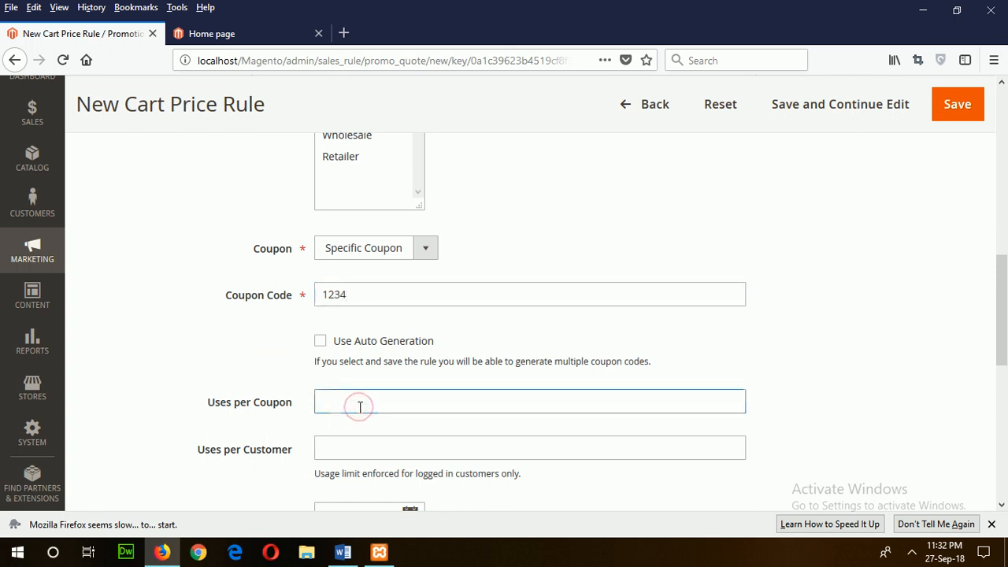
pyautogui.write('12')
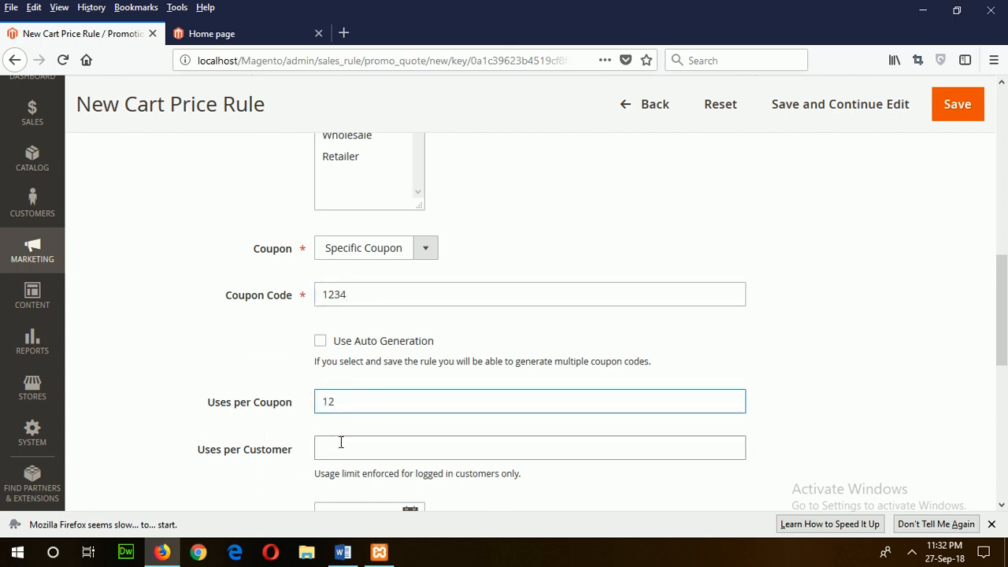
pyautogui.write('5')
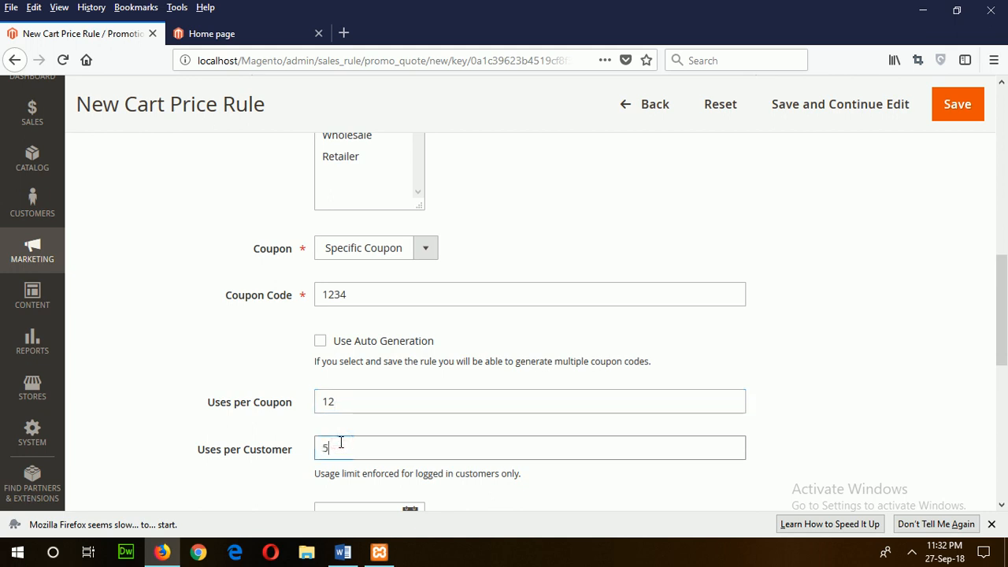
# Step: Pick September 25 and October 25, 2018 as the From and To dates in the calendars
pyautogui.scroll(-3)
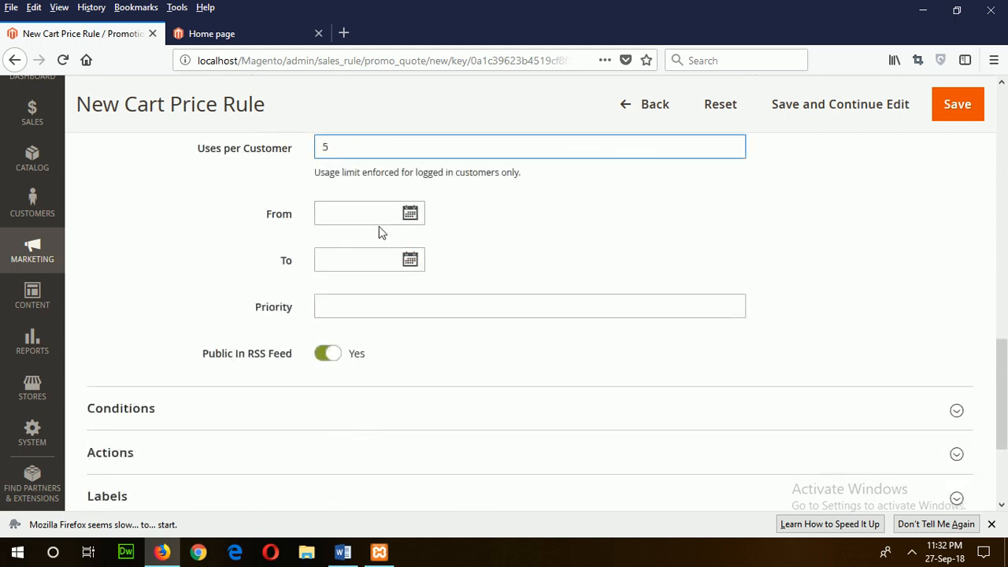
pyautogui.click(410, 214)
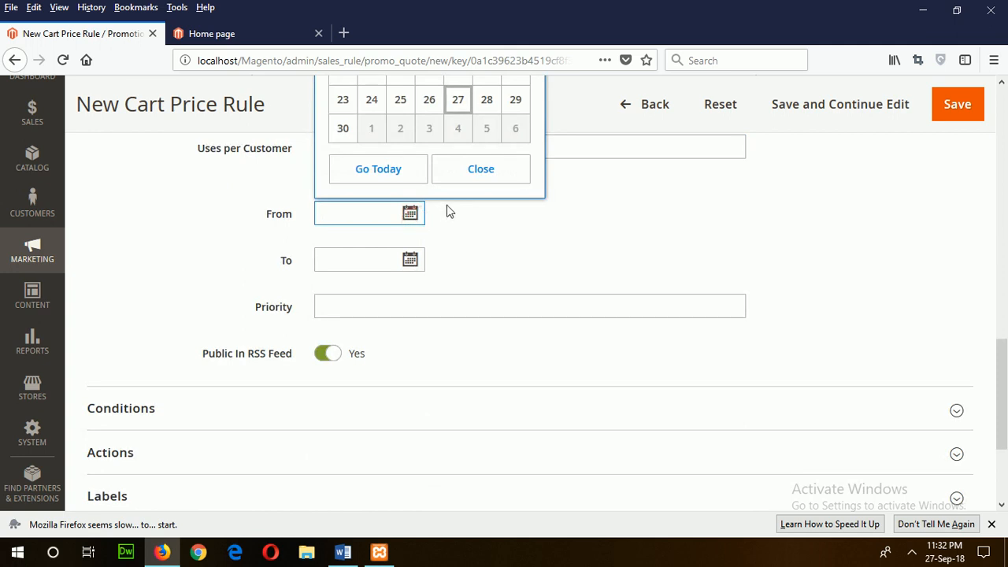
pyautogui.moveTo(393, 114)
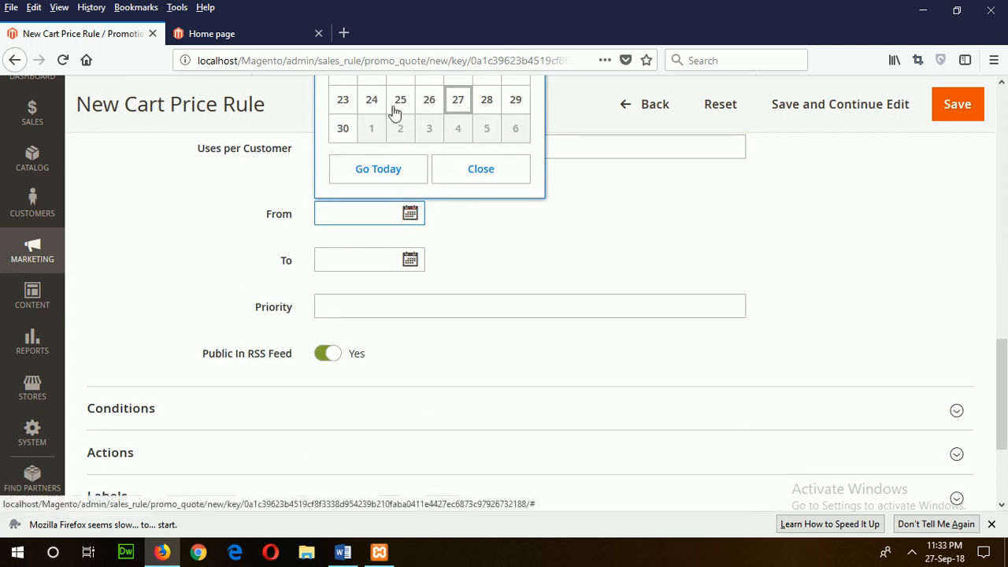
pyautogui.click(400, 99)
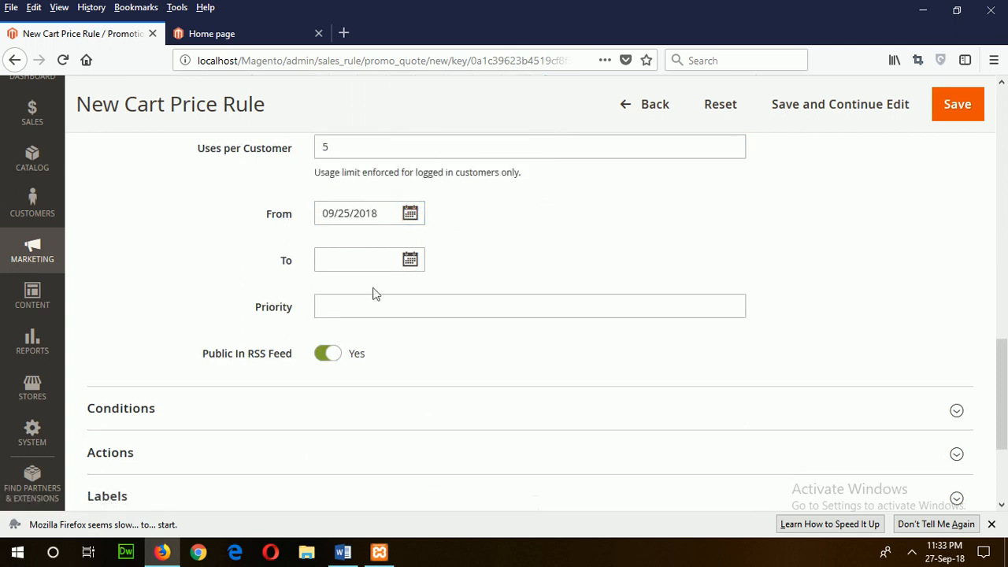
pyautogui.moveTo(349, 438)
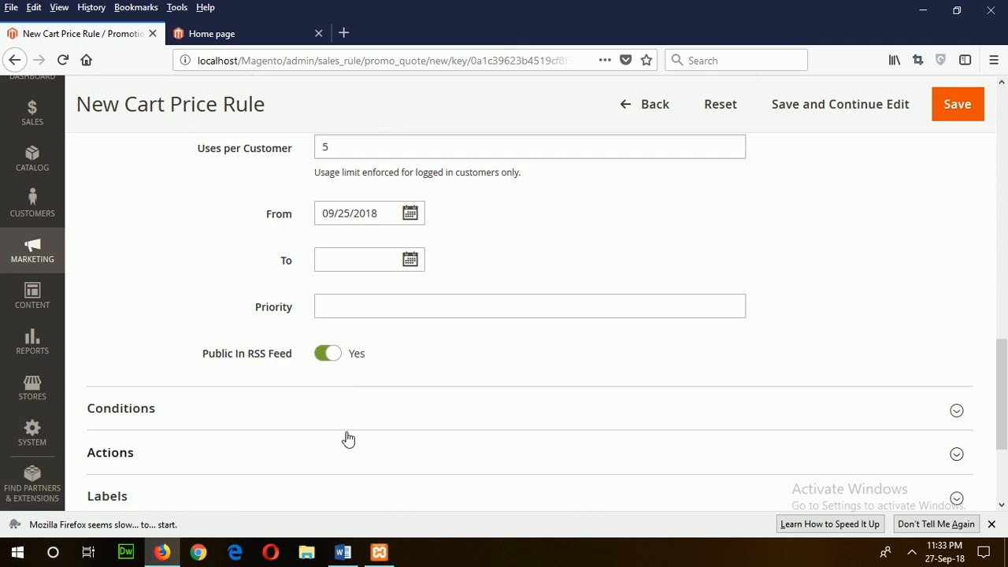
pyautogui.click(409, 260)
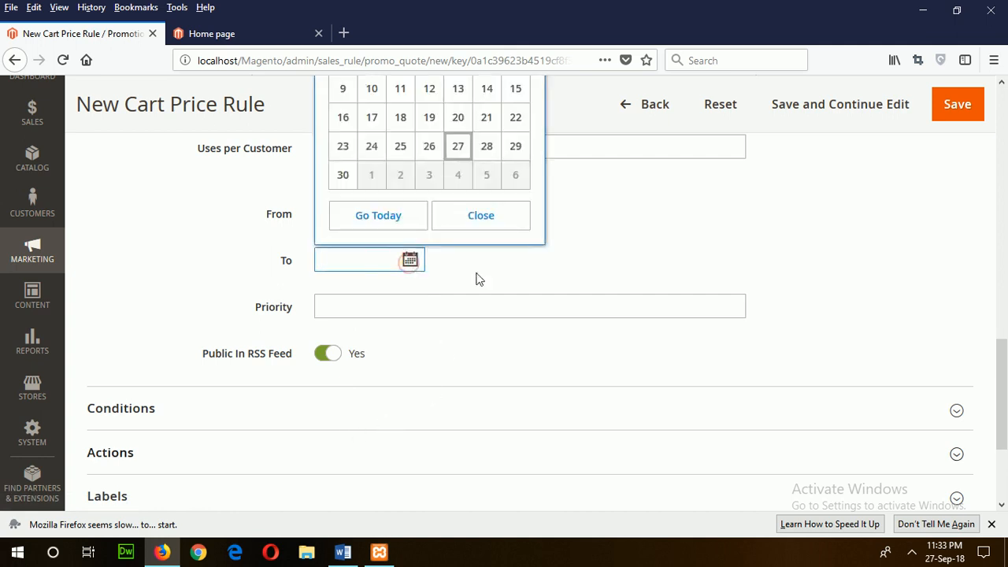
pyautogui.click(386, 126)
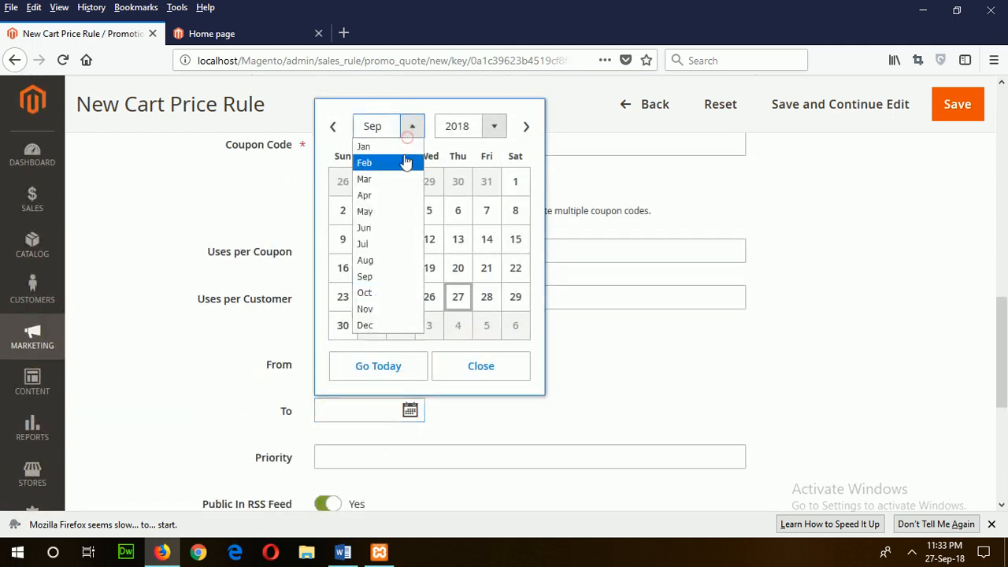
pyautogui.click(365, 291)
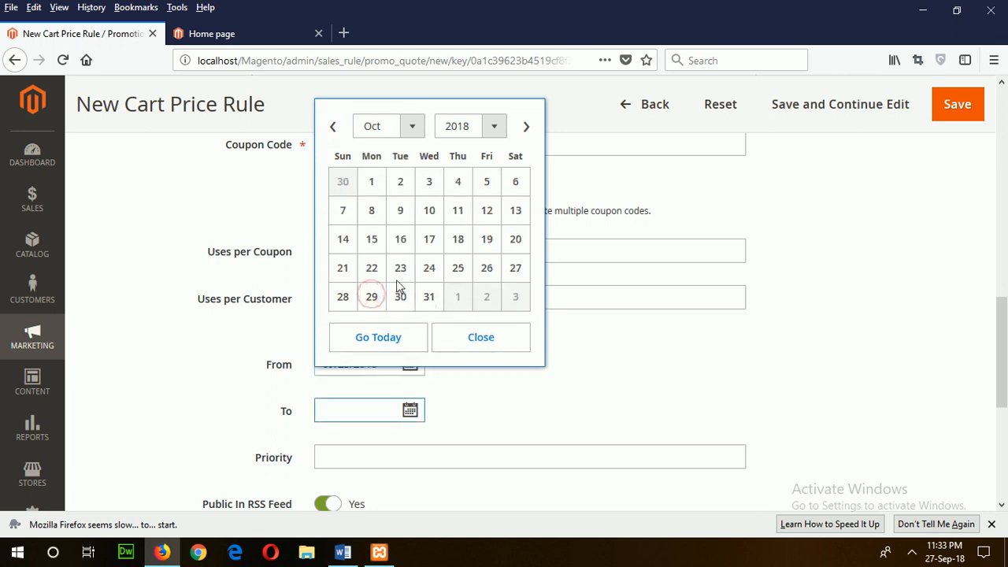
pyautogui.click(457, 268)
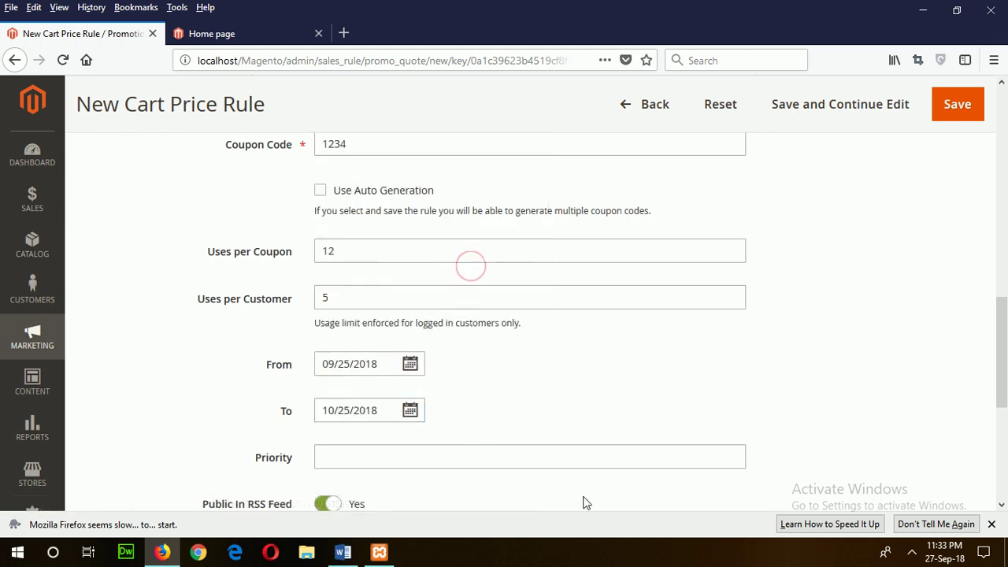
# Step: Set a Discount Amount of 5 with the Percent of product price discount type
pyautogui.scroll(-3)
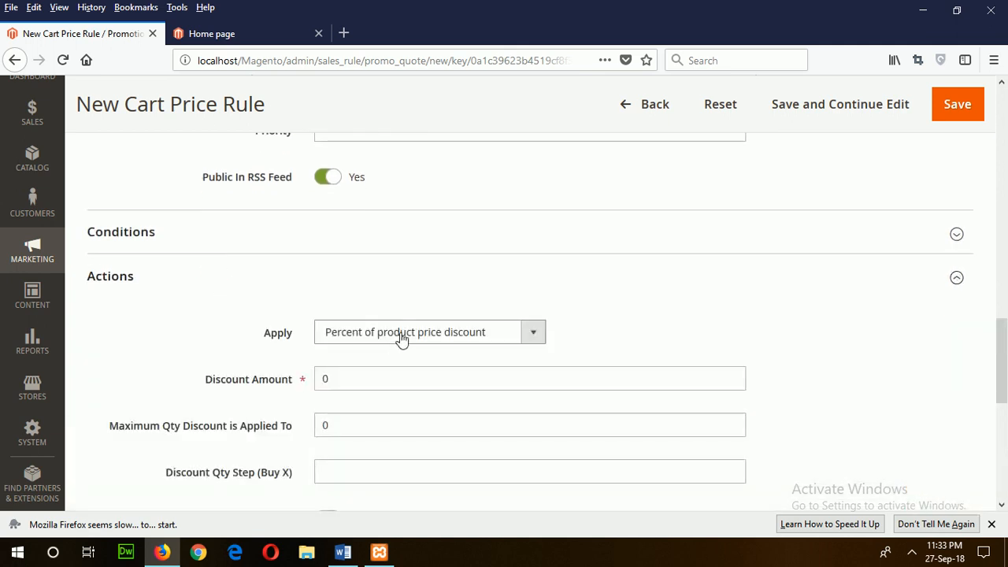
pyautogui.click(529, 378)
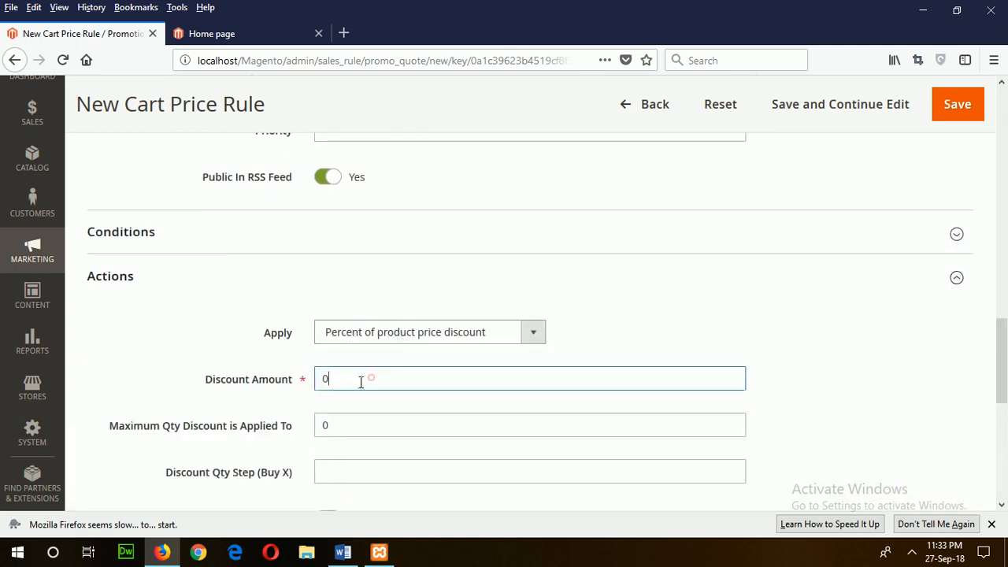
pyautogui.write('5')
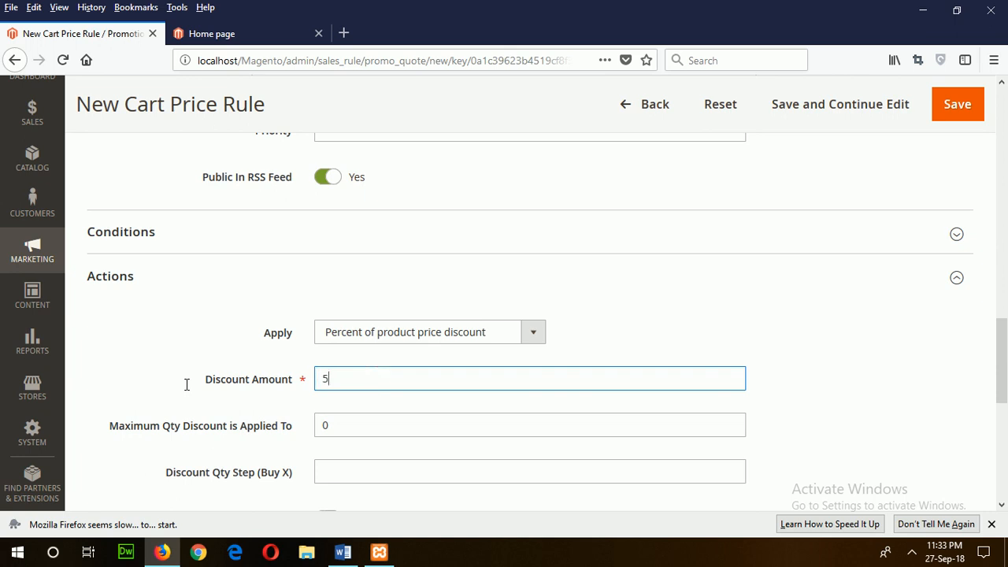
pyautogui.click(532, 331)
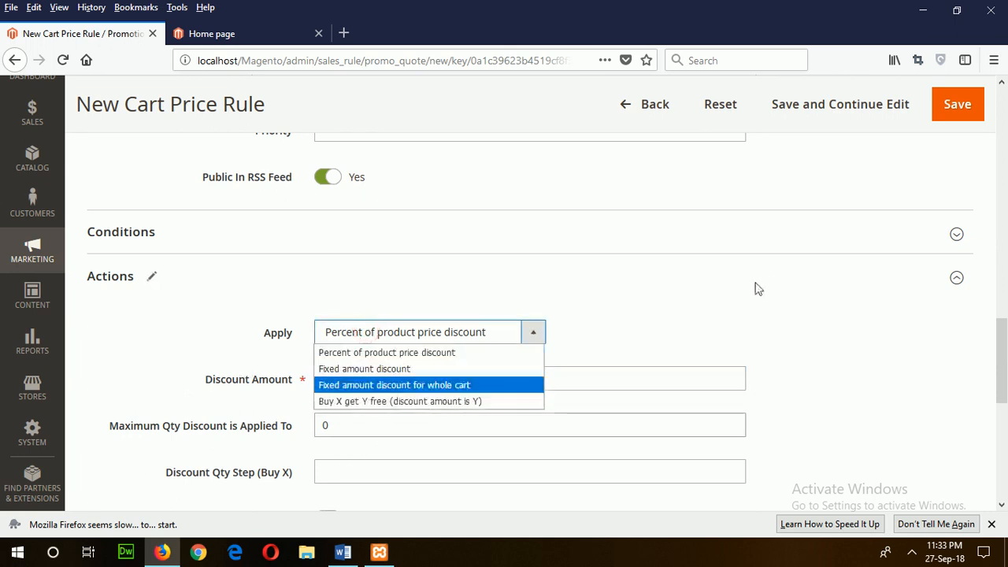
pyautogui.click(956, 277)
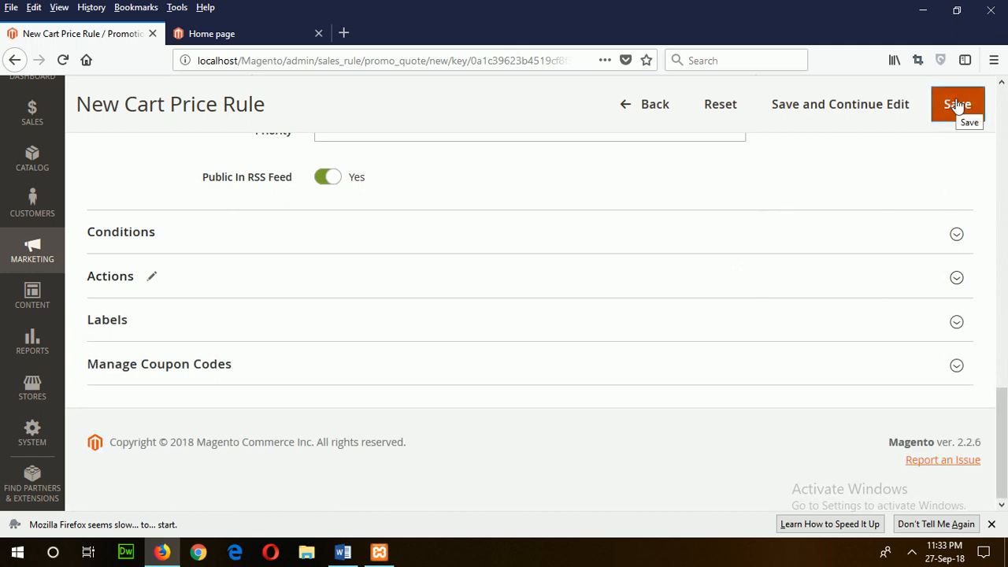
# Step: Save the new cart price rule, then go to the storefront home tab
pyautogui.click(958, 104)
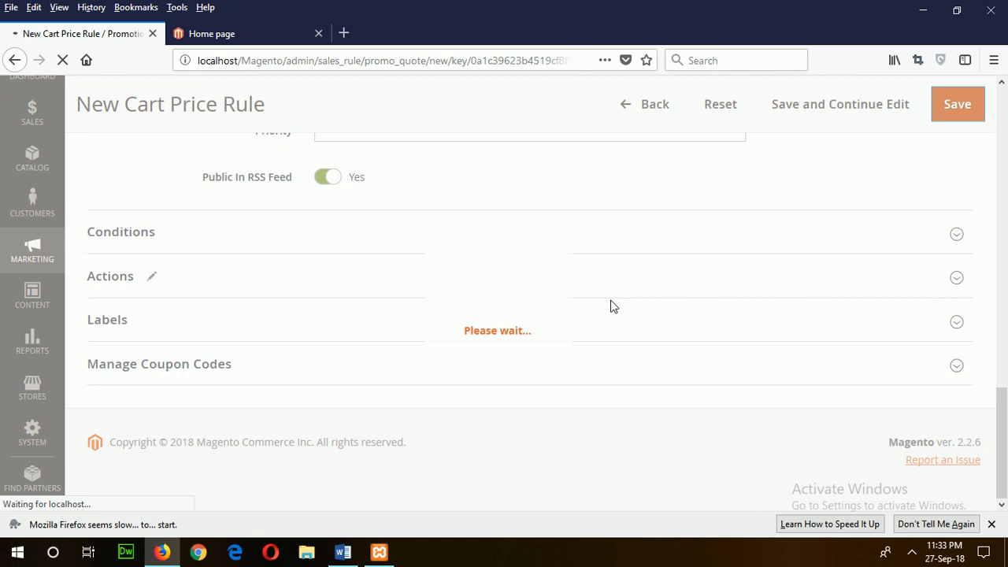
pyautogui.click(957, 104)
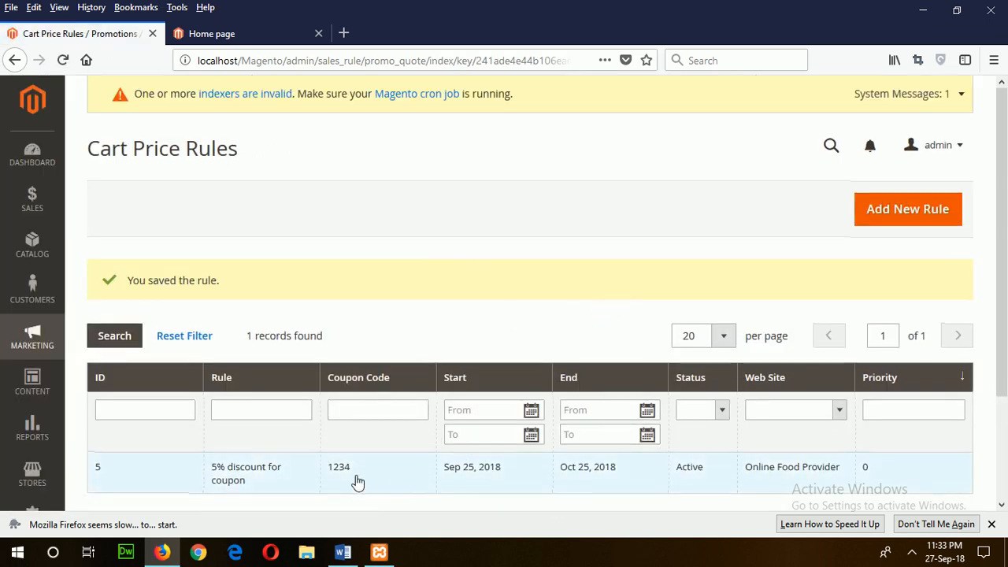
pyautogui.click(211, 33)
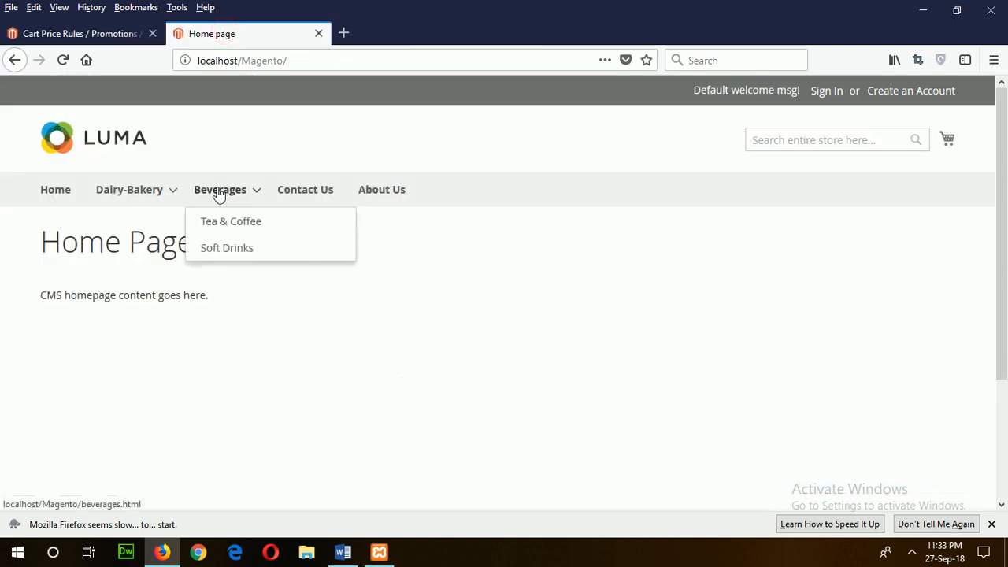
# Step: In the Tea & Coffee category, choose Add to Cart on Kazi & Kazi Tea ($3.00)
pyautogui.click(230, 220)
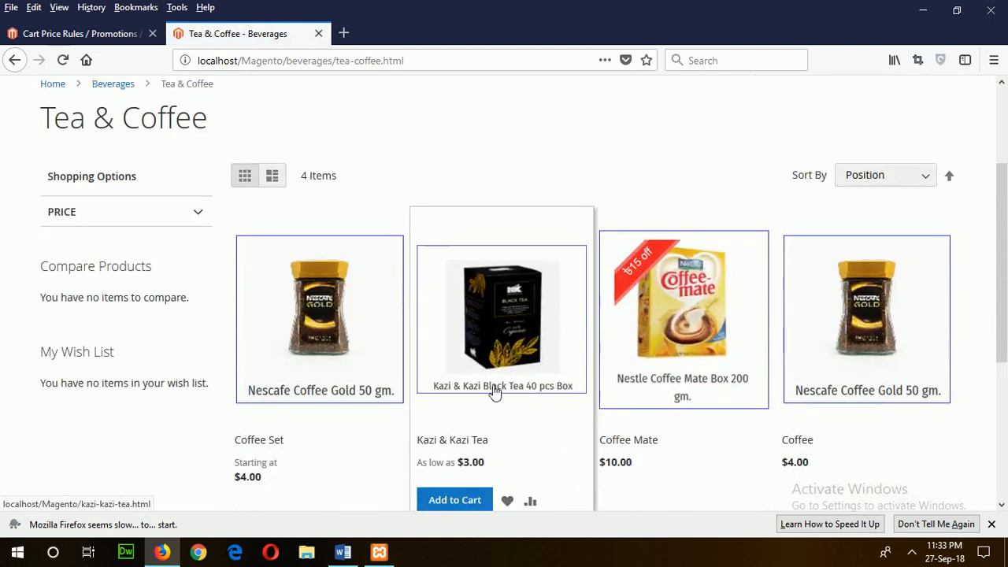
pyautogui.moveTo(454, 500)
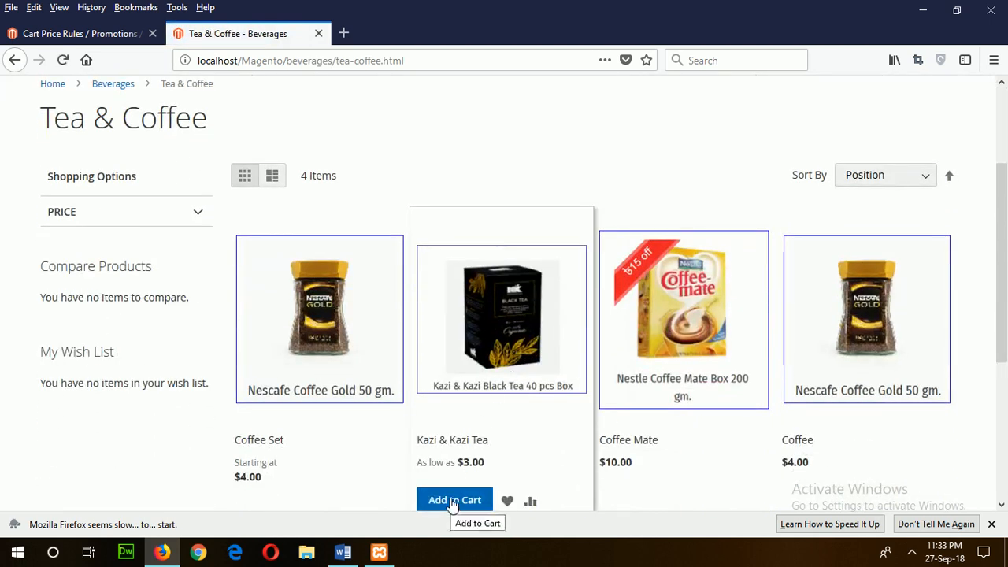
pyautogui.scroll(-3)
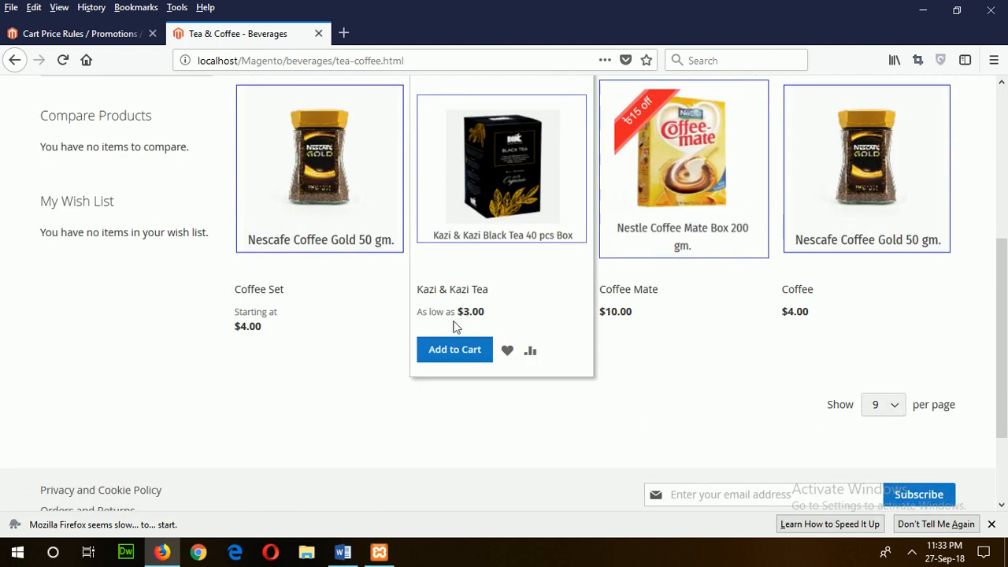
pyautogui.moveTo(759, 307)
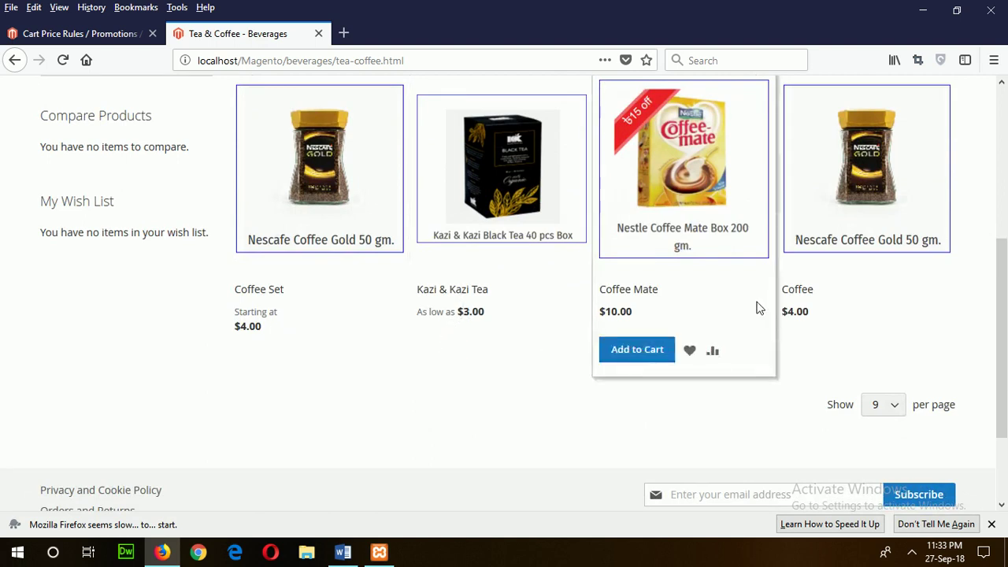
pyautogui.click(636, 349)
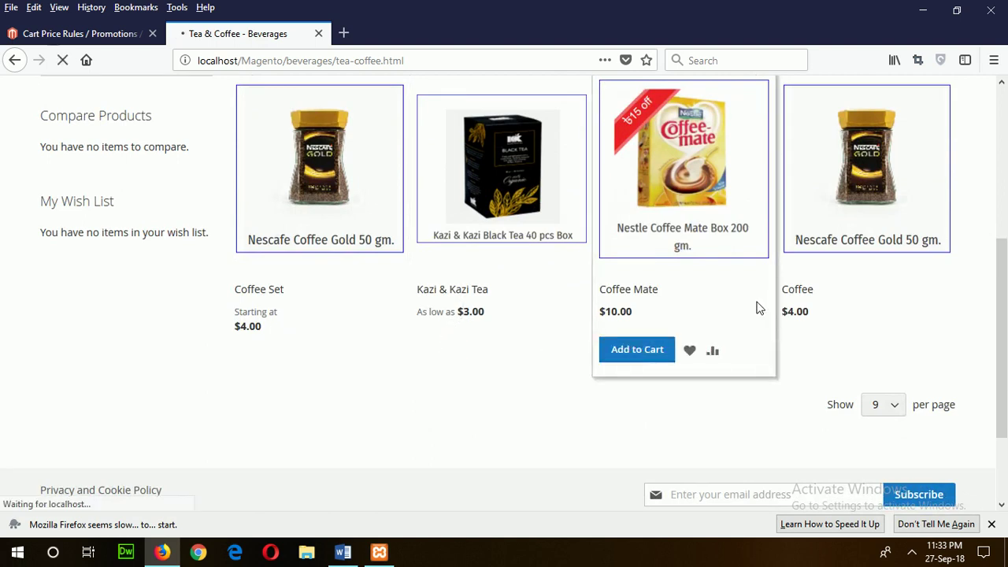
pyautogui.click(447, 350)
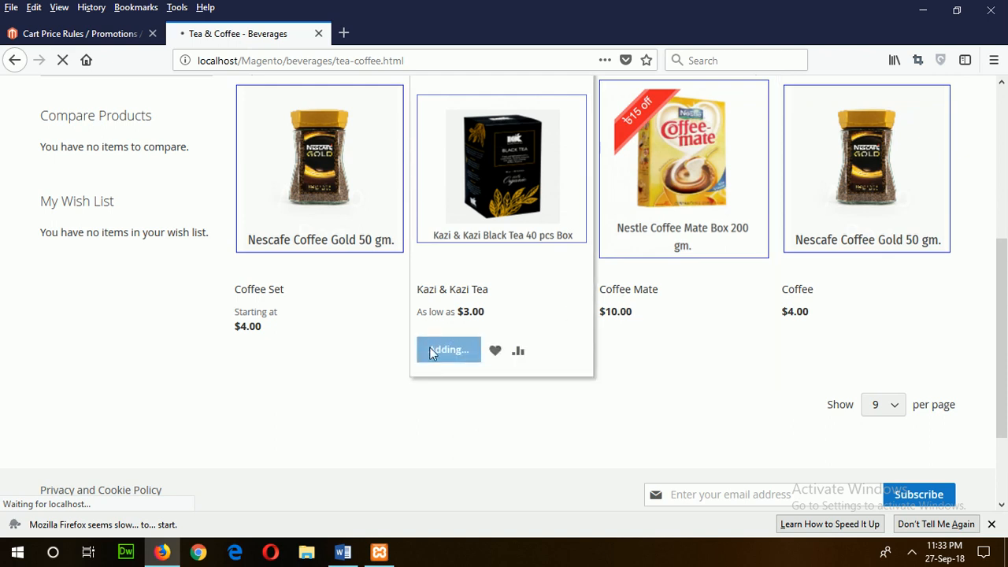
# Step: Add 150 Black-taste Kazi & Kazi Tea to the cart for a $450.00 subtotal
pyautogui.click(447, 350)
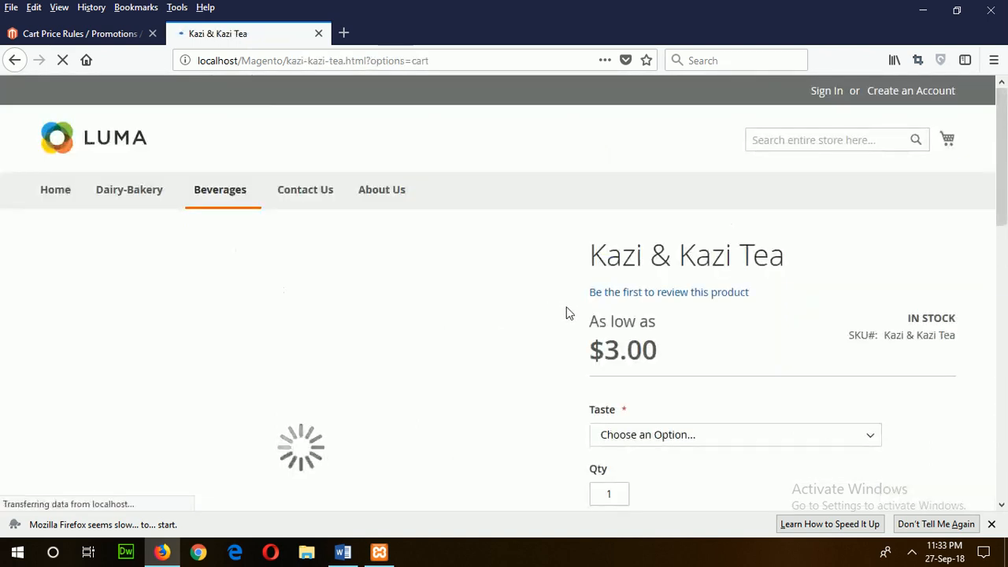
pyautogui.click(732, 435)
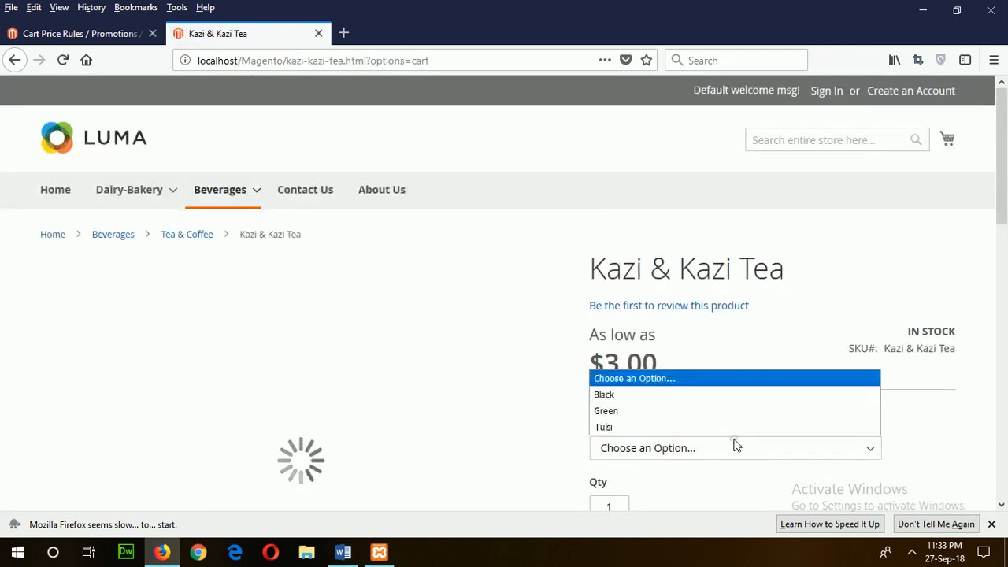
pyautogui.click(605, 394)
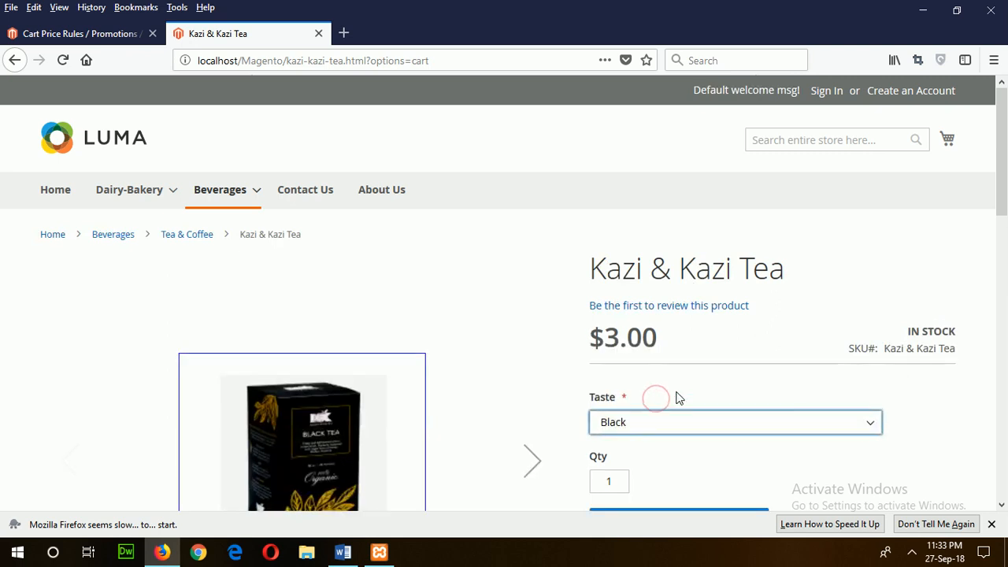
pyautogui.scroll(-3)
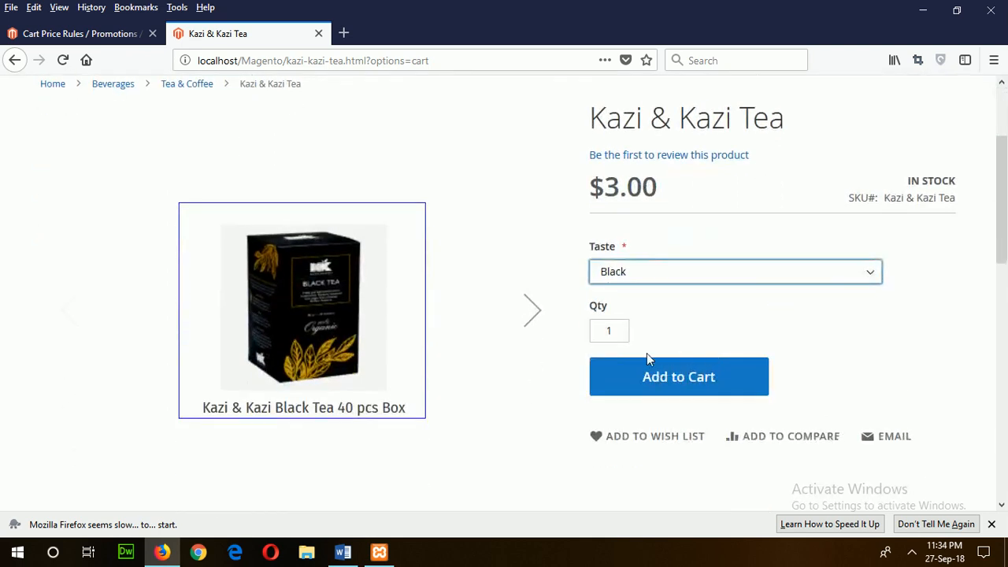
pyautogui.click(608, 331)
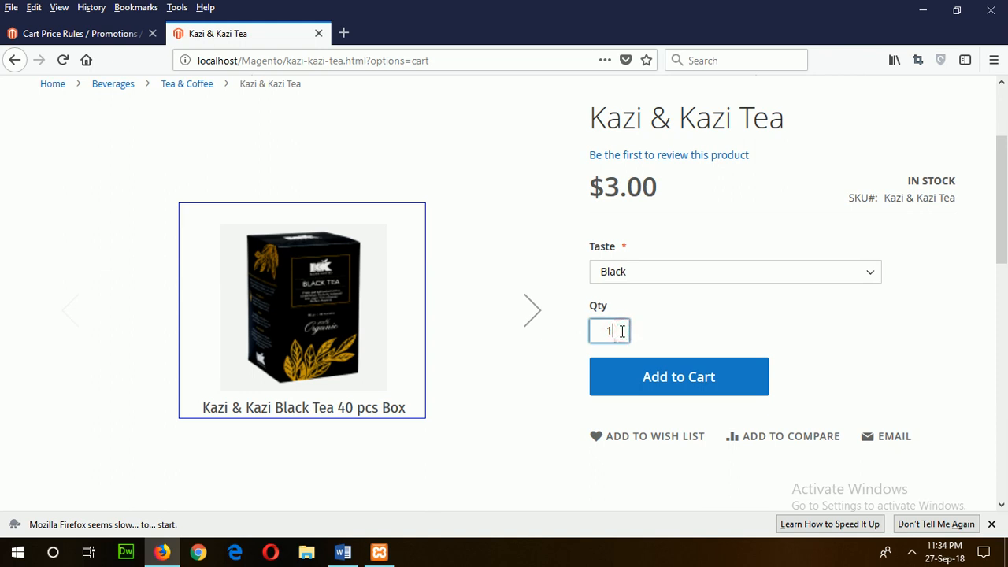
pyautogui.write('150')
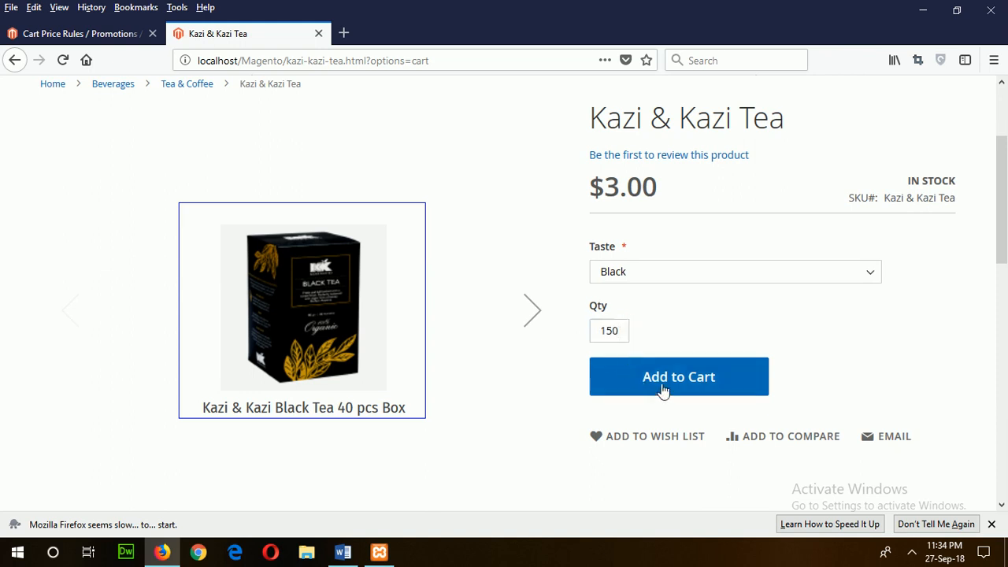
pyautogui.click(677, 377)
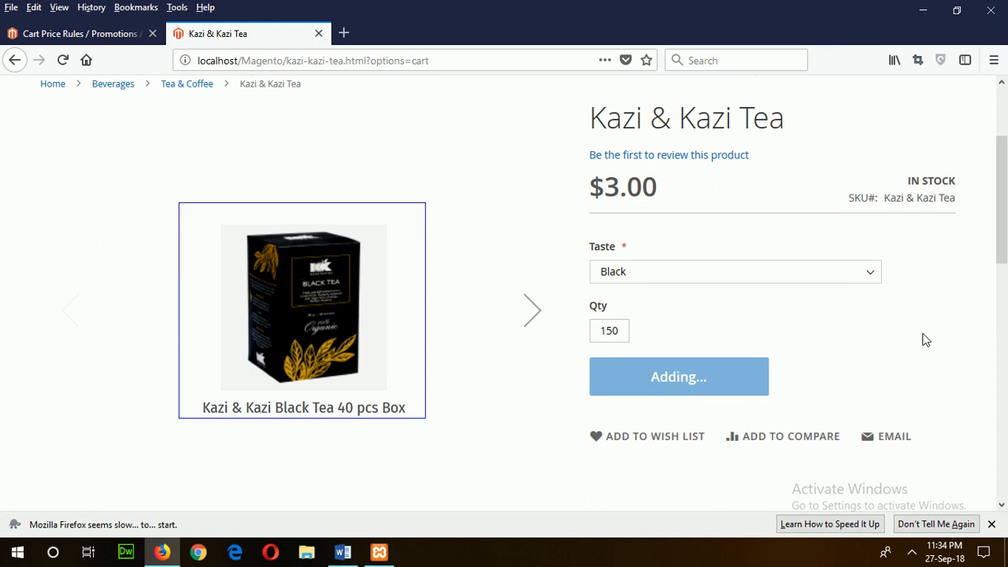
pyautogui.scroll(3)
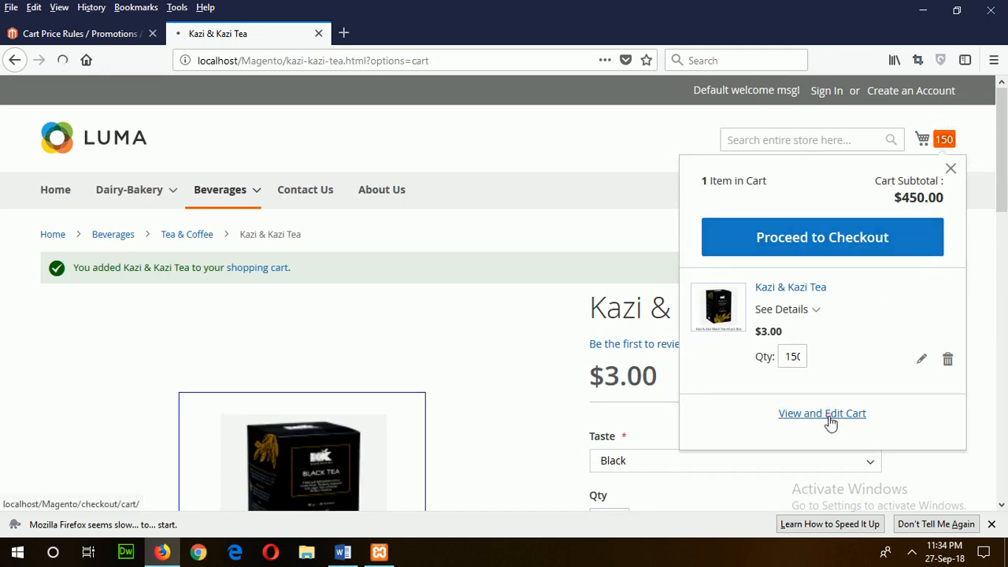
# Step: Go from the mini cart to the full Shopping Cart page and scroll to the discount code area
pyautogui.click(822, 413)
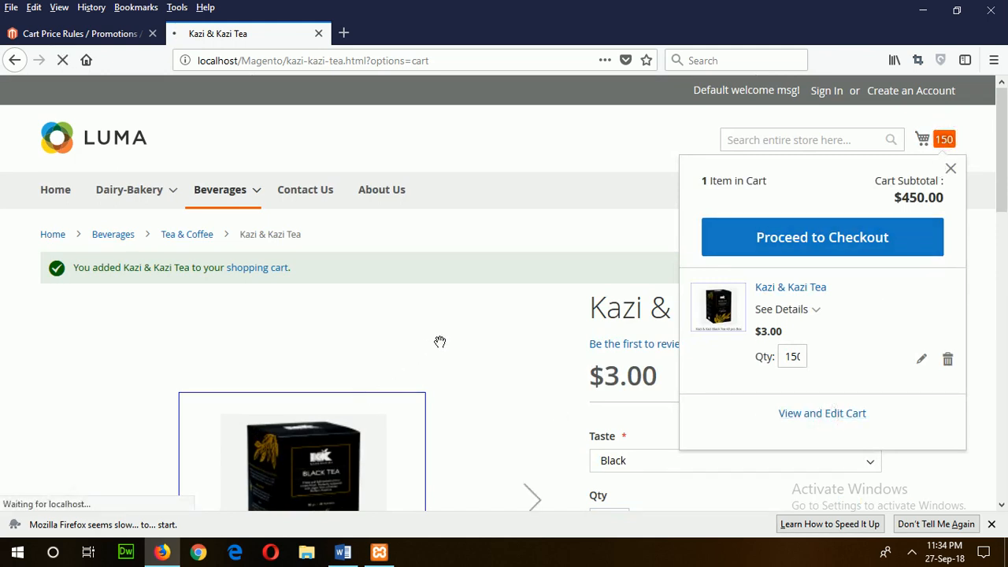
pyautogui.click(822, 413)
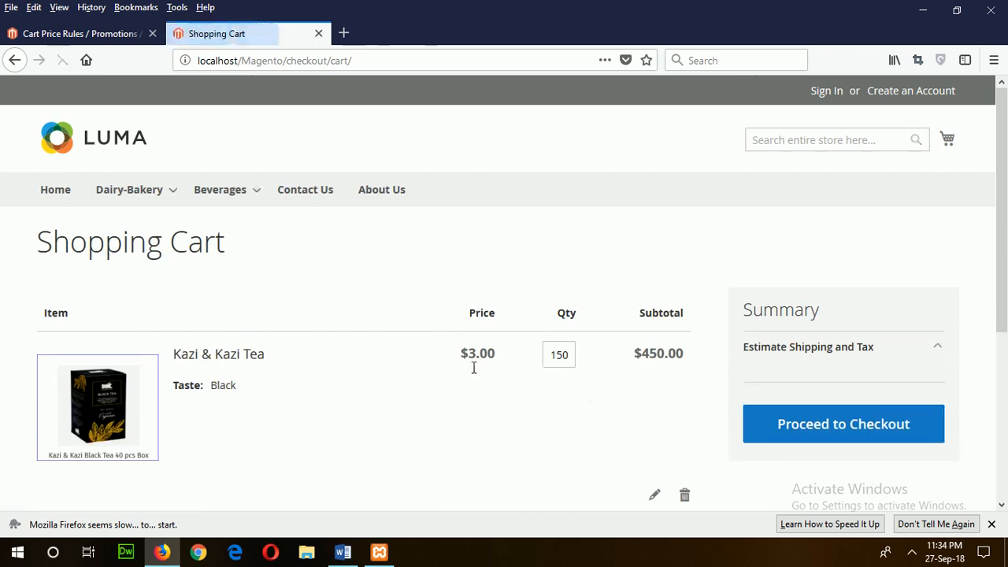
pyautogui.scroll(-3)
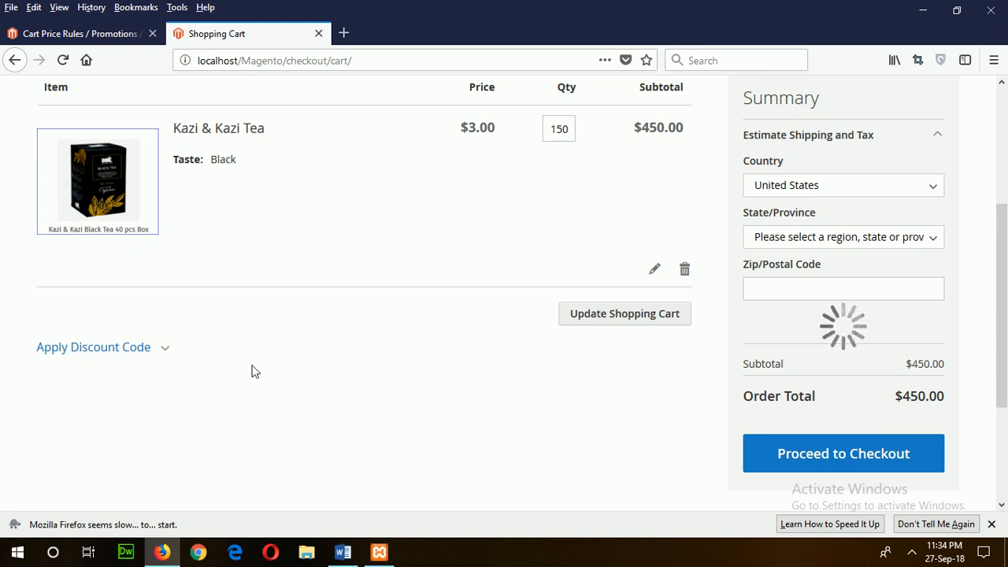
pyautogui.moveTo(164, 356)
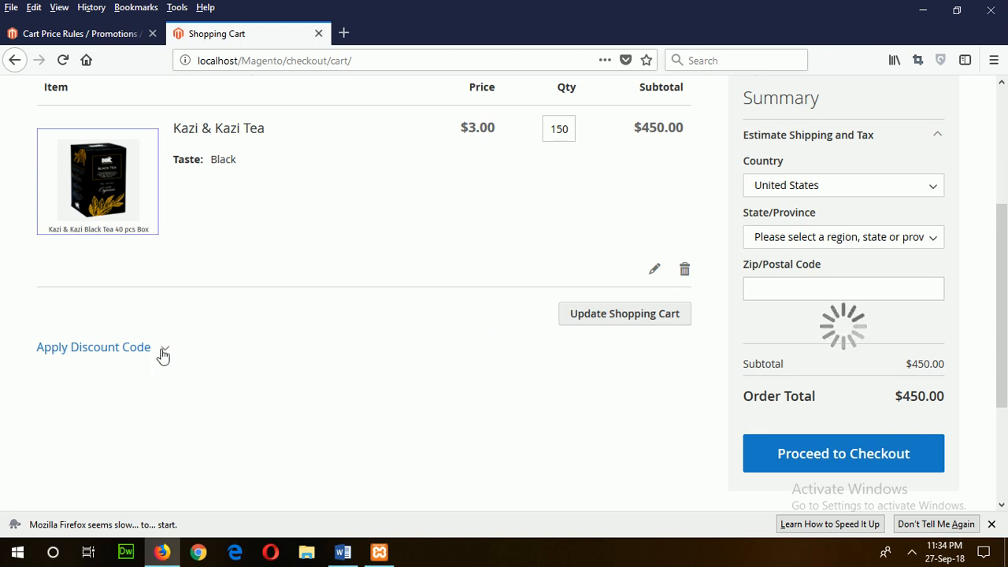
# Step: Apply discount code 1234 to the $450.00 cart
pyautogui.click(93, 347)
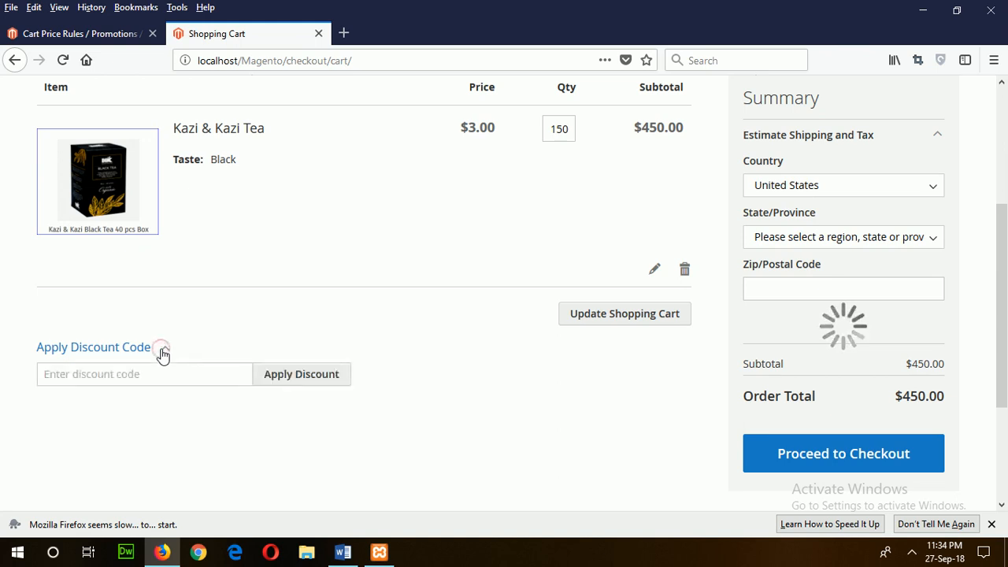
pyautogui.write('1234')
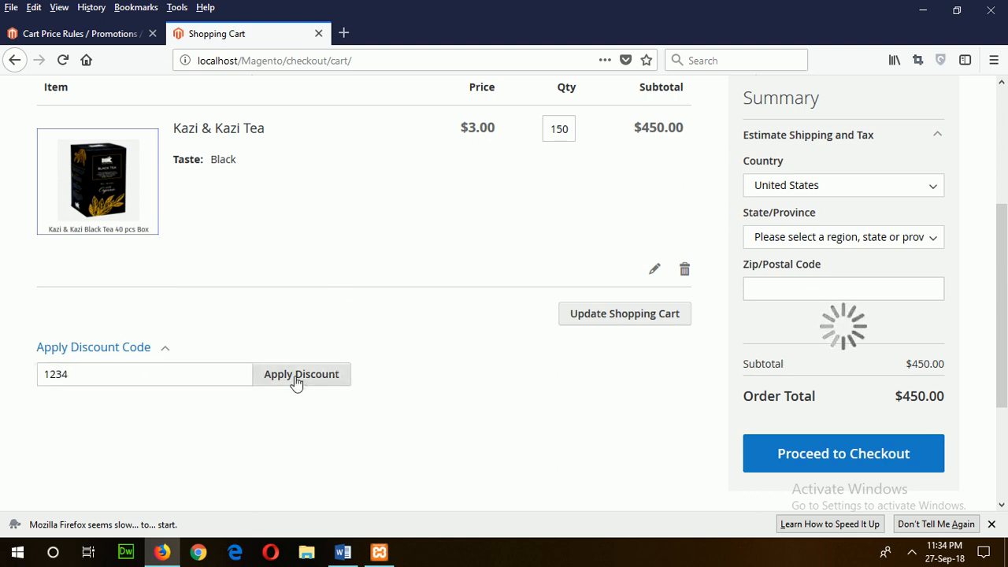
pyautogui.click(301, 375)
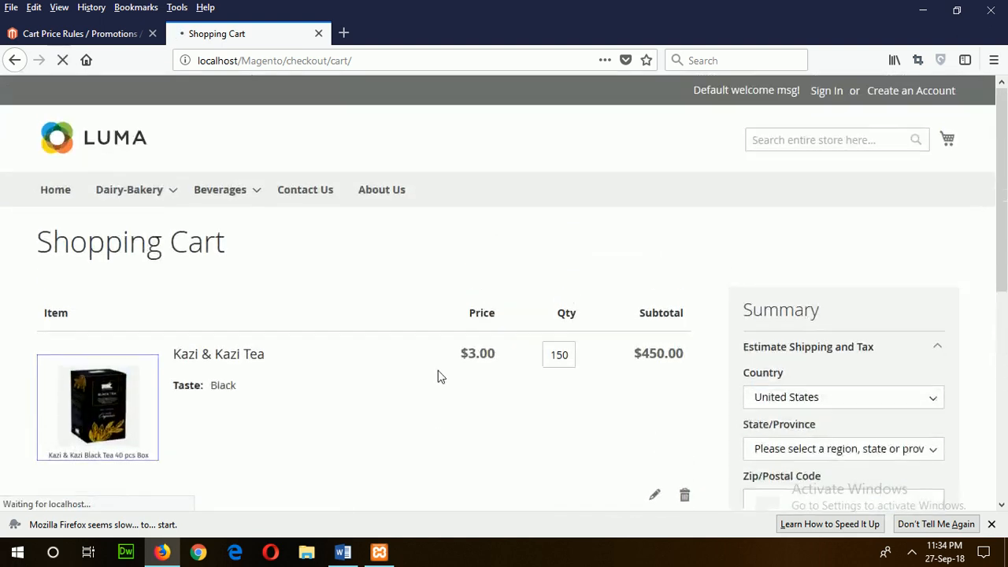
pyautogui.moveTo(192, 274)
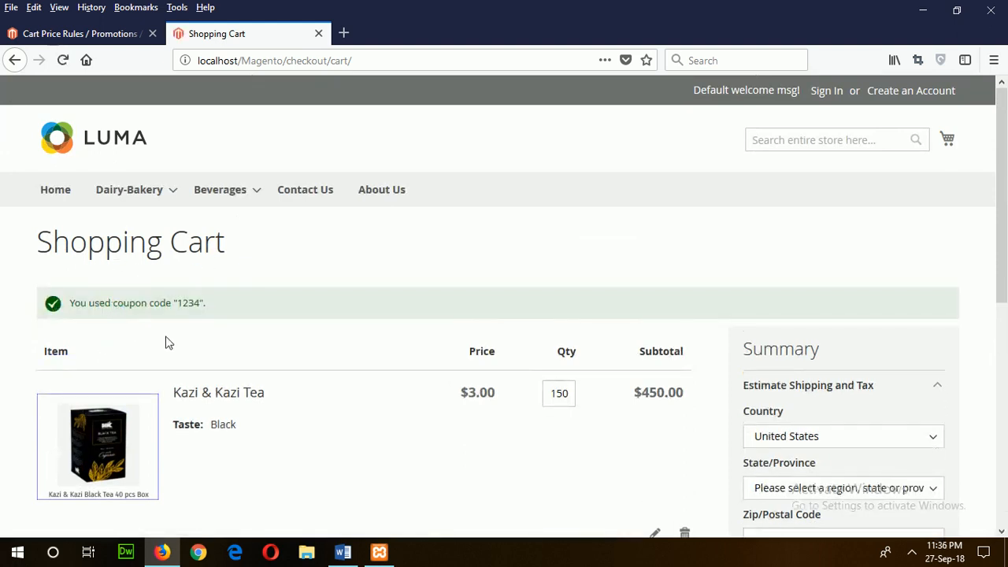
pyautogui.moveTo(214, 304)
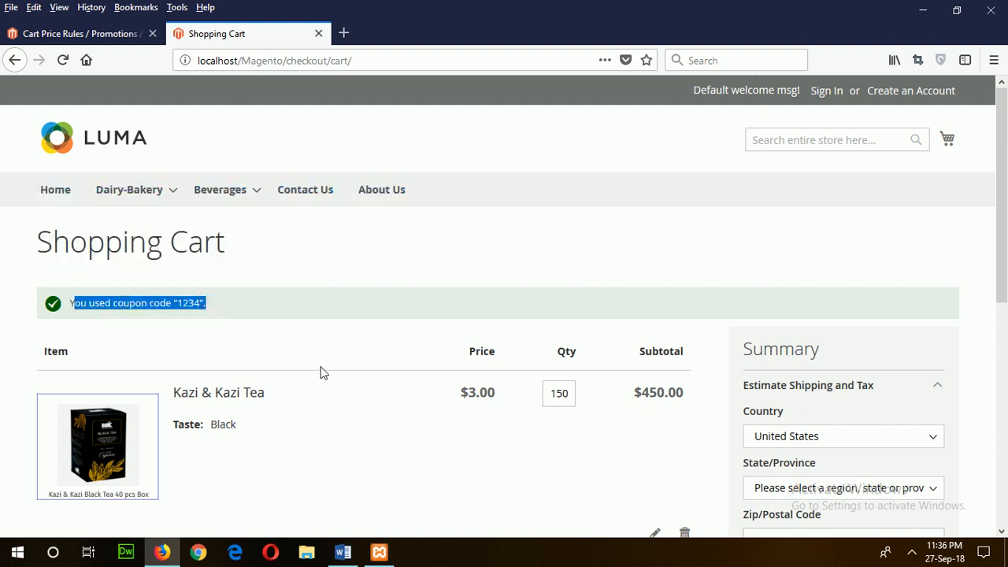
pyautogui.scroll(-3)
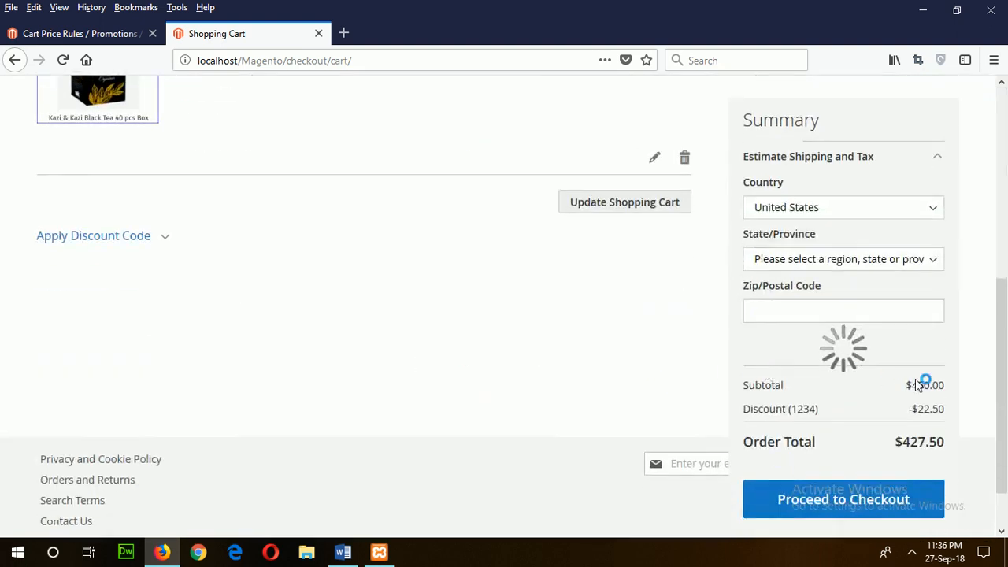
pyautogui.scroll(-3)
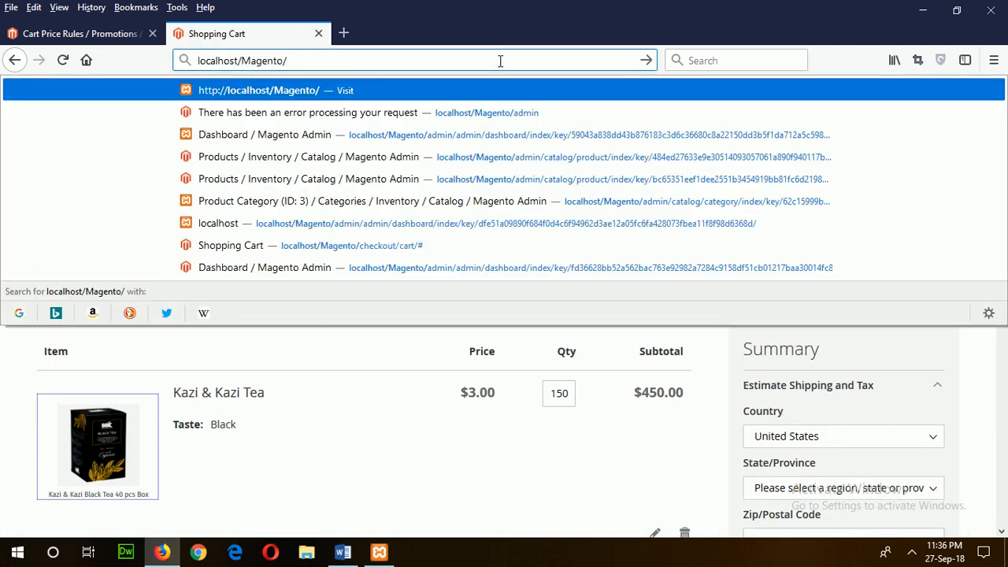
# Step: Return to the Luma storefront home page with 150 items still in the cart
pyautogui.click(259, 89)
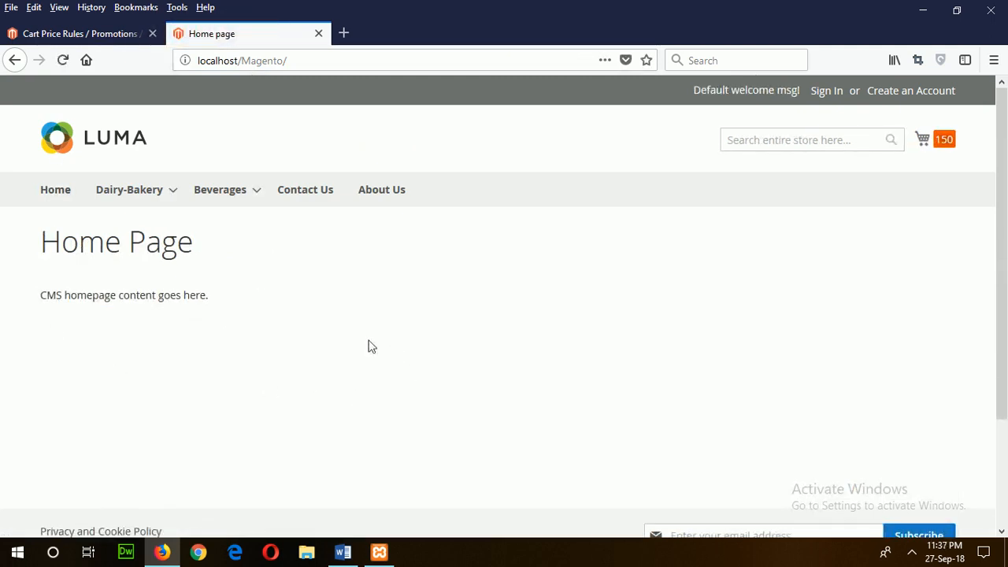
pyautogui.moveTo(403, 322)
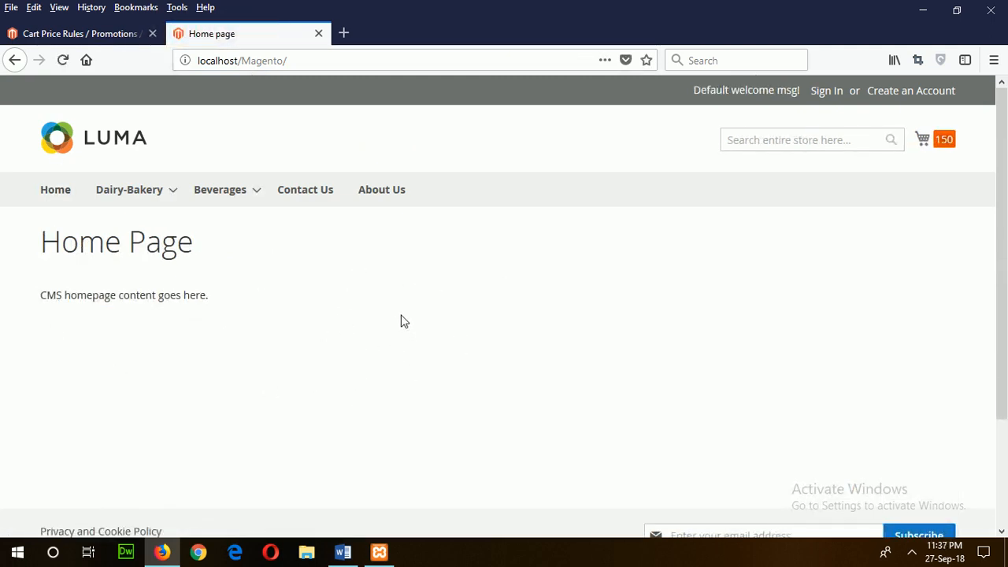
pyautogui.moveTo(343, 479)
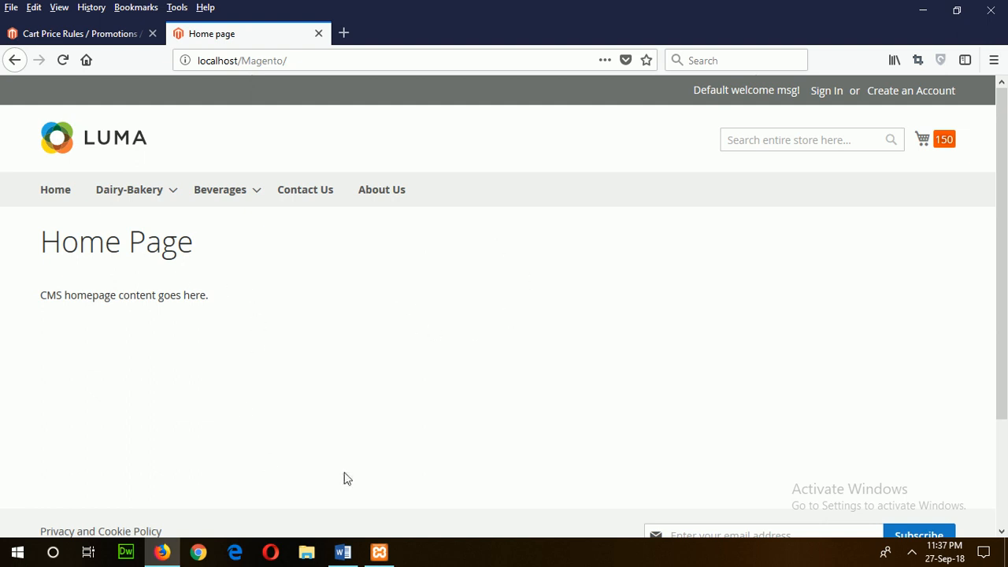
pyautogui.moveTo(552, 401)
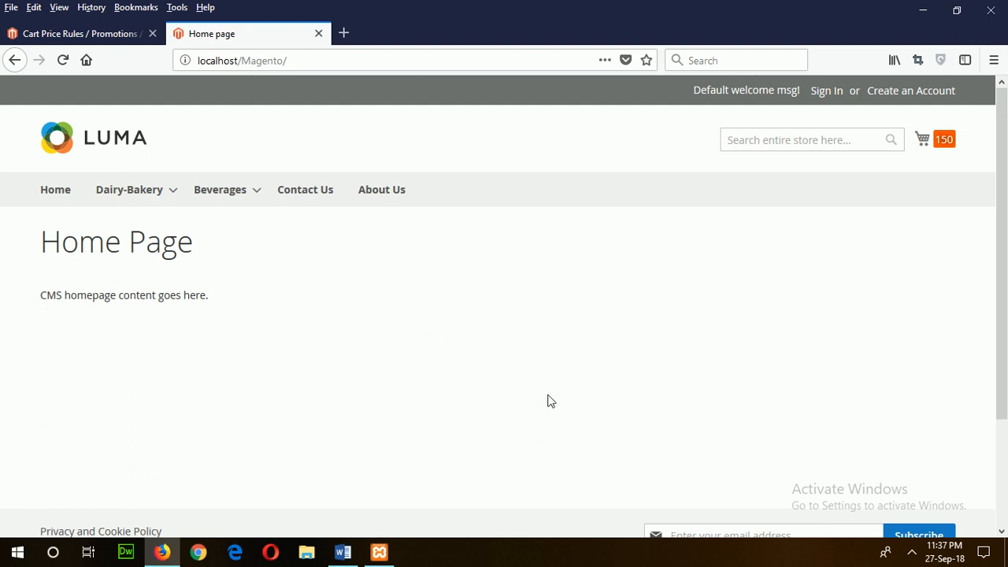